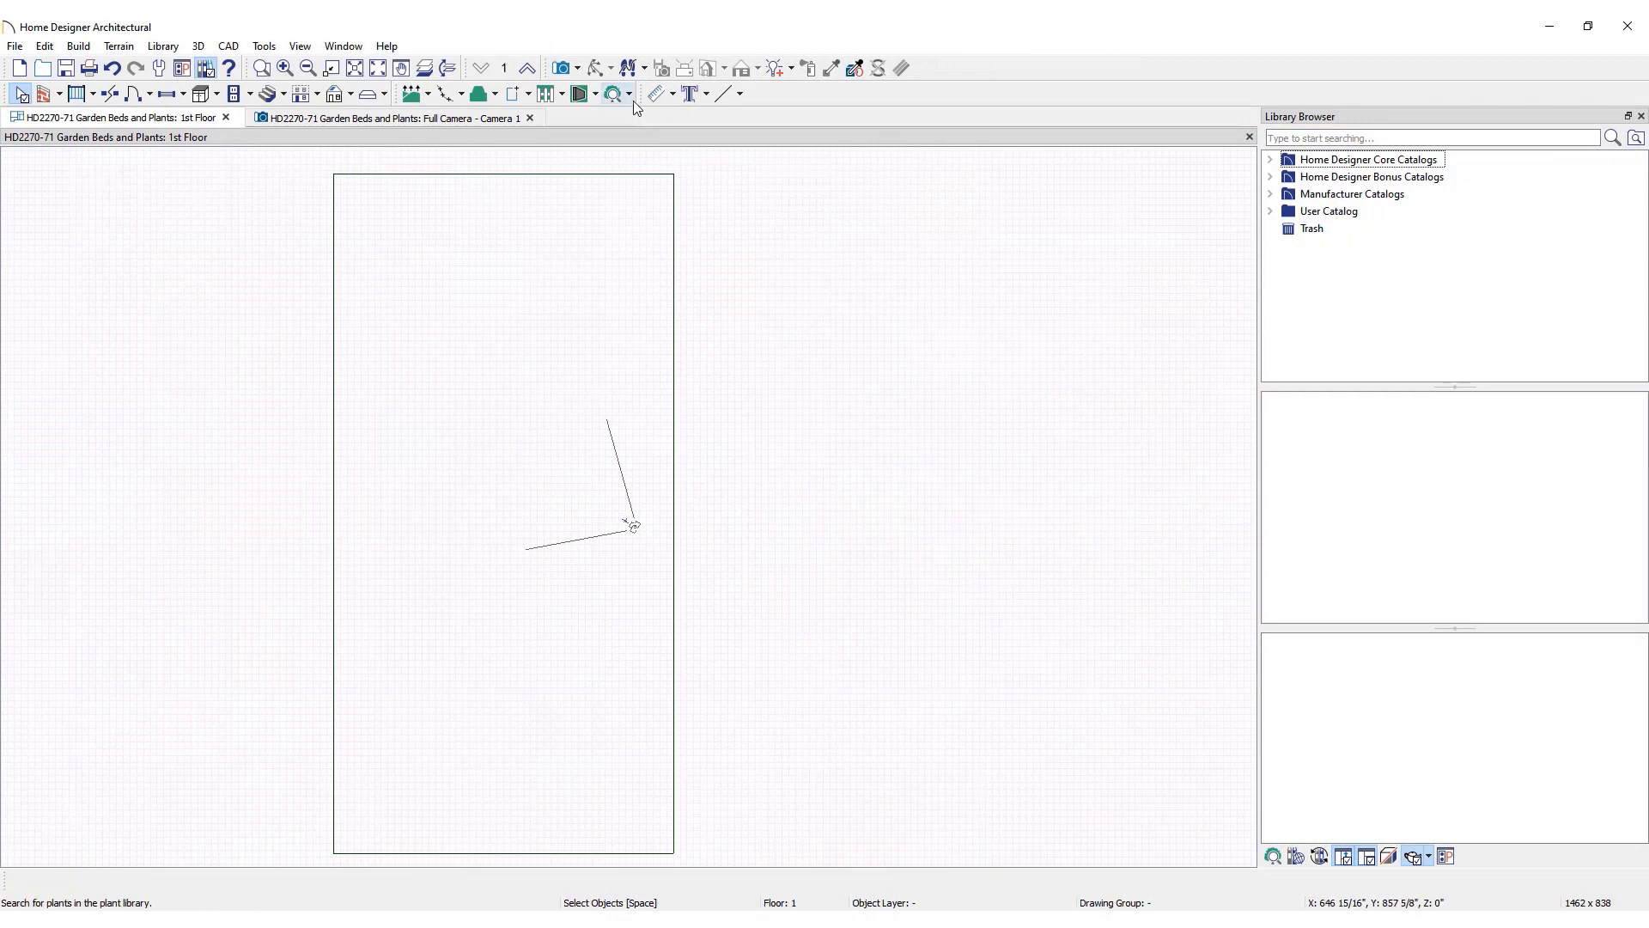
{"action": "mouse_move", "coordinate": [634, 106]}
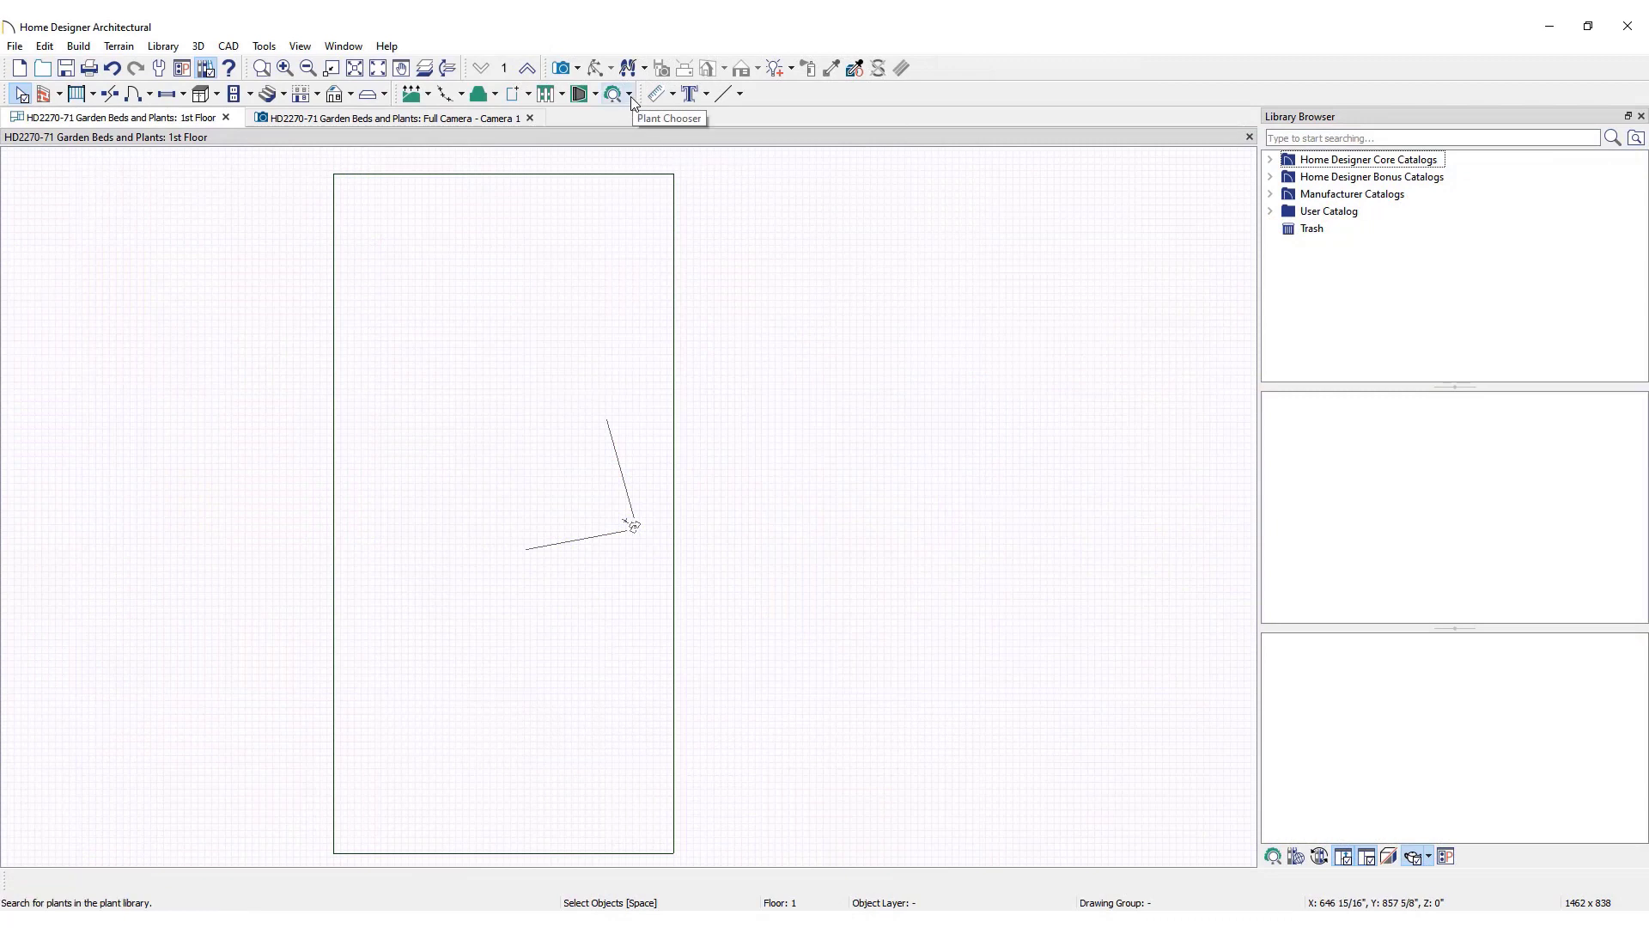
- Bring up the Plant Chooser search dialog over the empty garden plan
{"action": "left_click", "coordinate": [629, 93]}
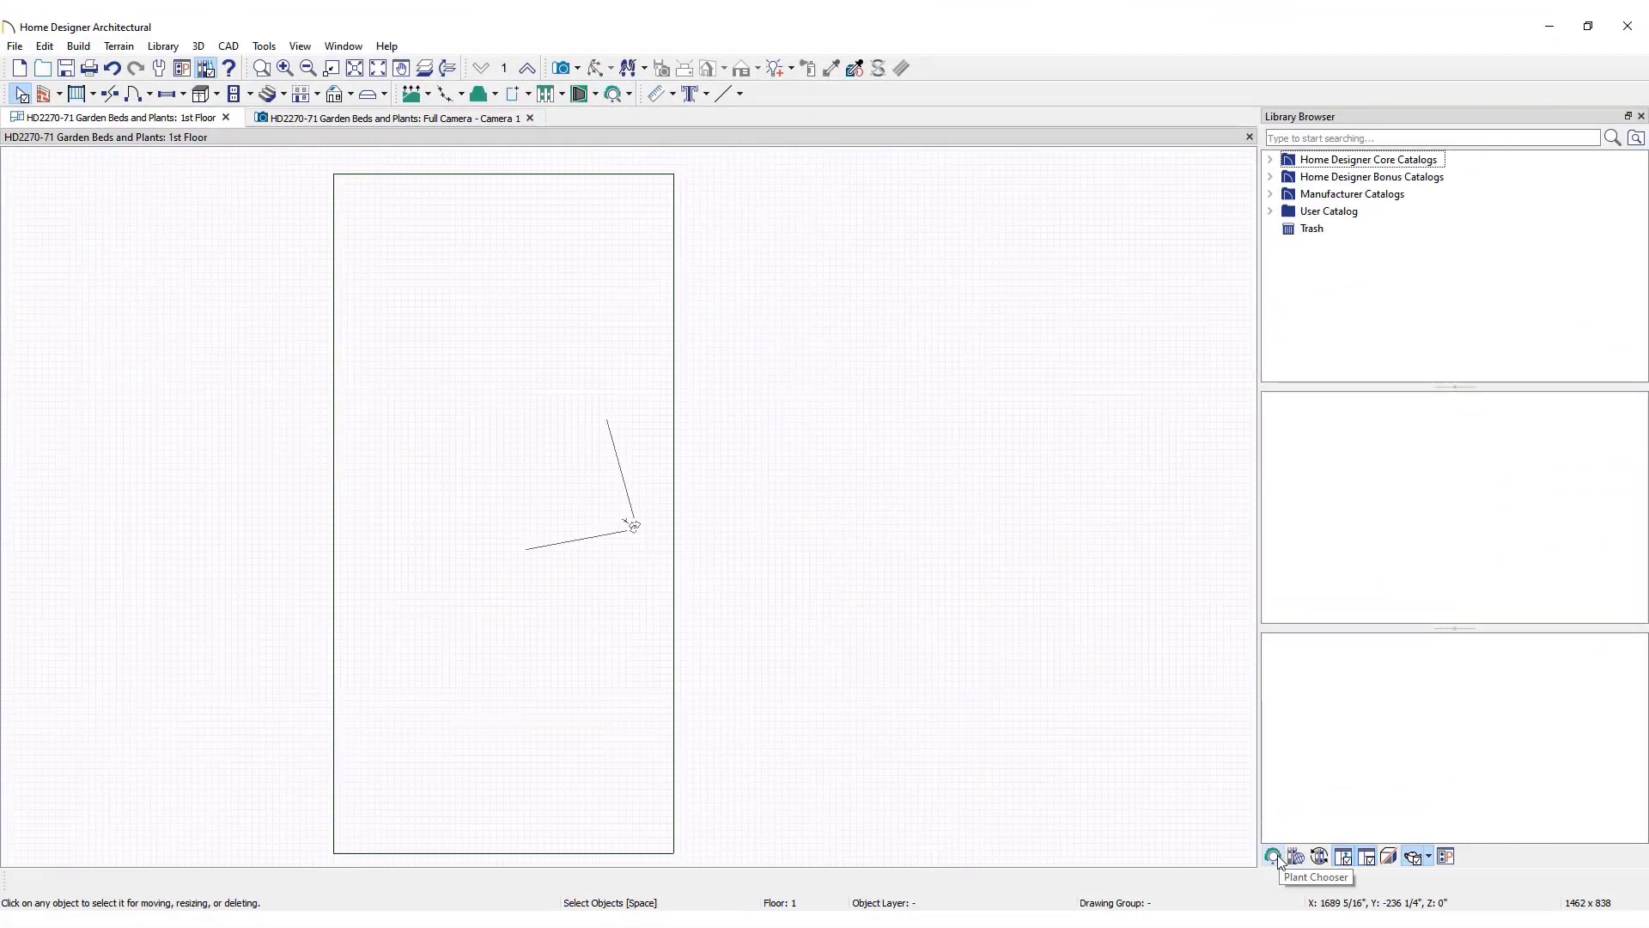
{"action": "left_click", "coordinate": [1275, 855]}
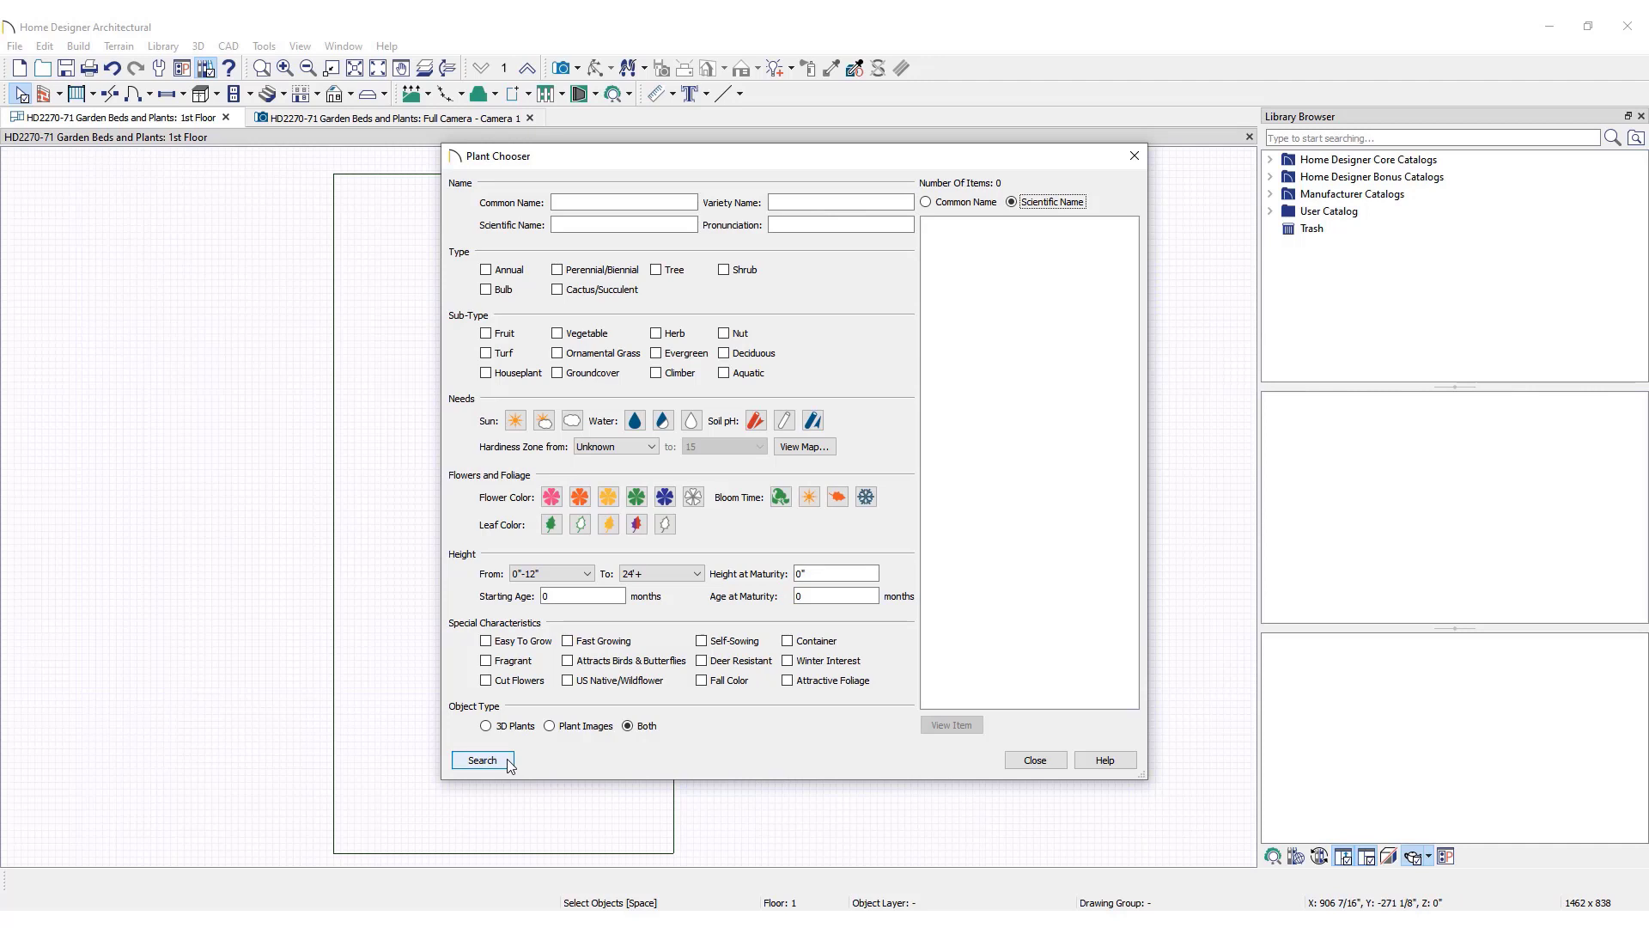
- Search the plant catalog for the common name 'iris', returning 42 results
{"action": "left_click", "coordinate": [481, 759]}
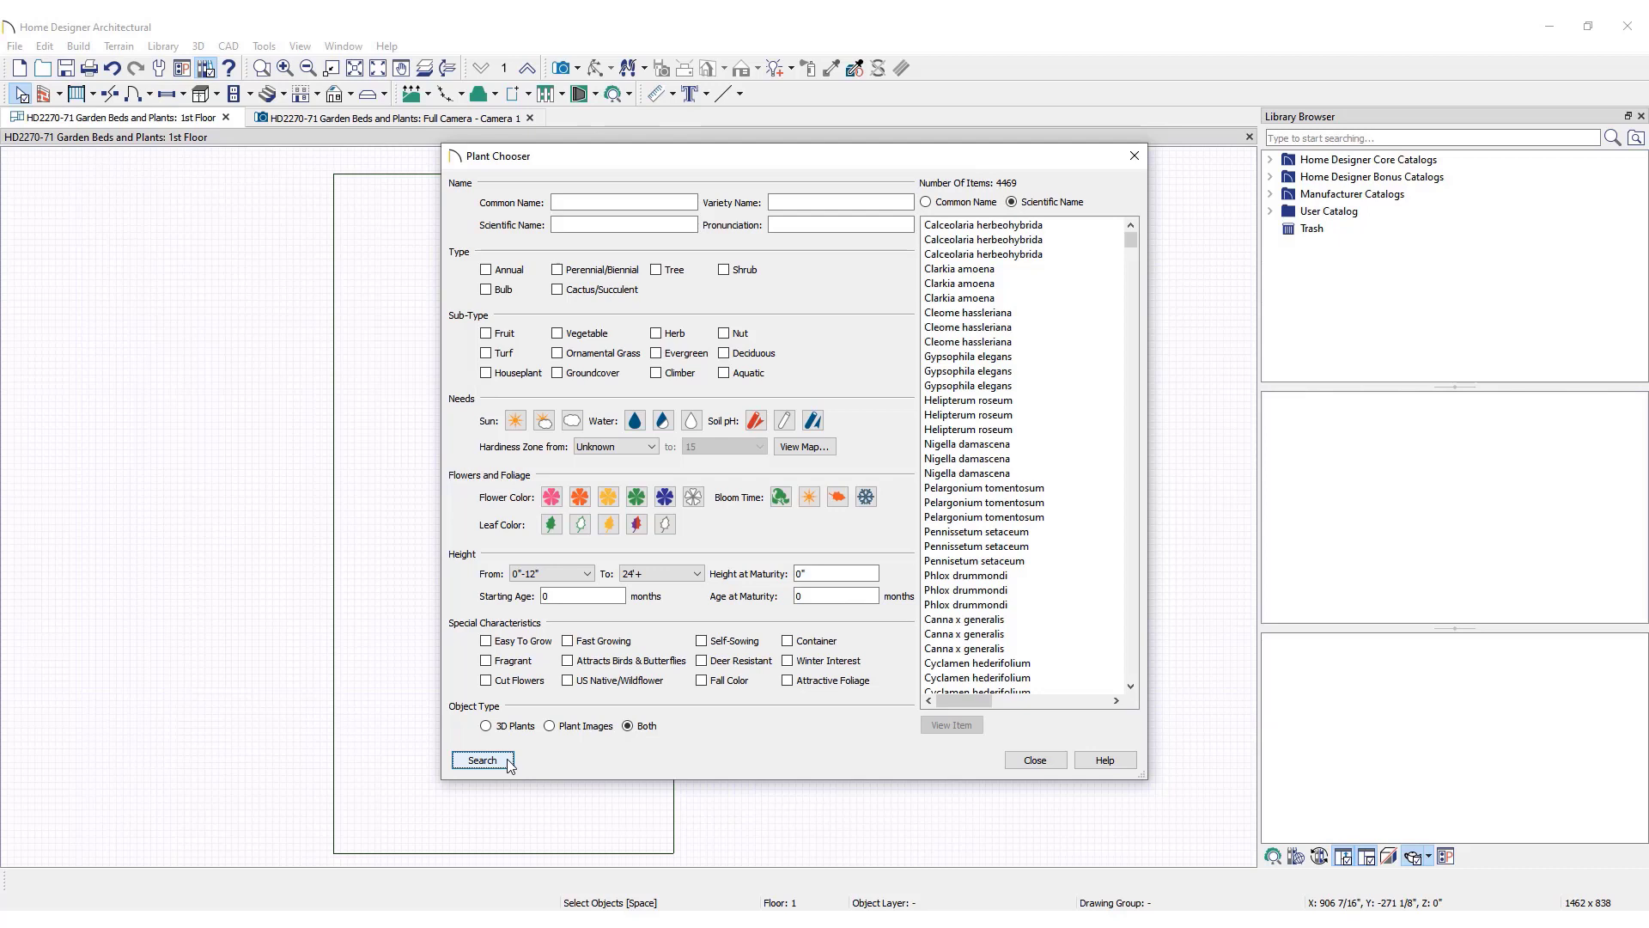
{"action": "type", "text": "iris"}
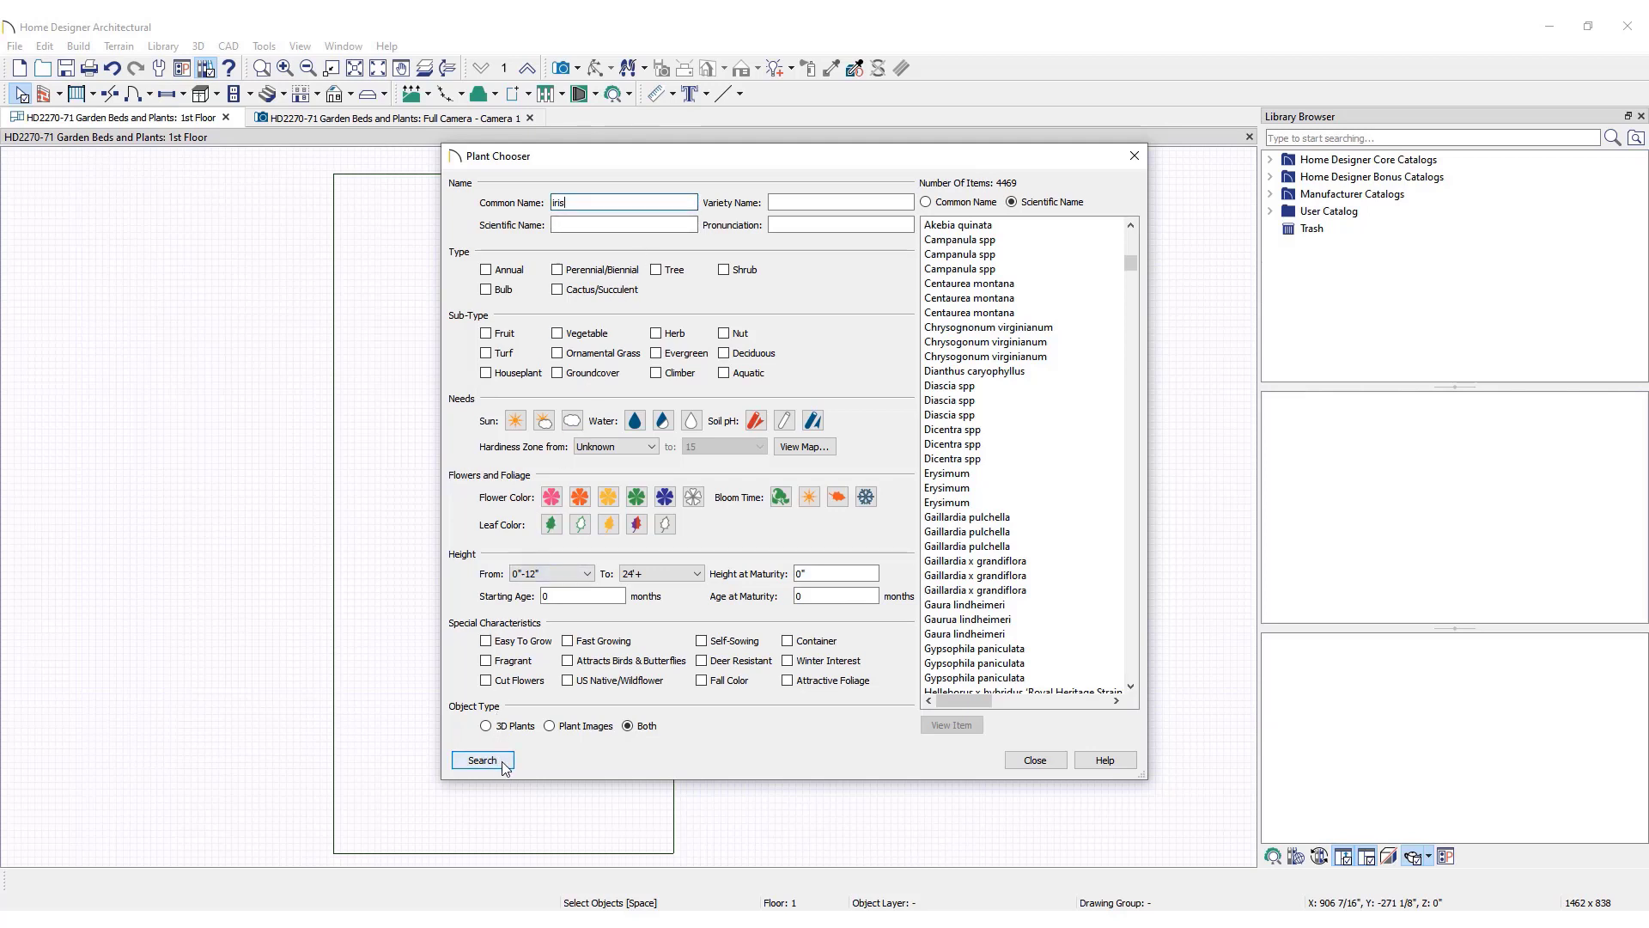
{"action": "left_click", "coordinate": [483, 760]}
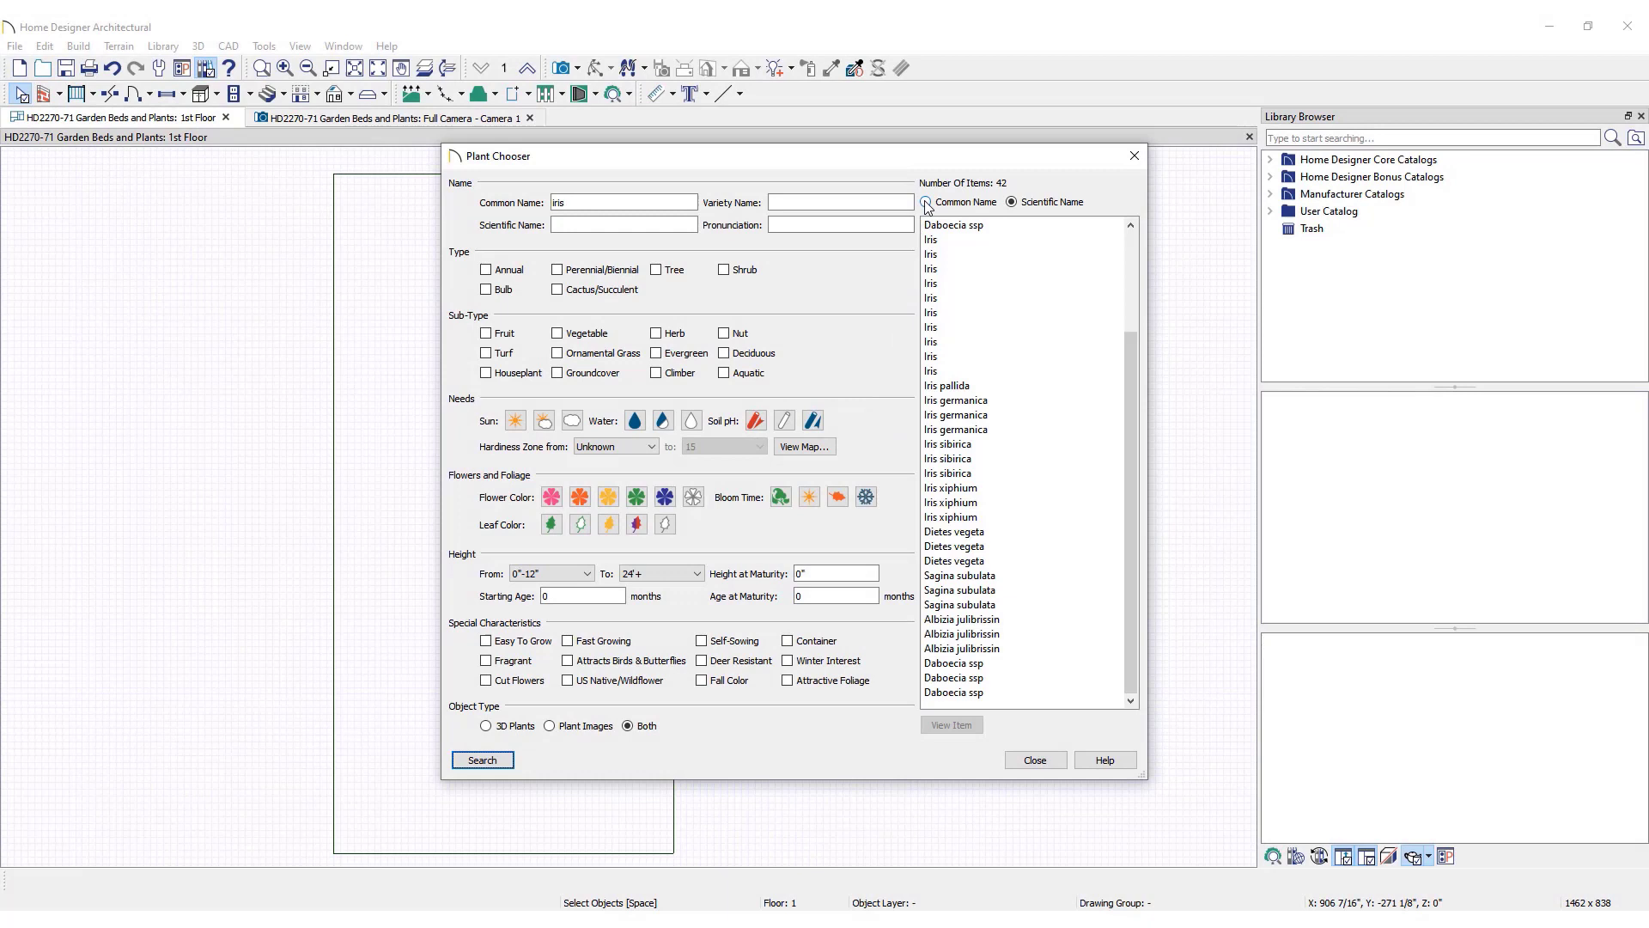
- Toggle the results between common and scientific names and choose Iris germanica
{"action": "left_click", "coordinate": [926, 201]}
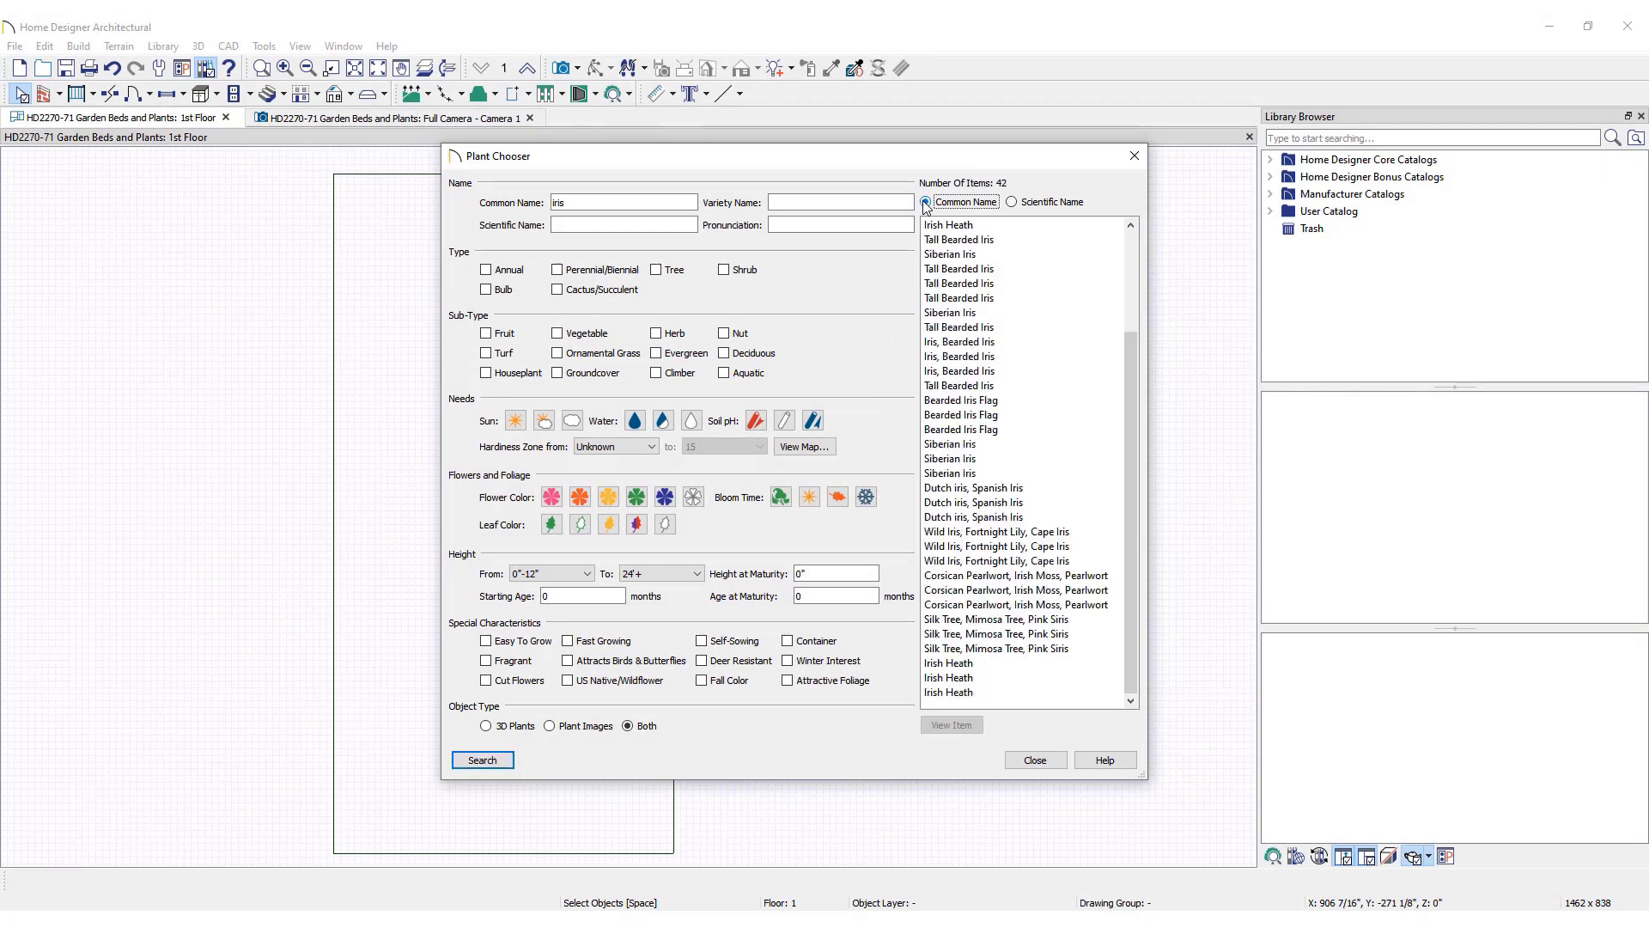
{"action": "left_click", "coordinate": [1010, 201]}
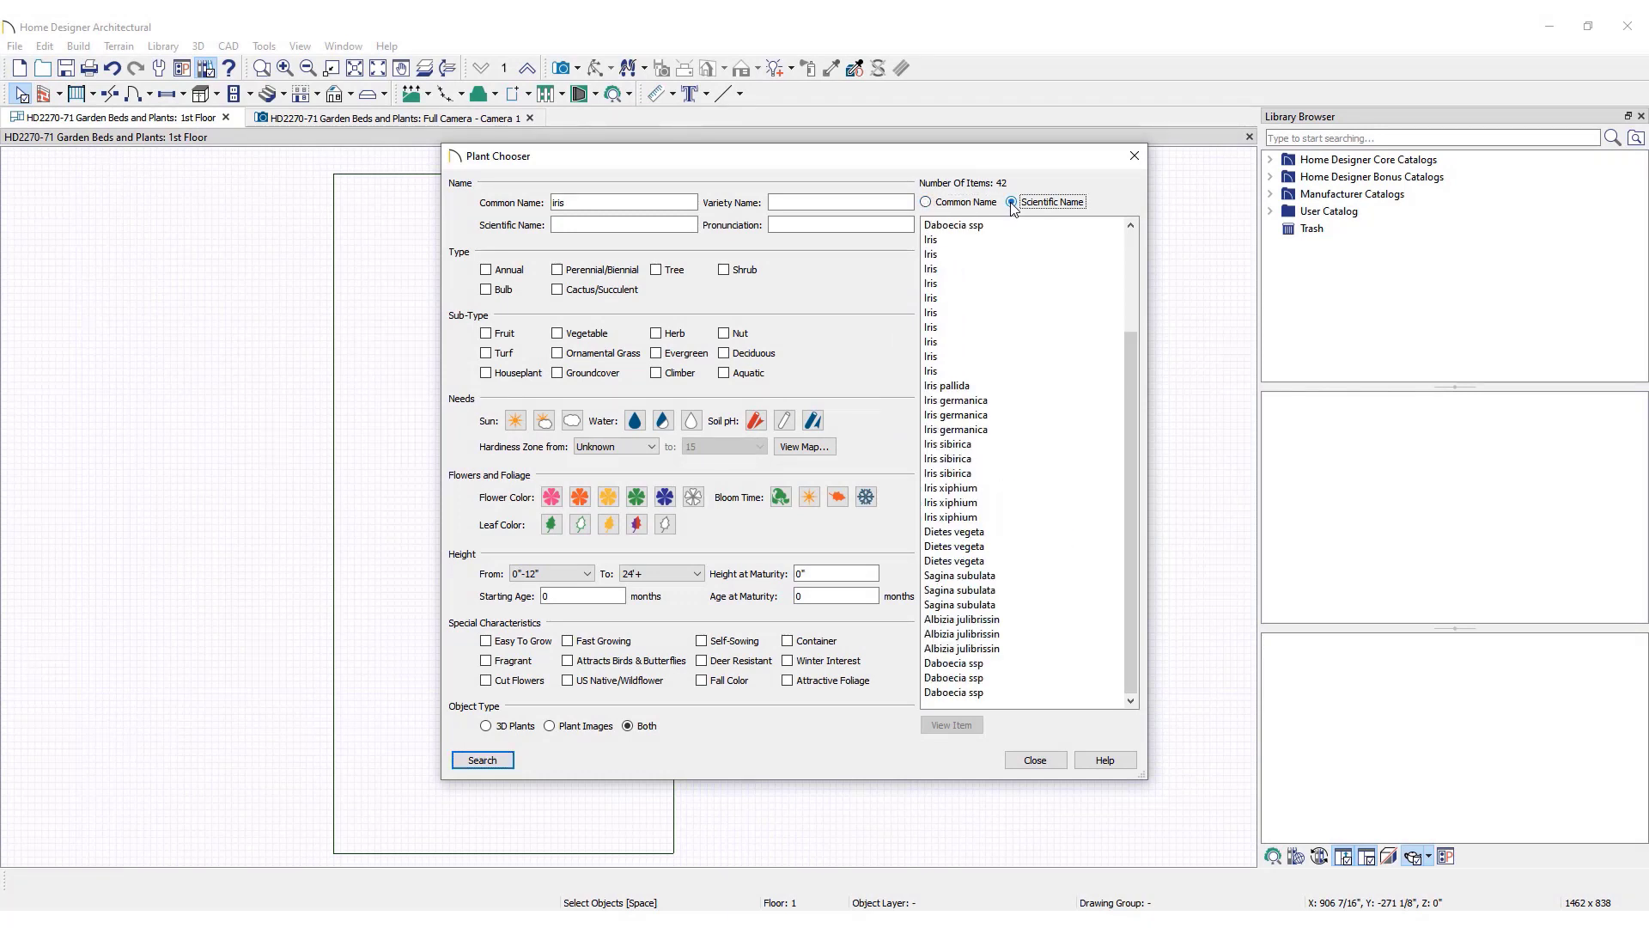
{"action": "left_click", "coordinate": [955, 224]}
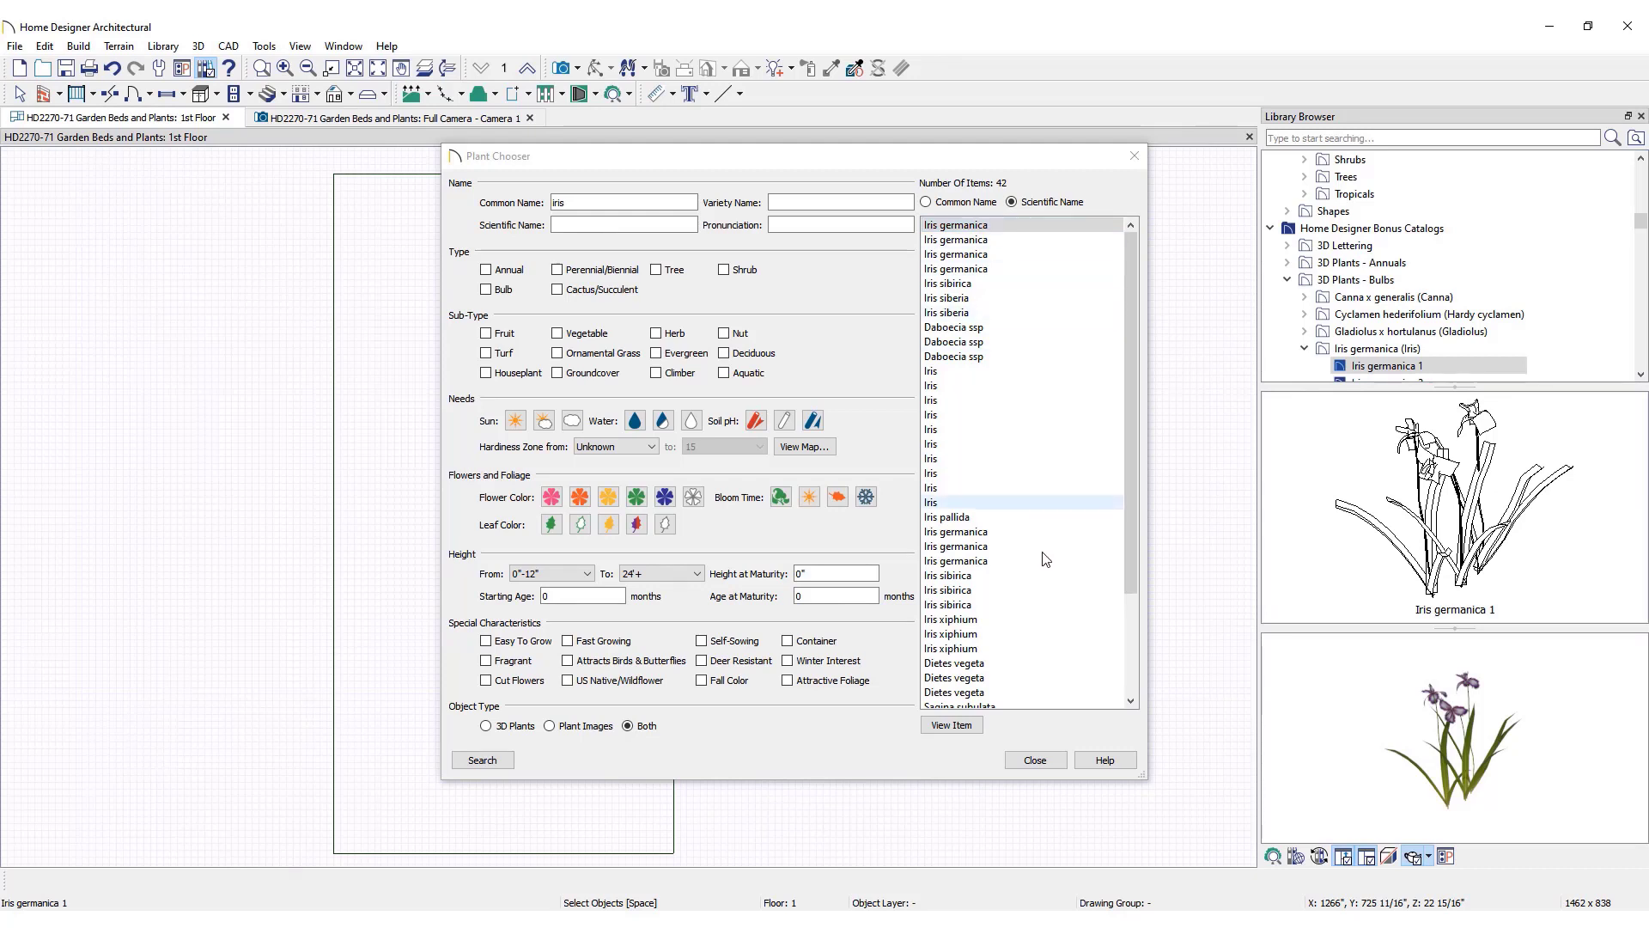
- Start placing the chosen Iris germanica 1 in the plan
{"action": "left_click", "coordinate": [1034, 759]}
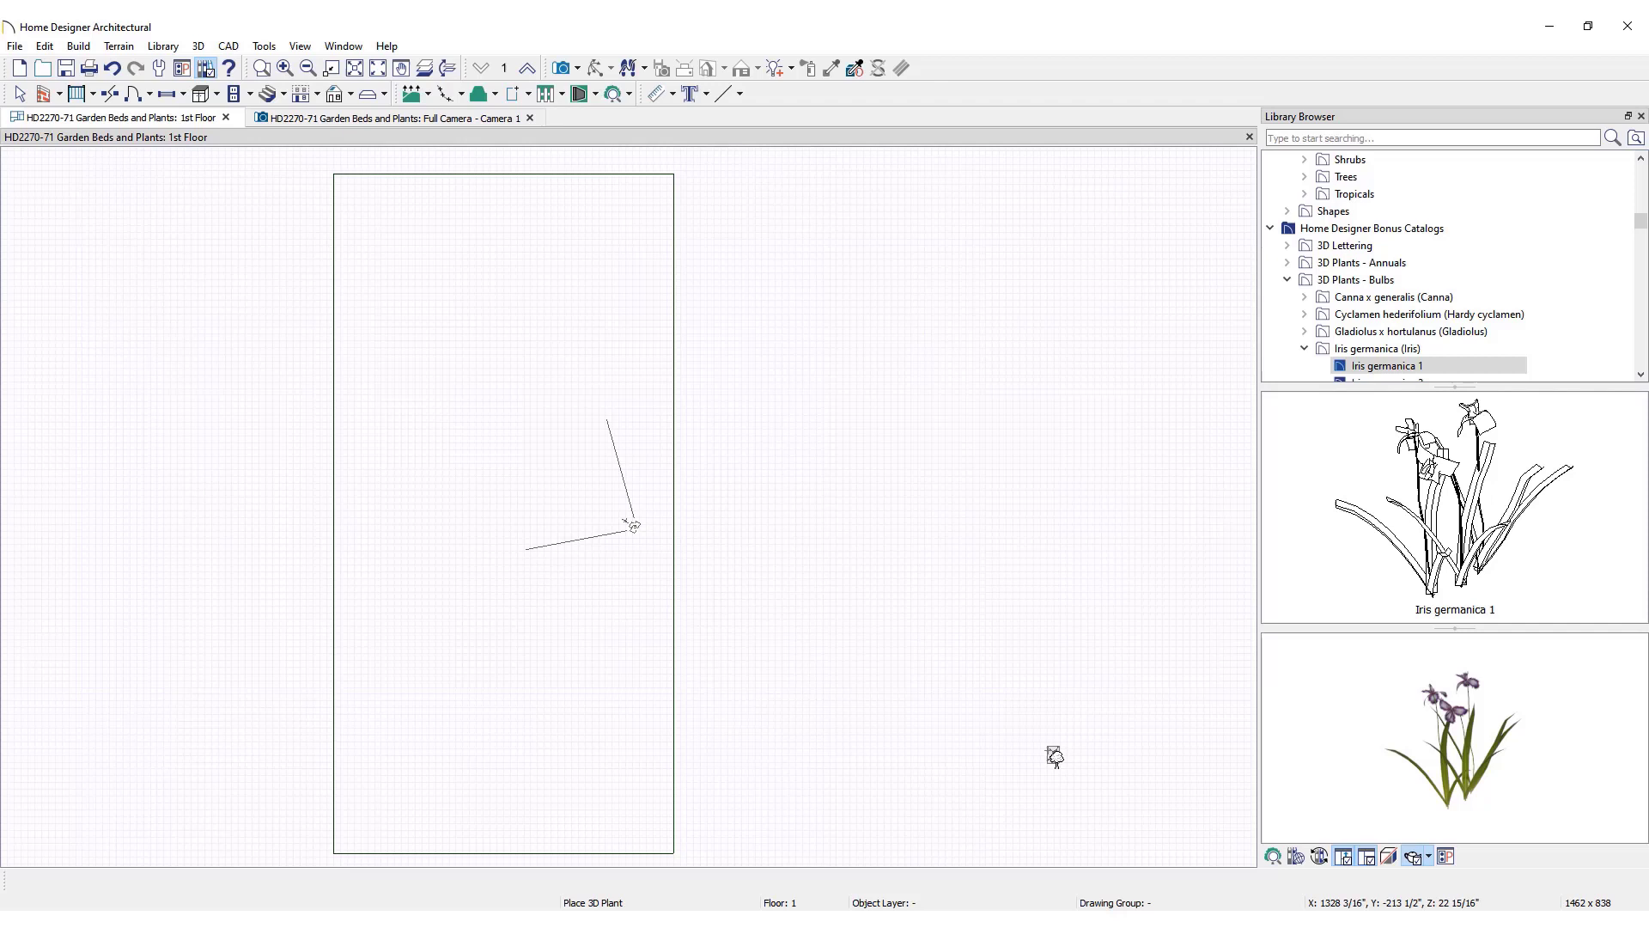
{"action": "mouse_move", "coordinate": [605, 465]}
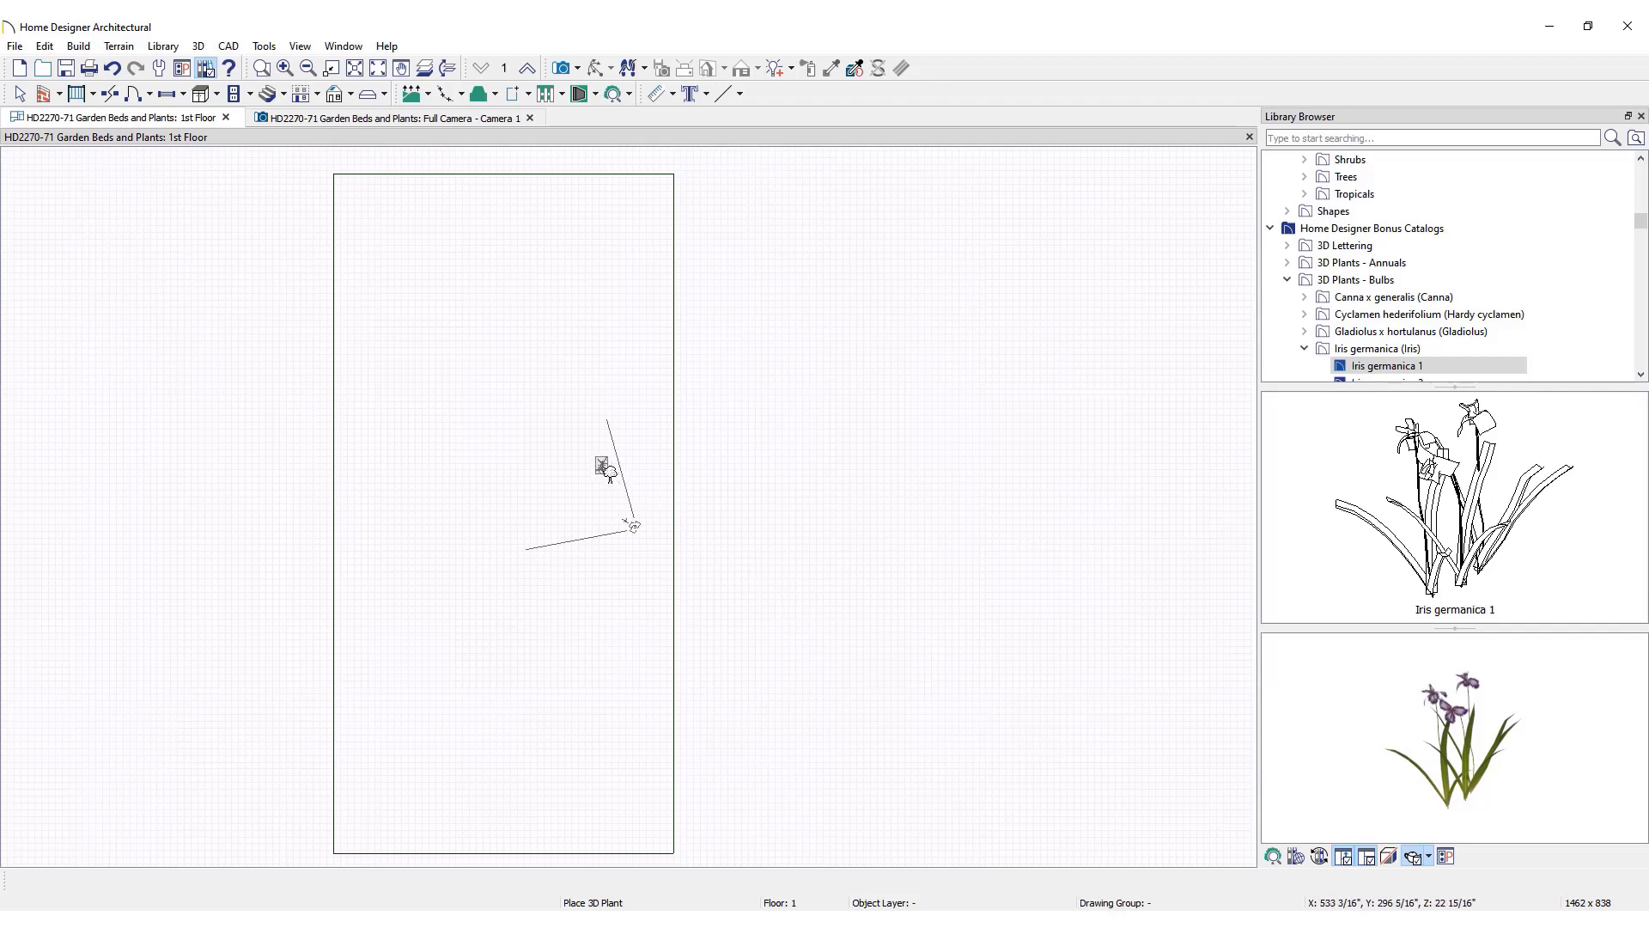
{"action": "mouse_move", "coordinate": [556, 491]}
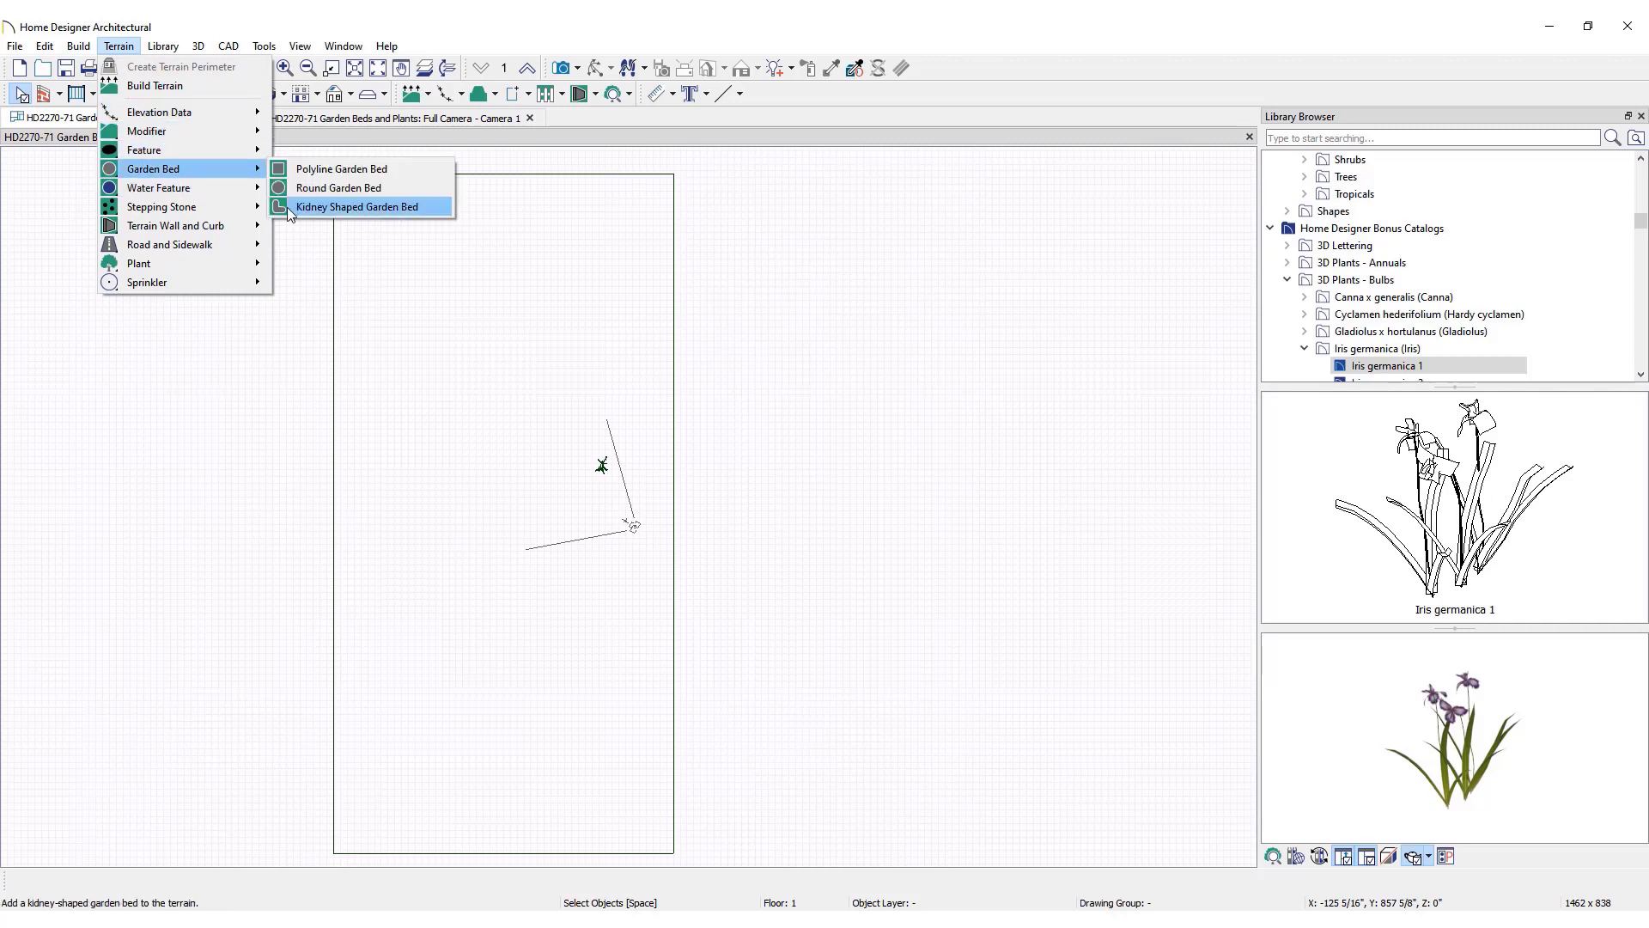
- Add a kidney-shaped garden bed left of the iris and stretch its lower lobe downward
{"action": "left_click", "coordinate": [361, 206]}
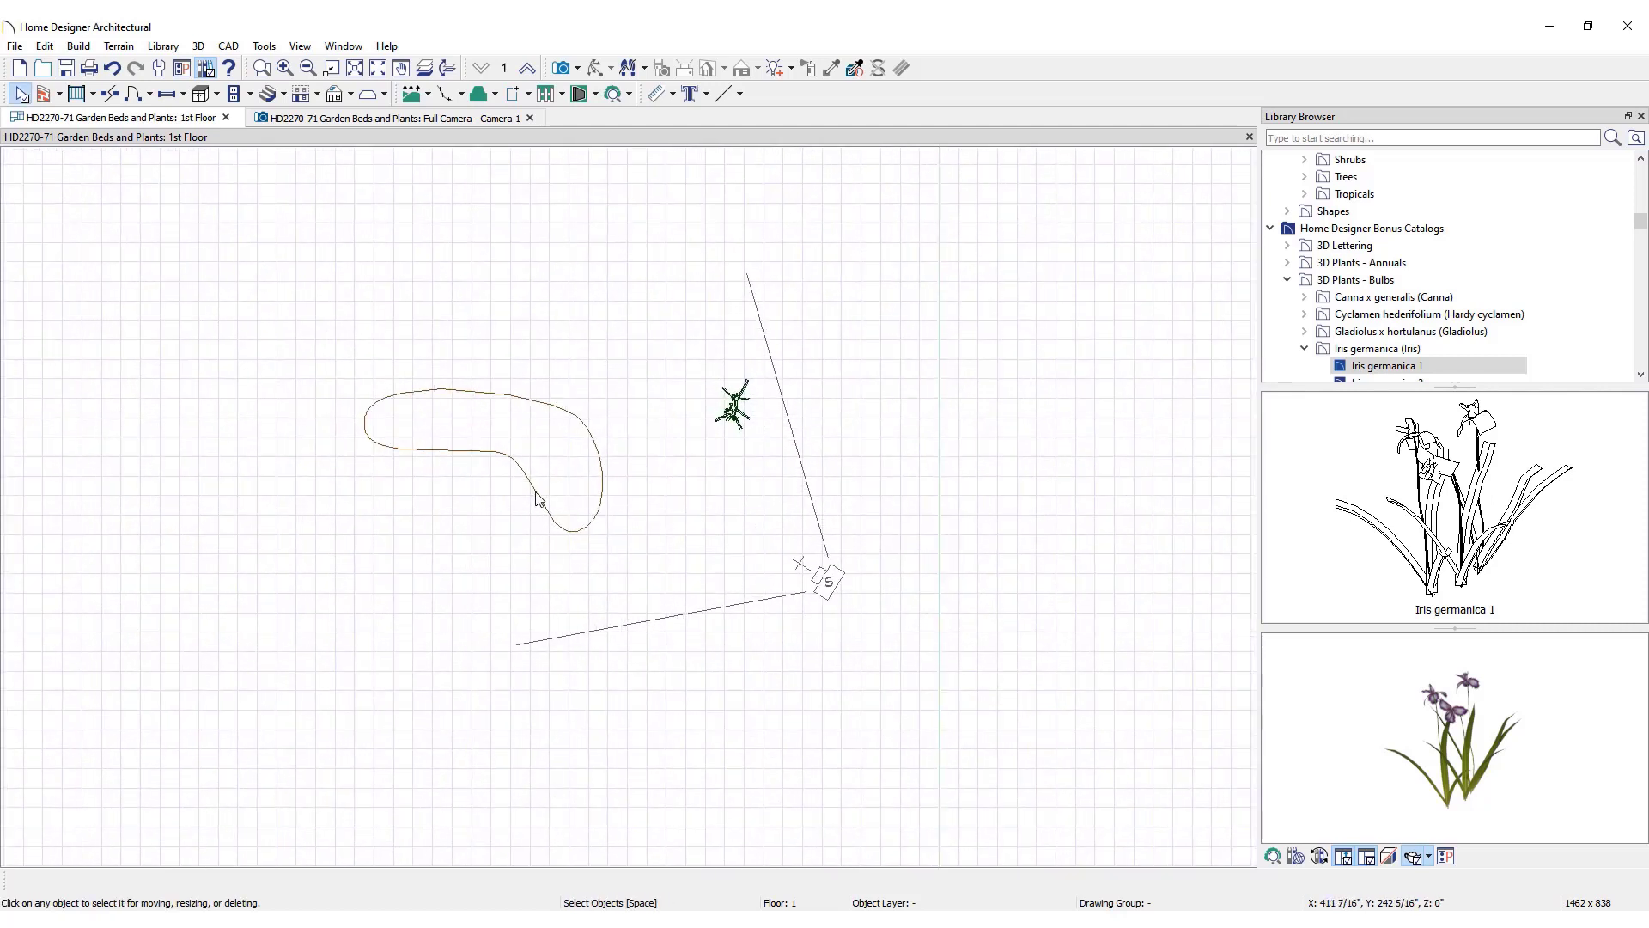
{"action": "left_click", "coordinate": [536, 503]}
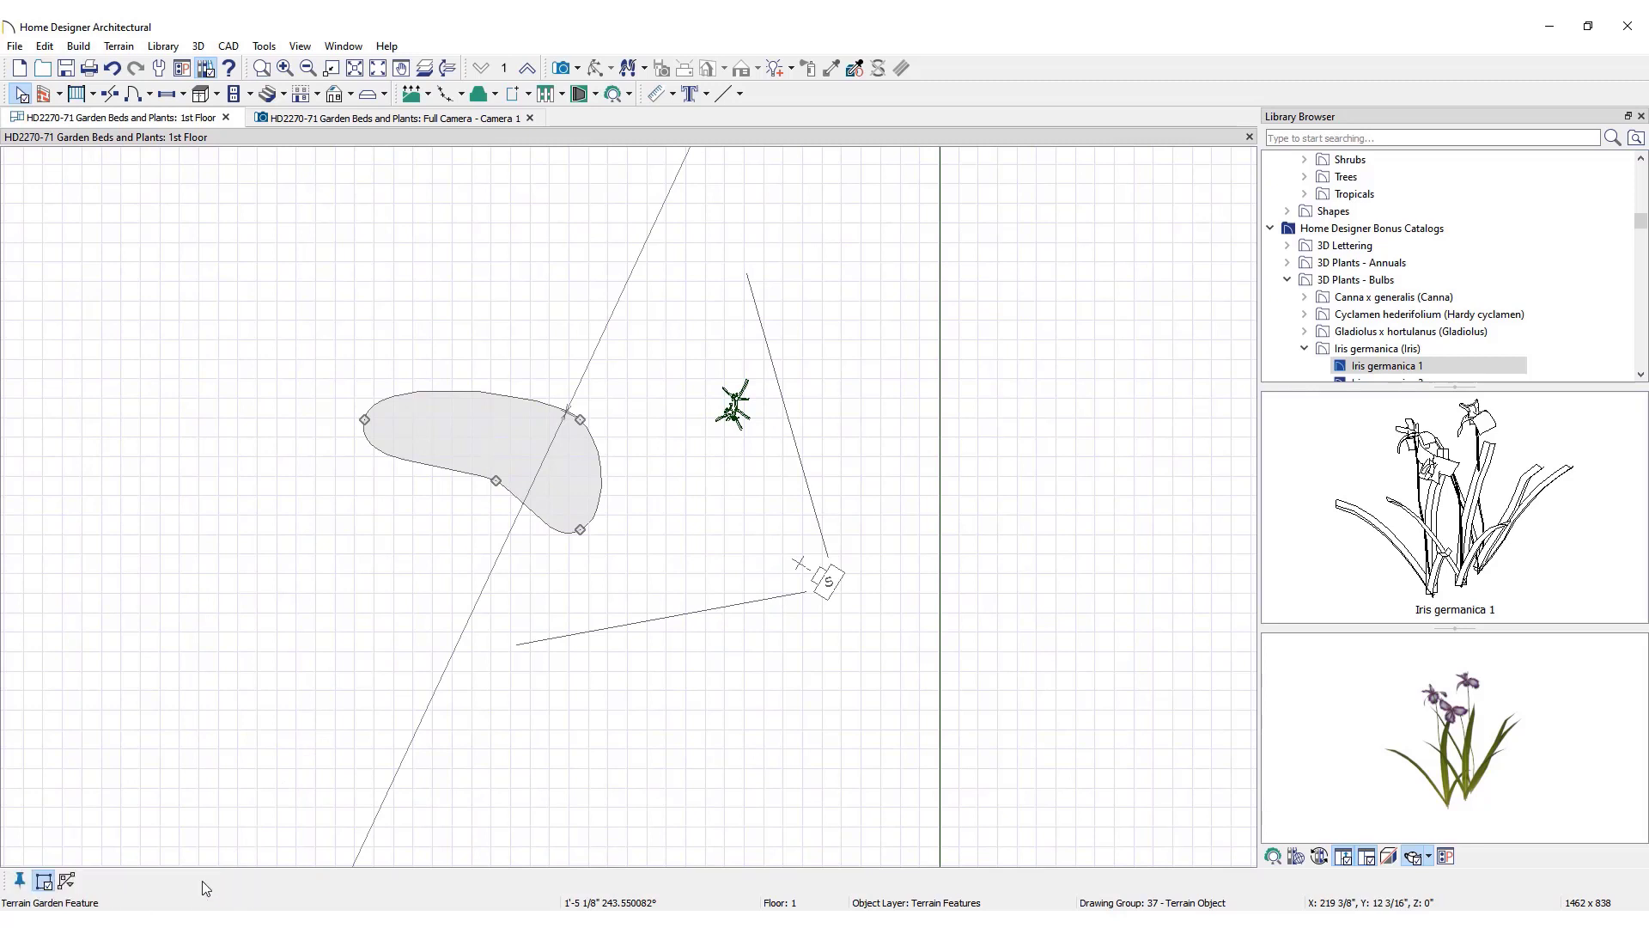
{"action": "mouse_move", "coordinate": [536, 521]}
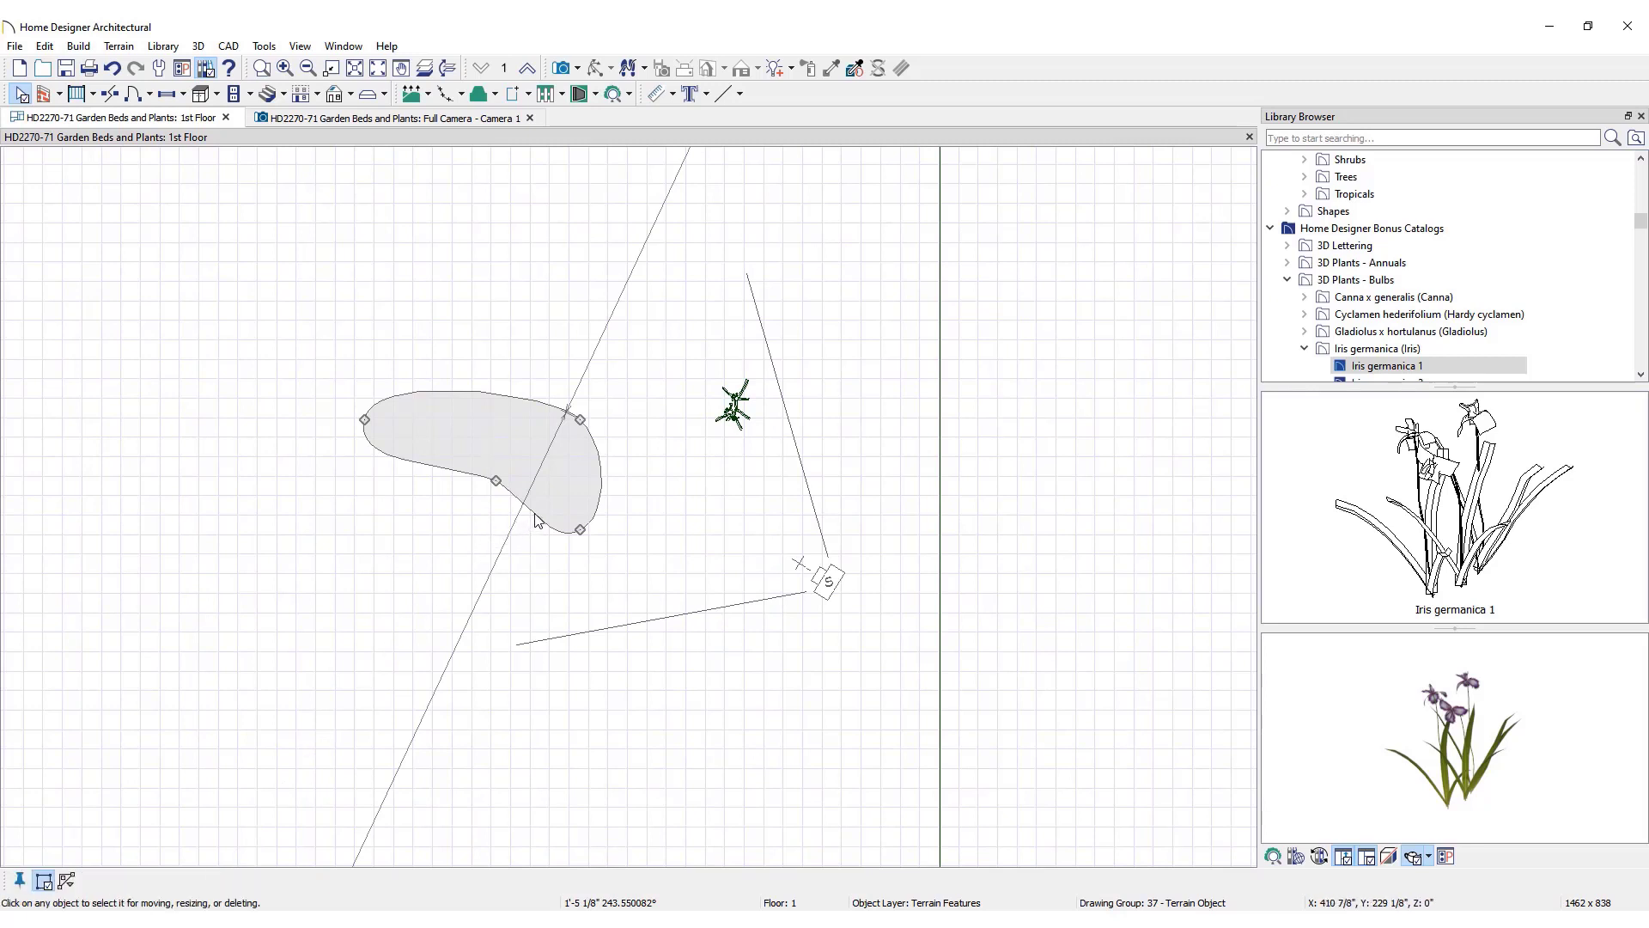
{"action": "left_click_drag", "start_coordinate": [579, 525], "coordinate": [515, 539]}
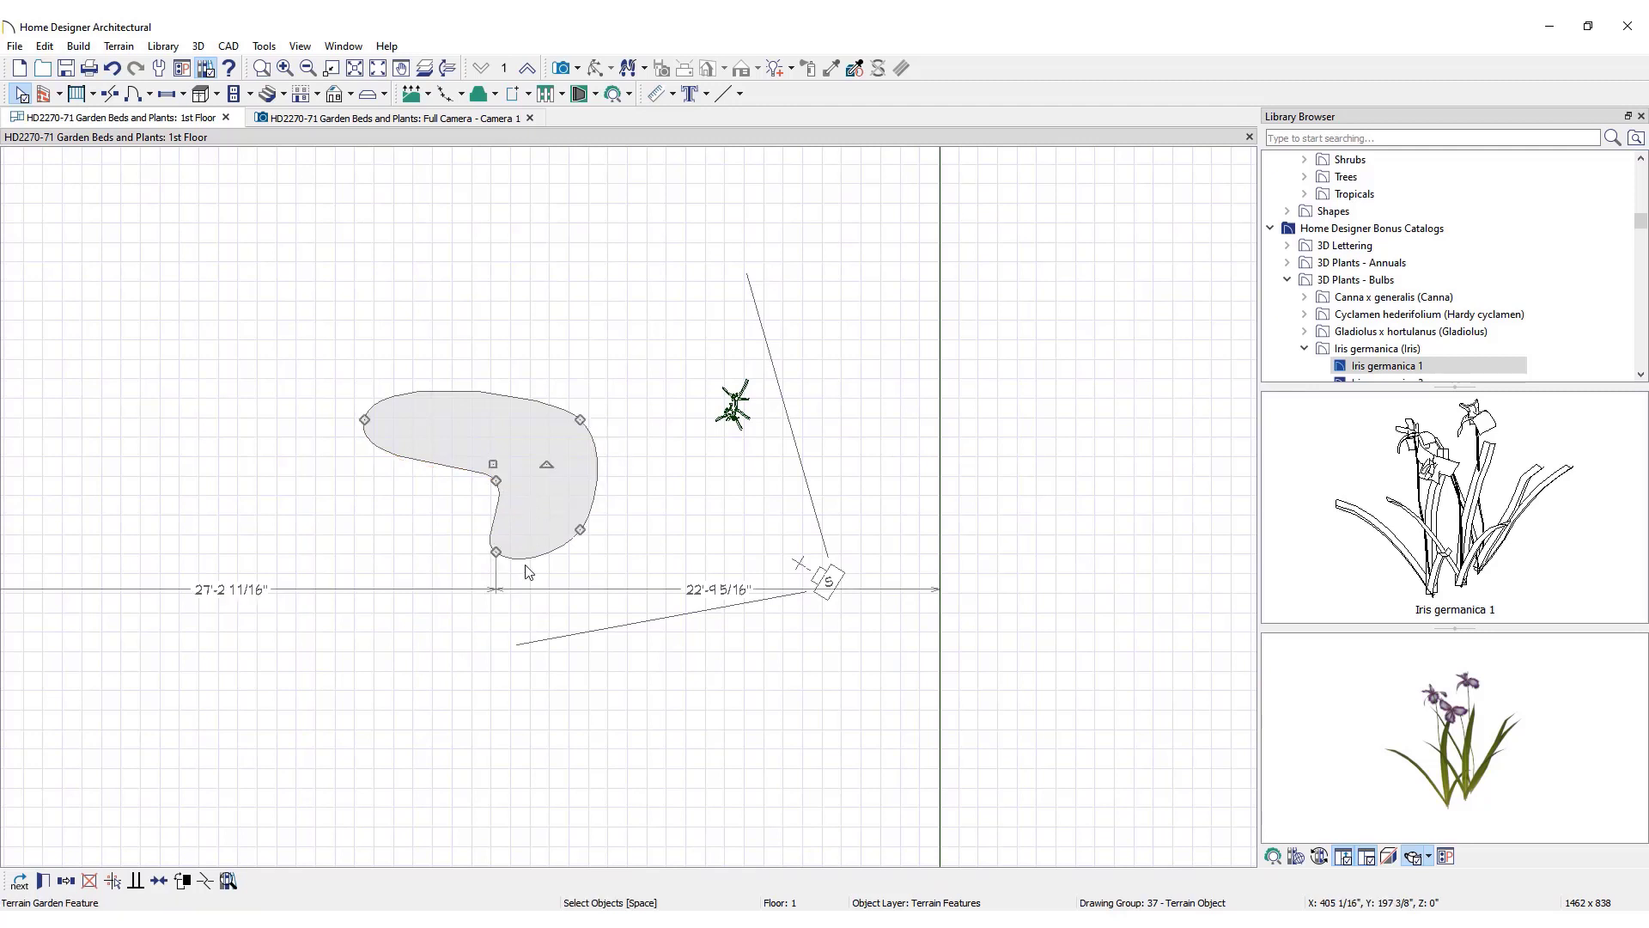
{"action": "left_click", "coordinate": [629, 92]}
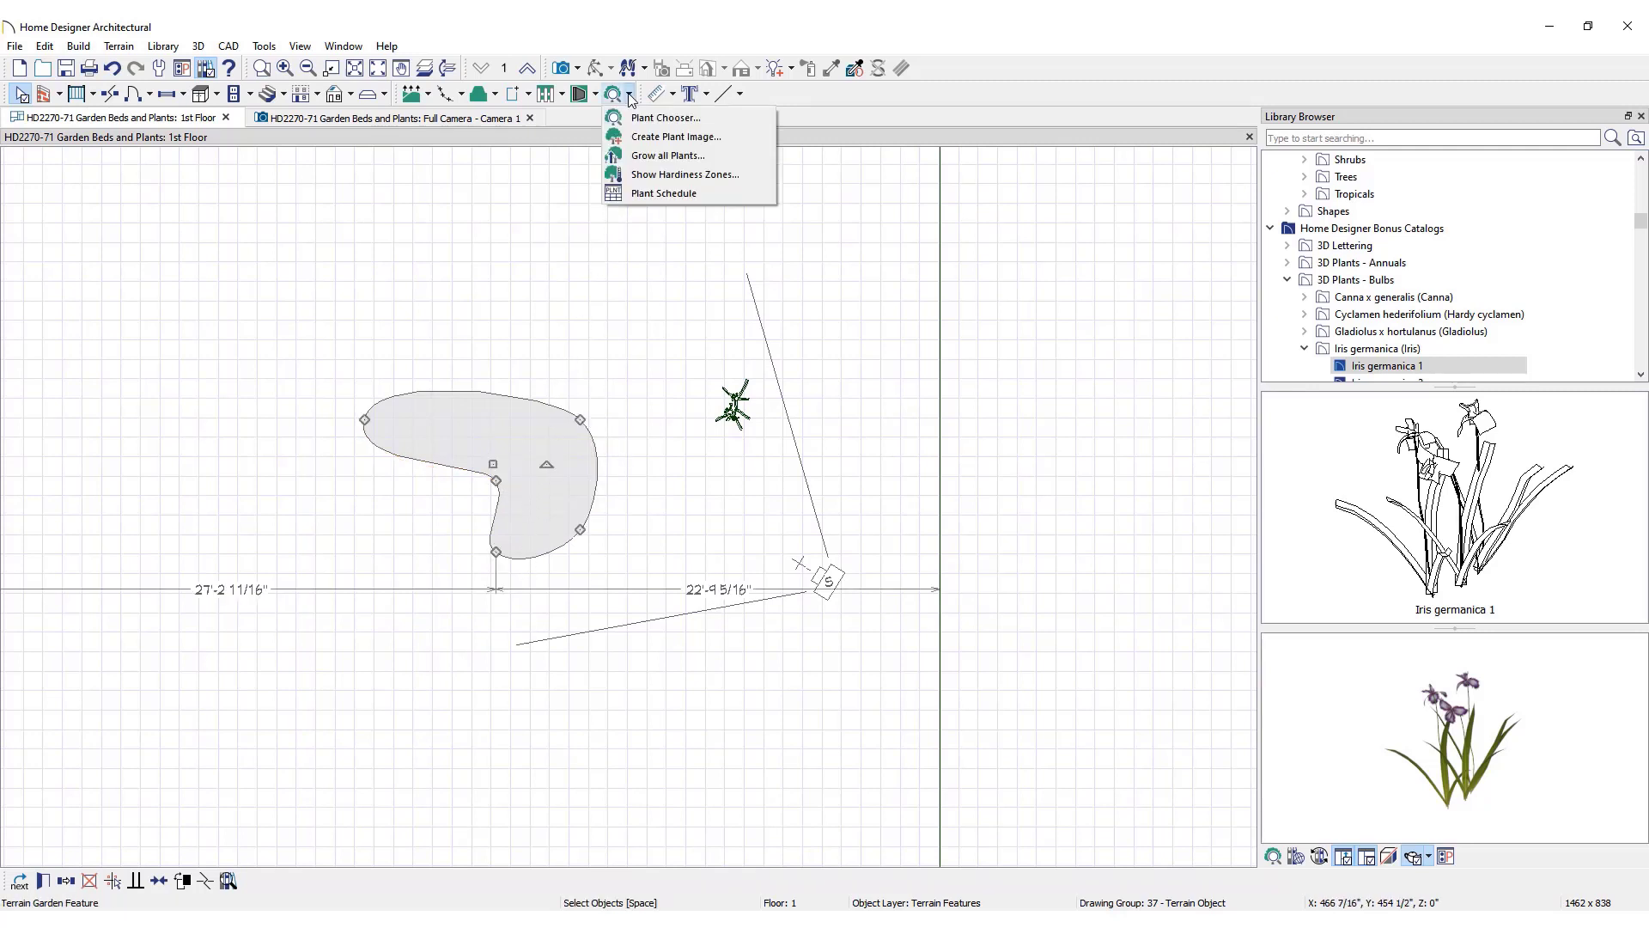
- Fill the kidney-shaped bed with Iris germanica from the Plant Chooser
{"action": "left_click", "coordinate": [663, 117]}
{"action": "type", "text": "iris"}
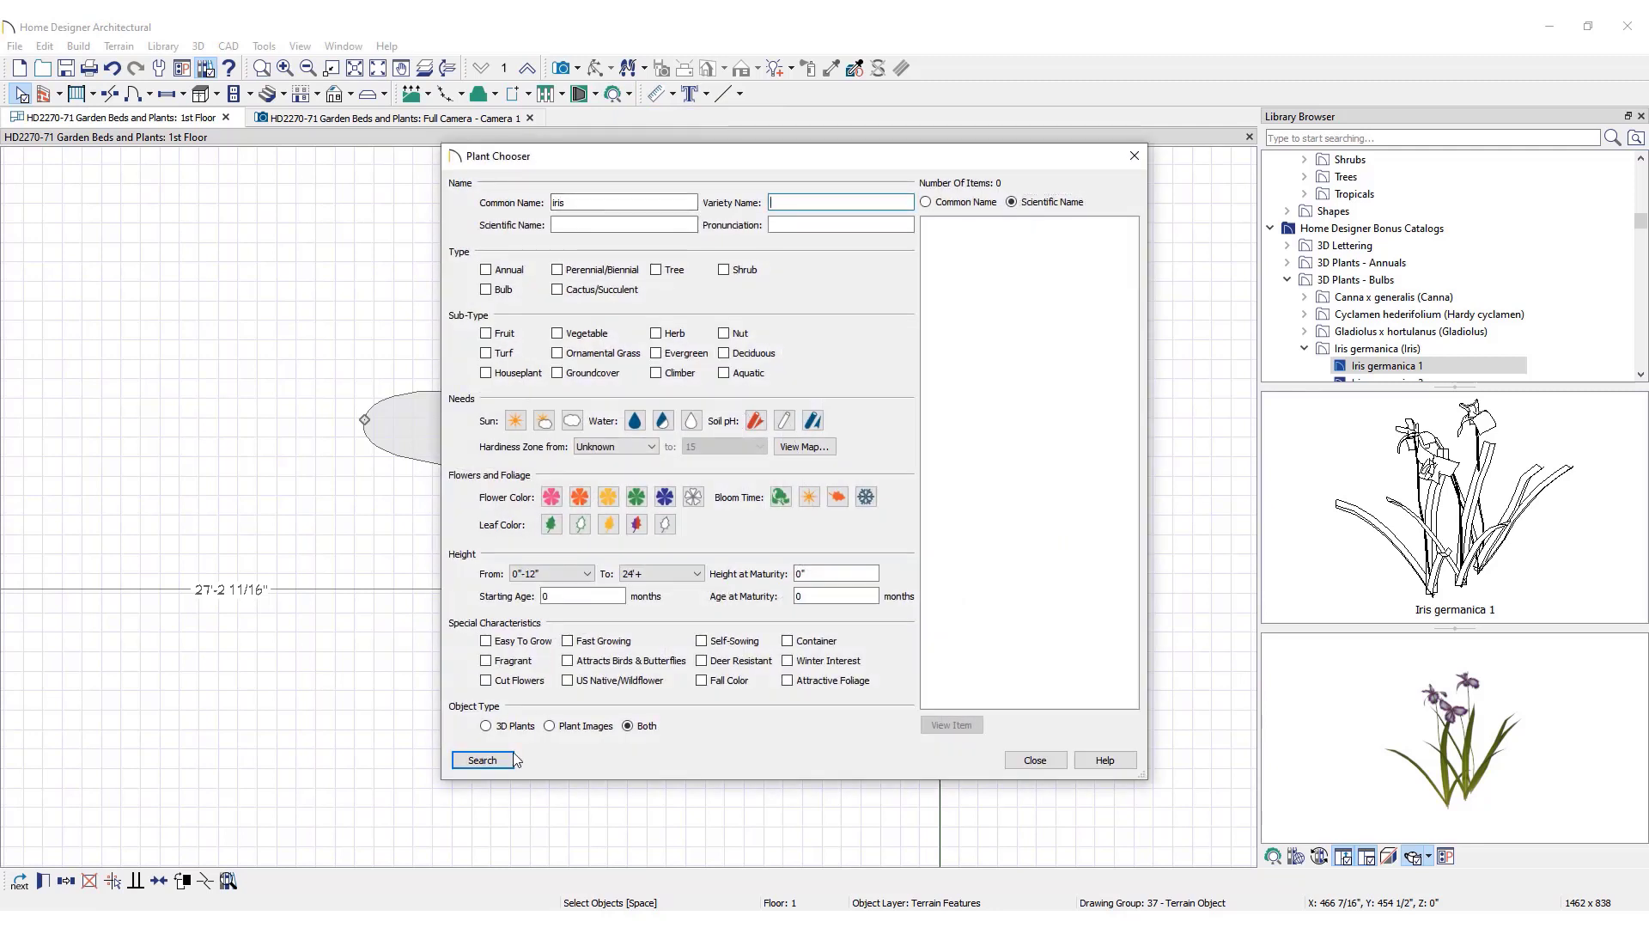
{"action": "left_click", "coordinate": [481, 759]}
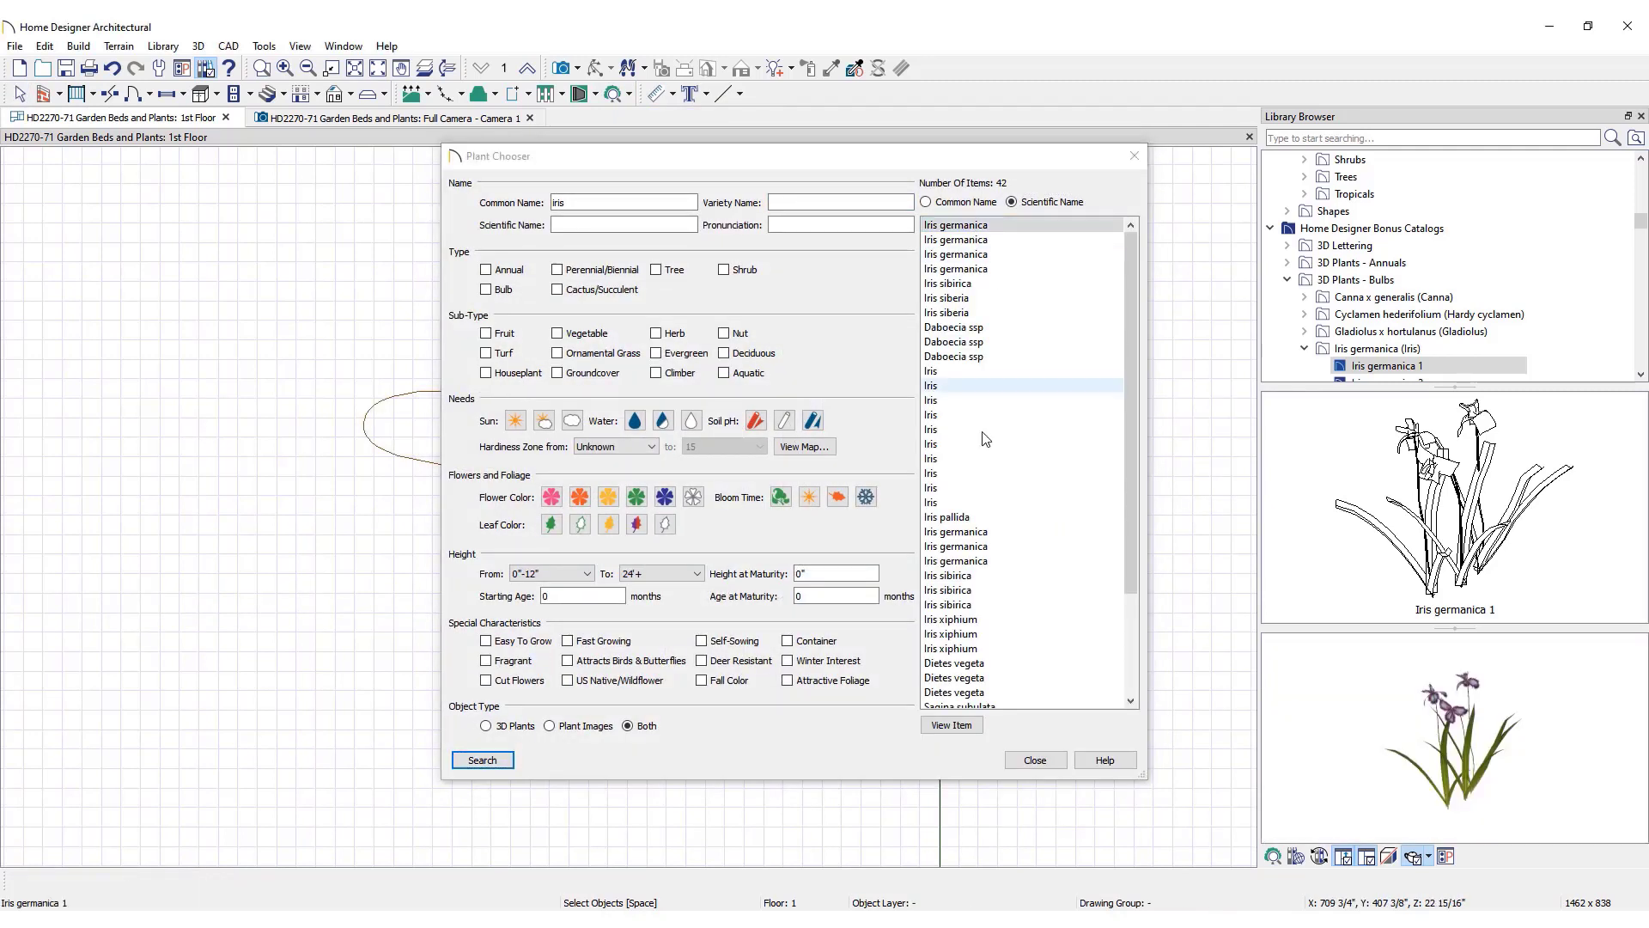
{"action": "left_click", "coordinate": [1034, 759]}
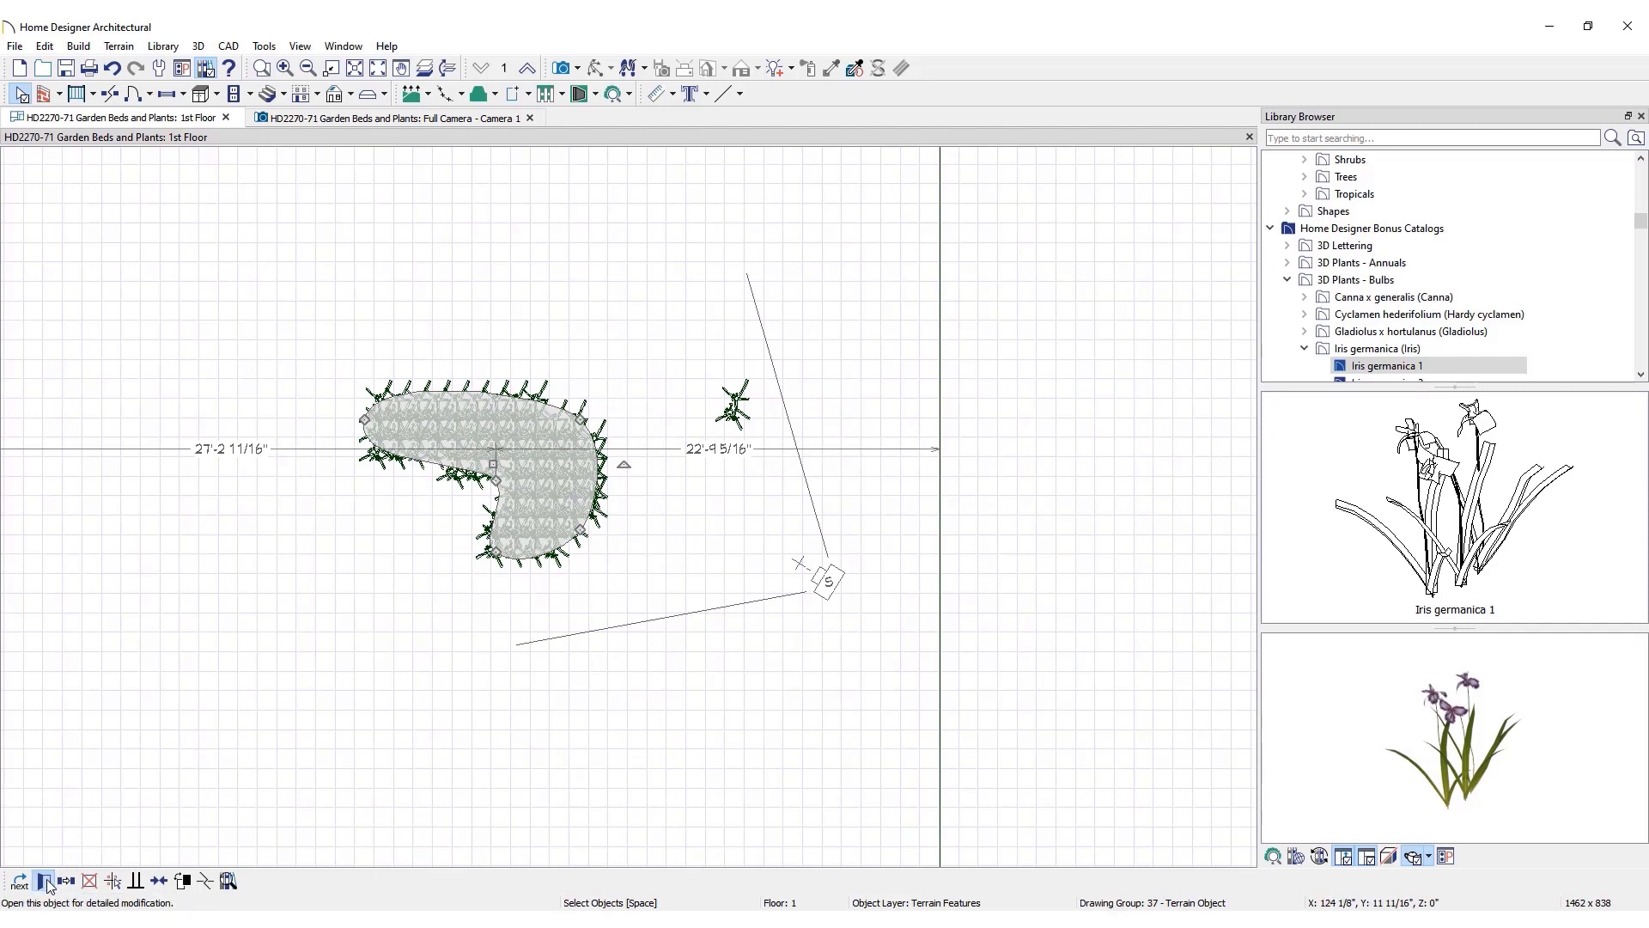
- Set the bed's distributed irises to 24" alternate grid, random angle, scaling 75–110%
{"action": "left_click", "coordinate": [45, 882]}
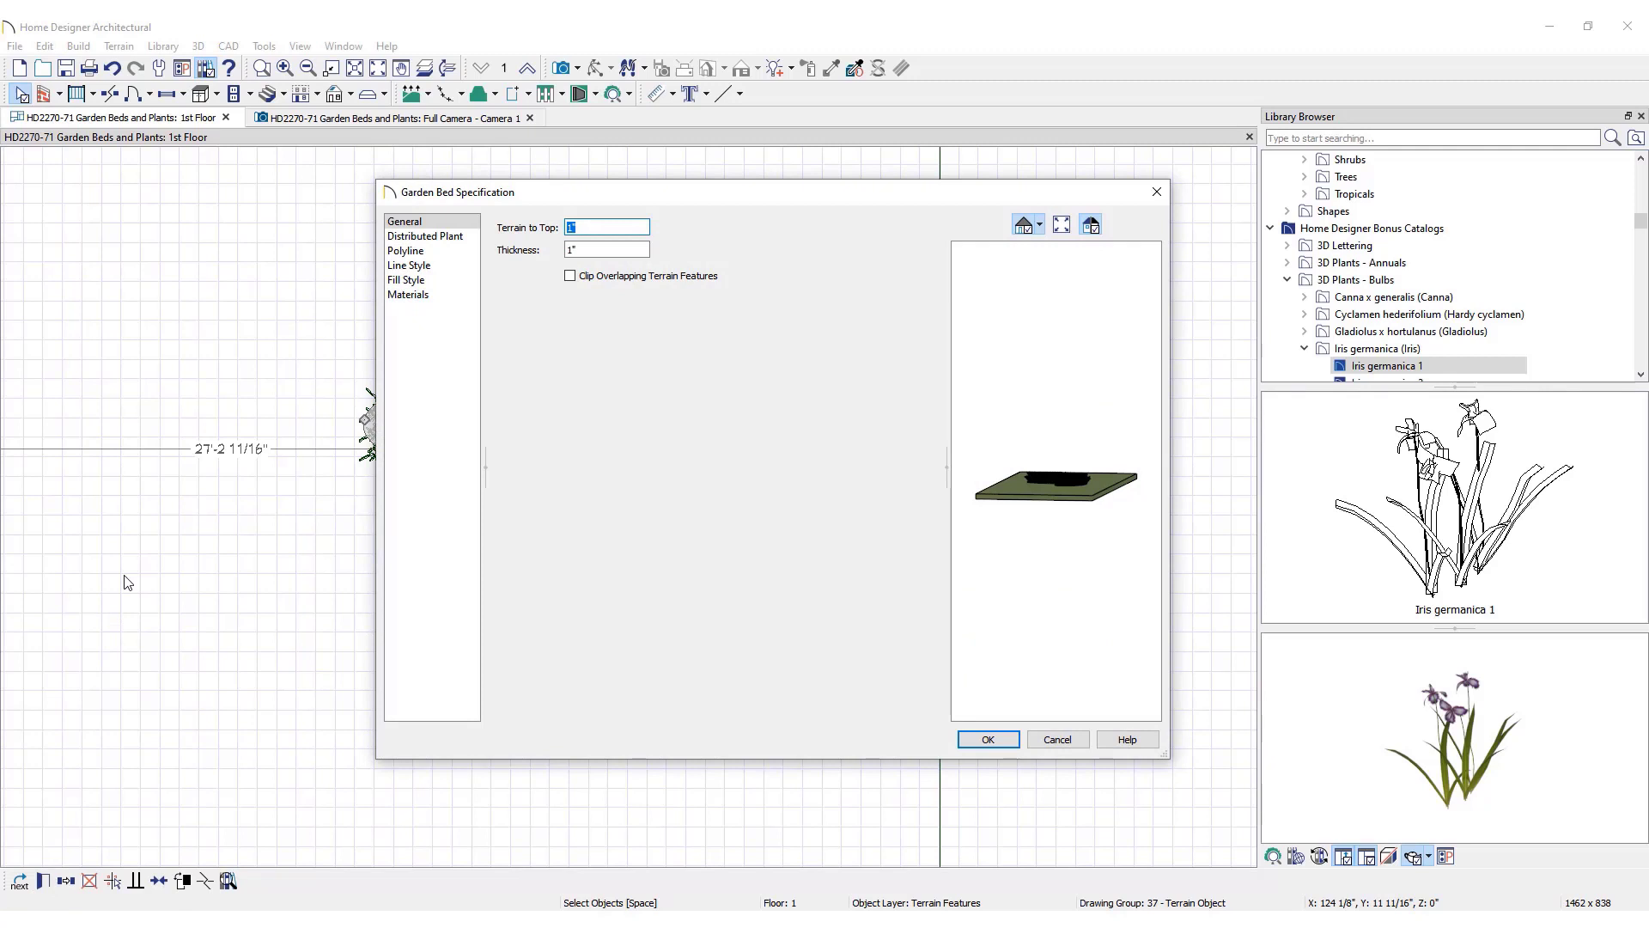
{"action": "left_click", "coordinate": [426, 236]}
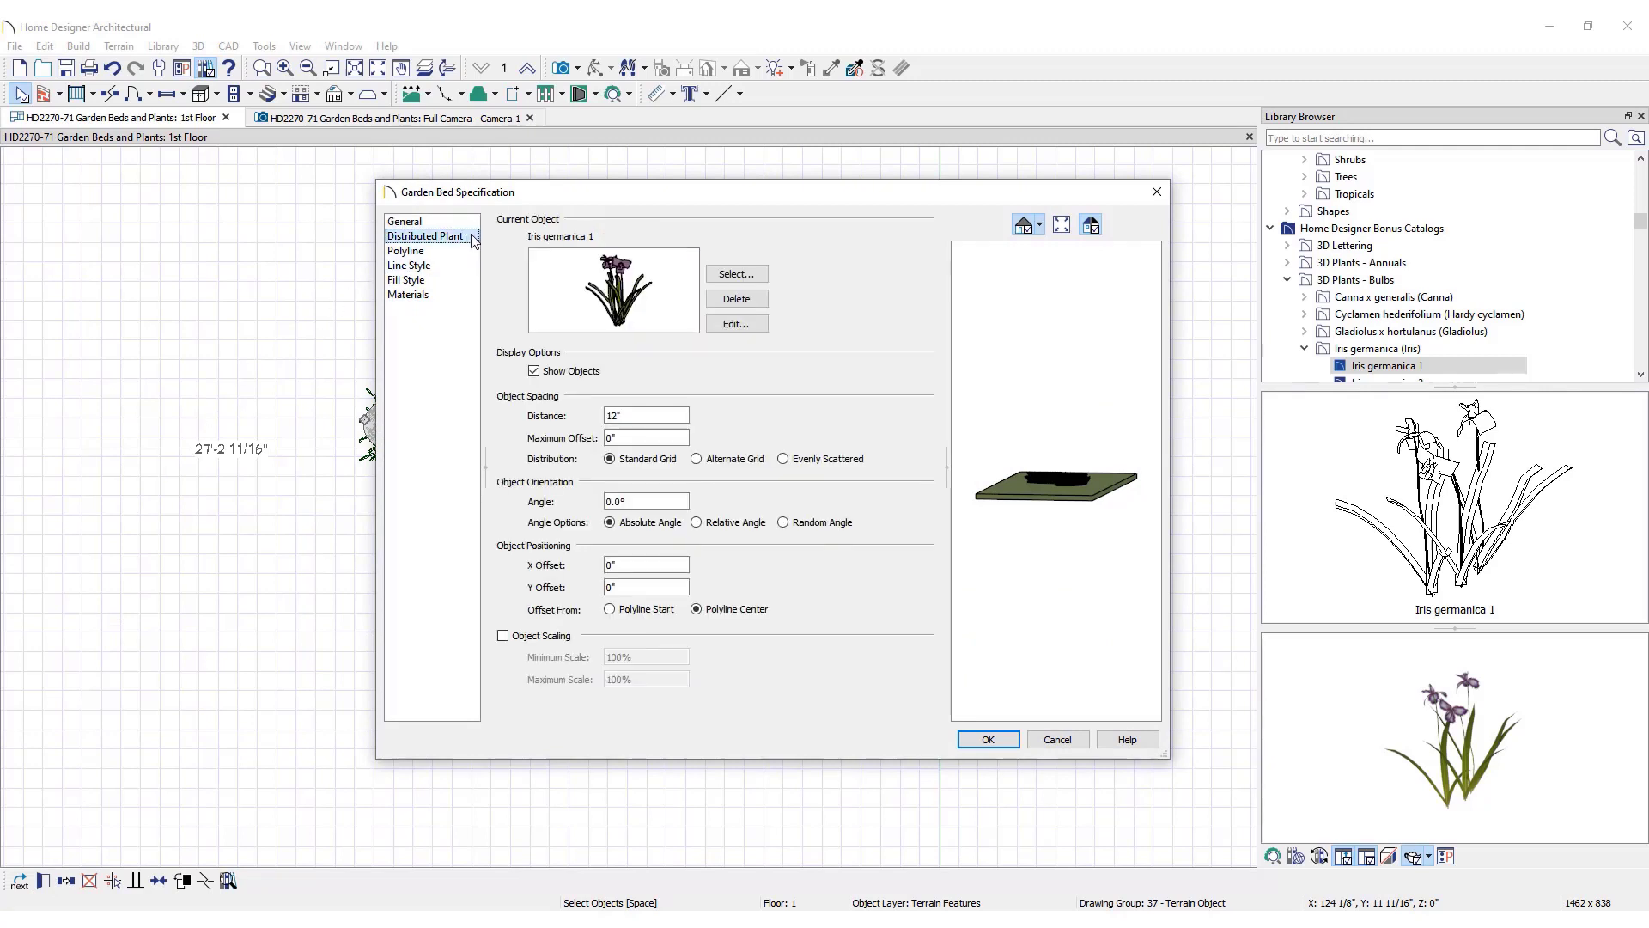
{"action": "left_click", "coordinate": [696, 459]}
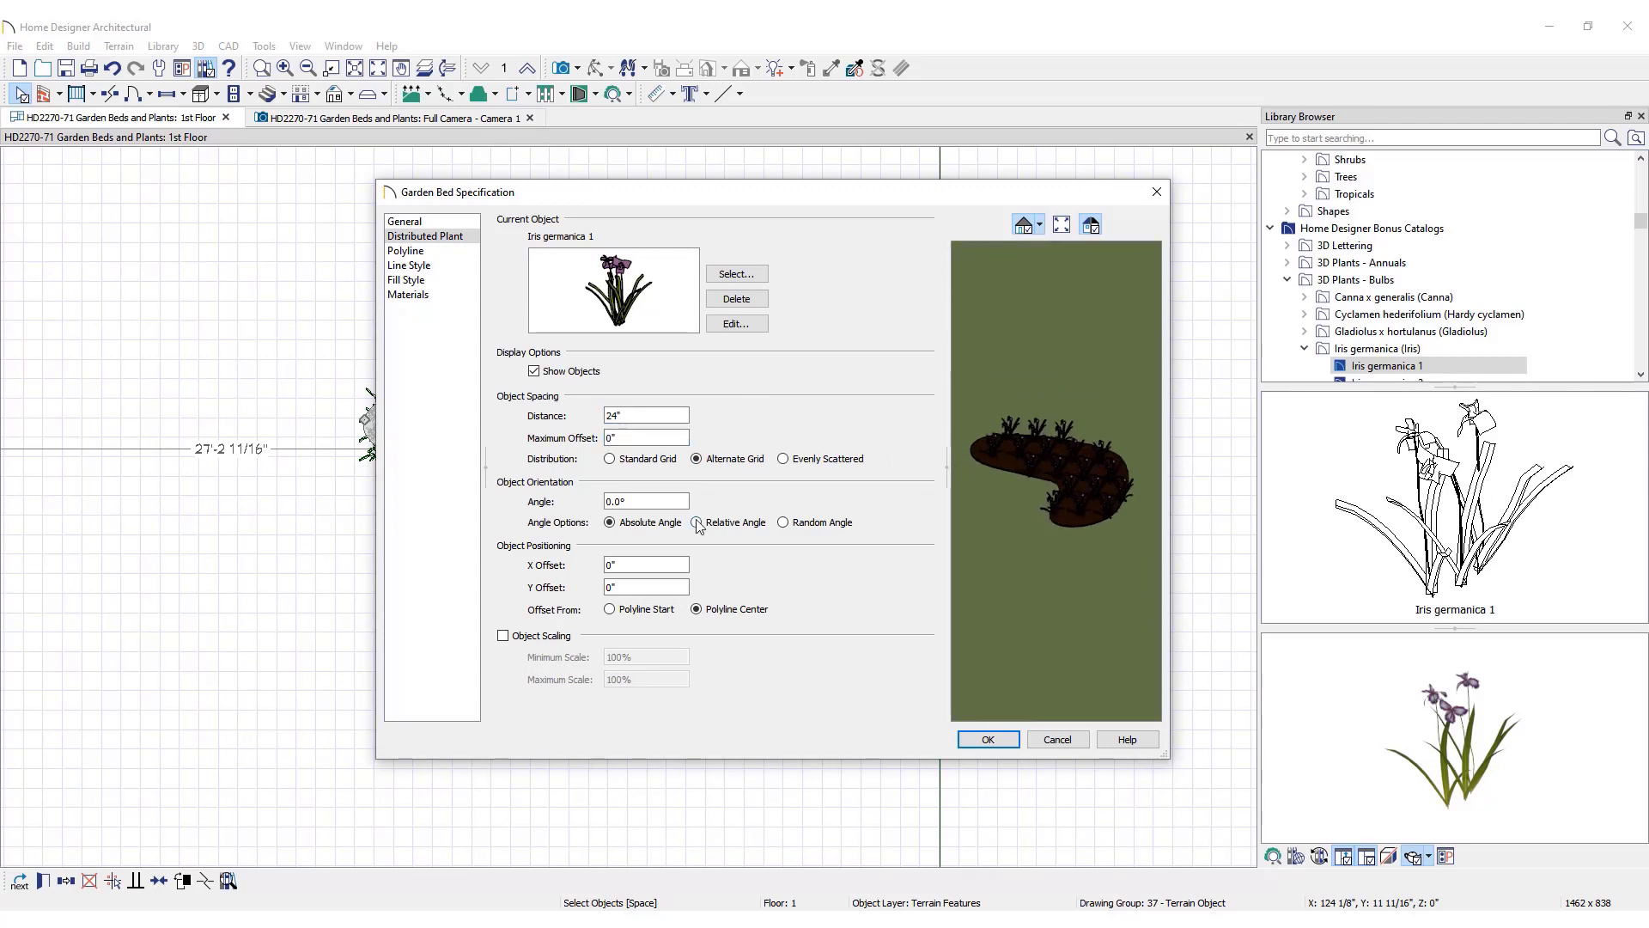
{"action": "left_click", "coordinate": [782, 522]}
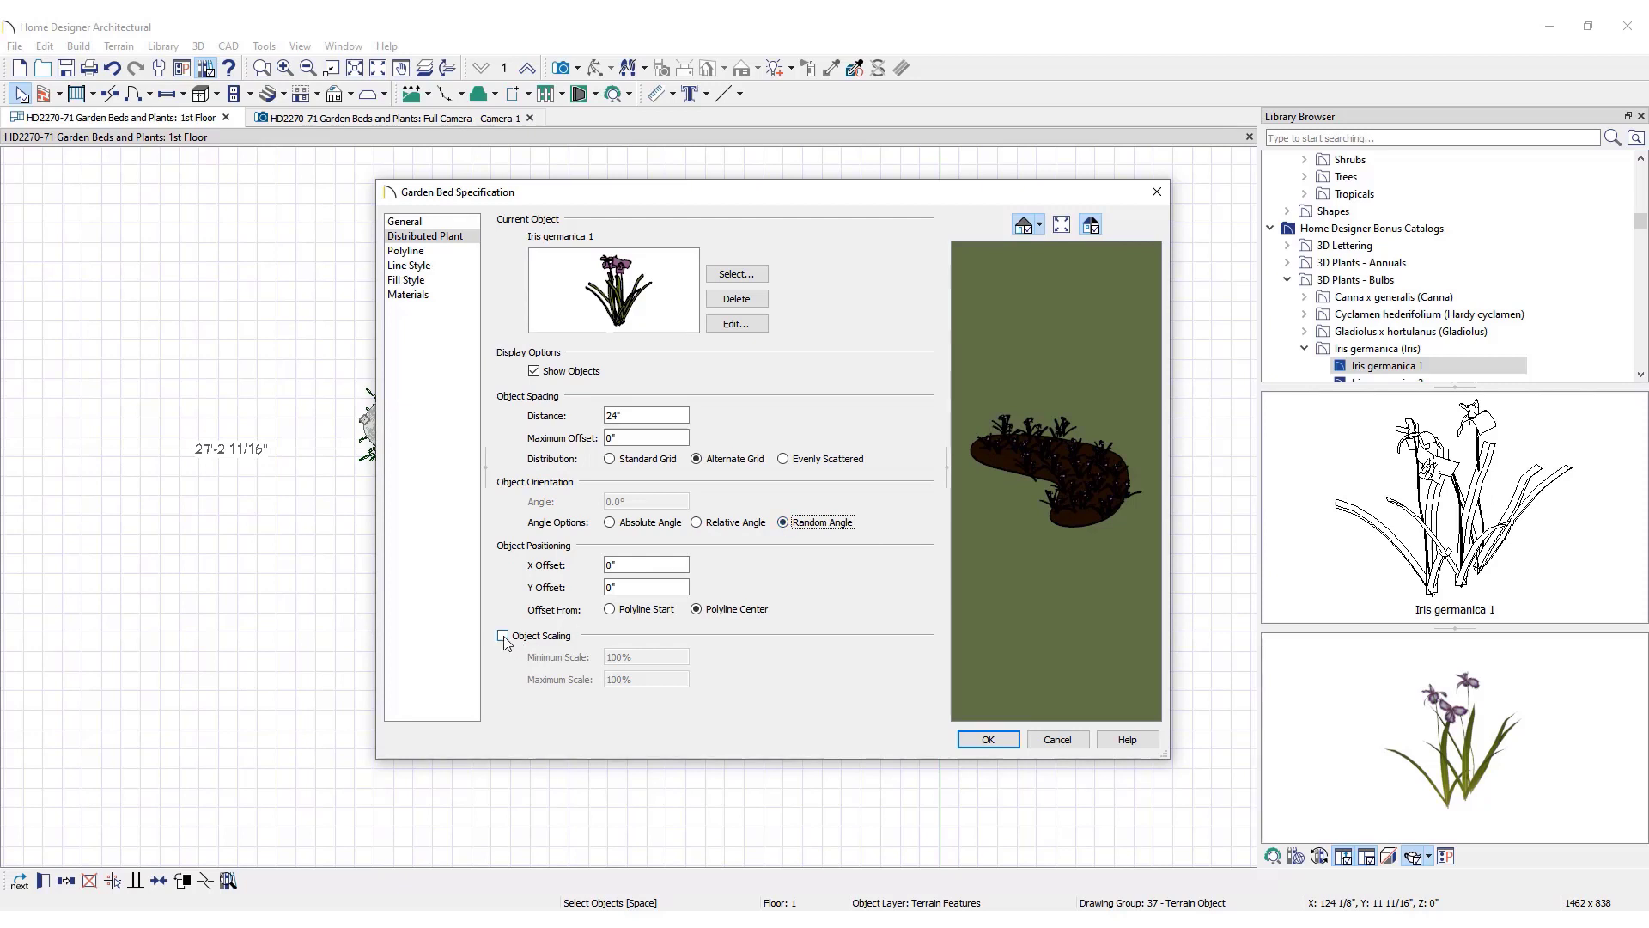
{"action": "left_click", "coordinate": [502, 635]}
{"action": "type", "text": "110"}
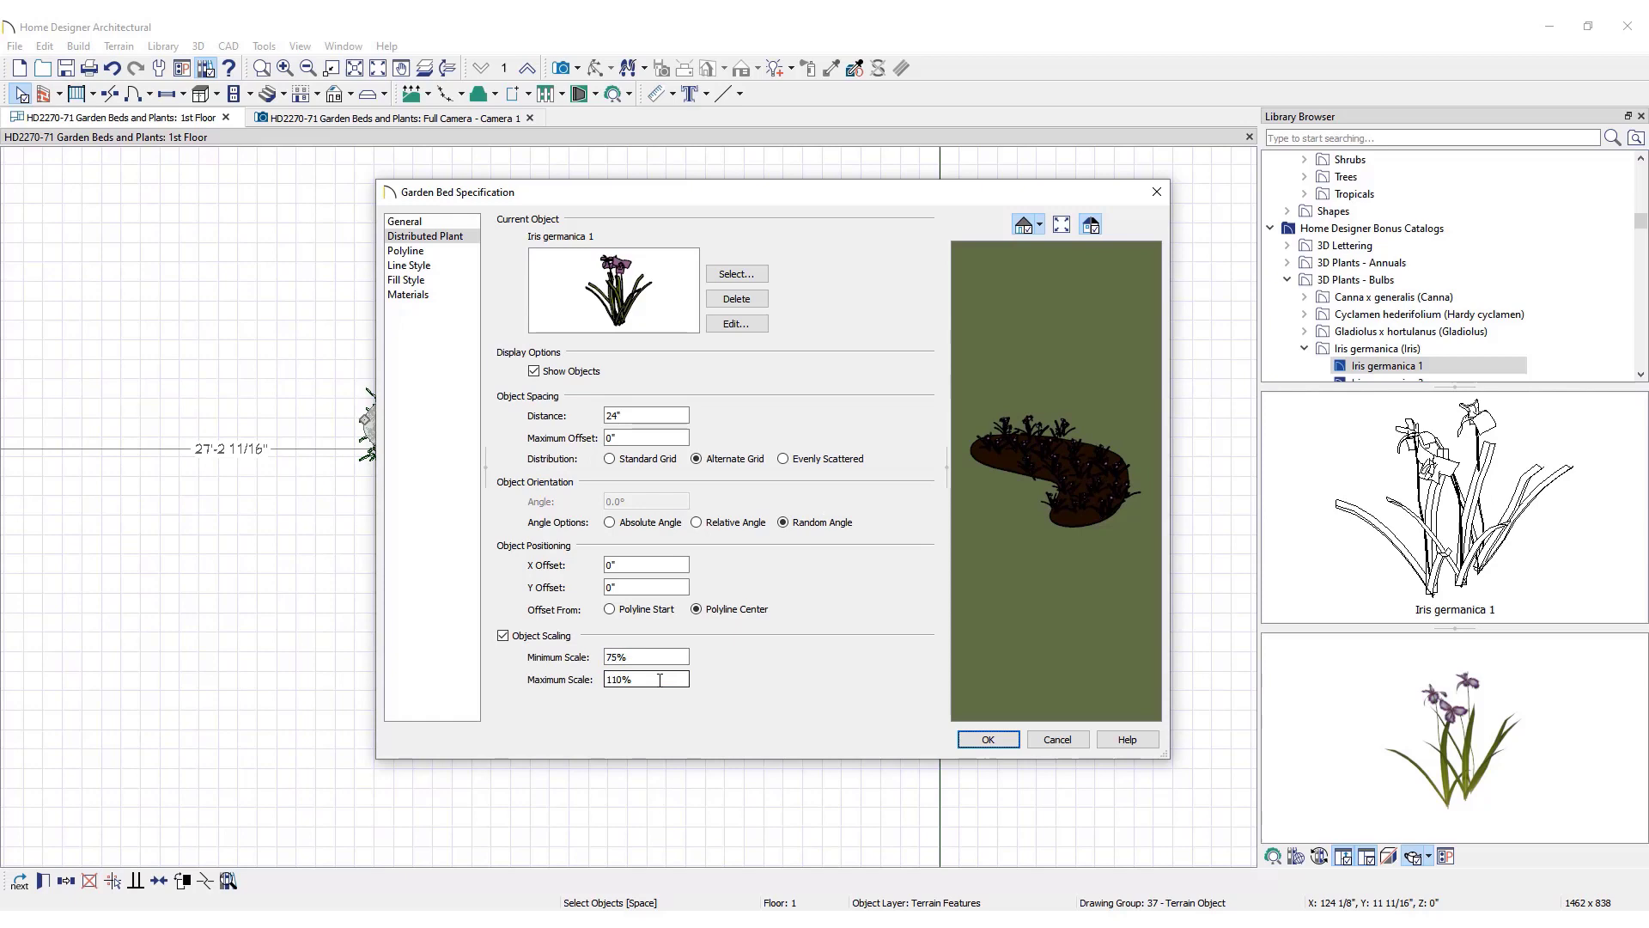
{"action": "left_click", "coordinate": [988, 739]}
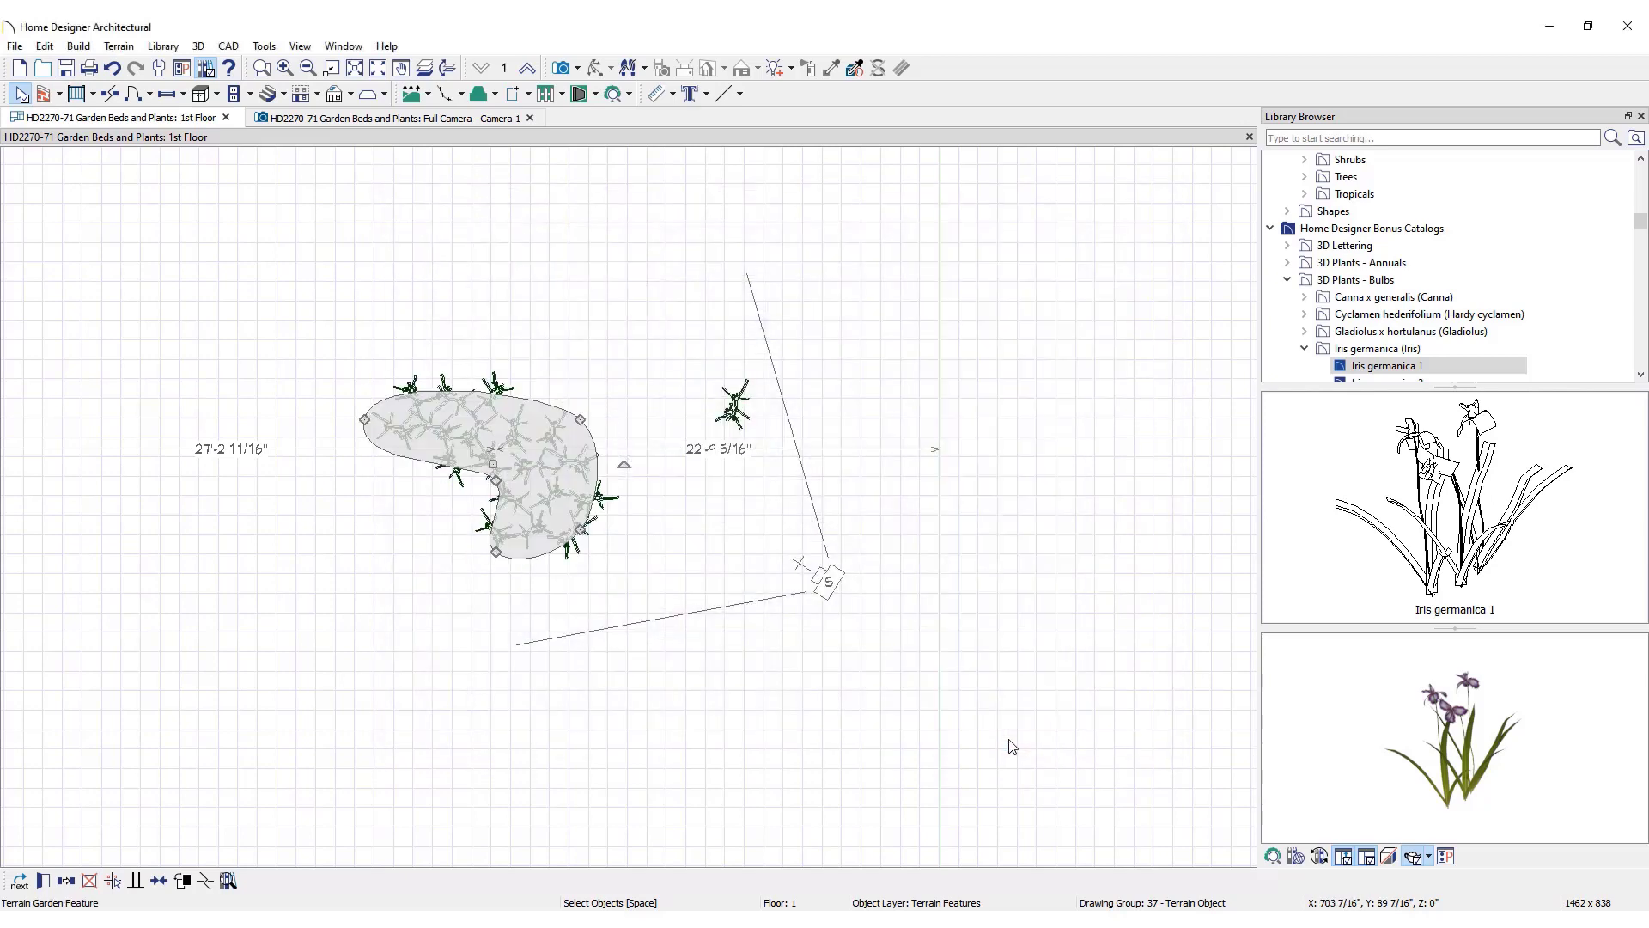
- In the Full Camera view, select the lone iris and ready its height for editing
{"action": "left_click", "coordinate": [395, 116]}
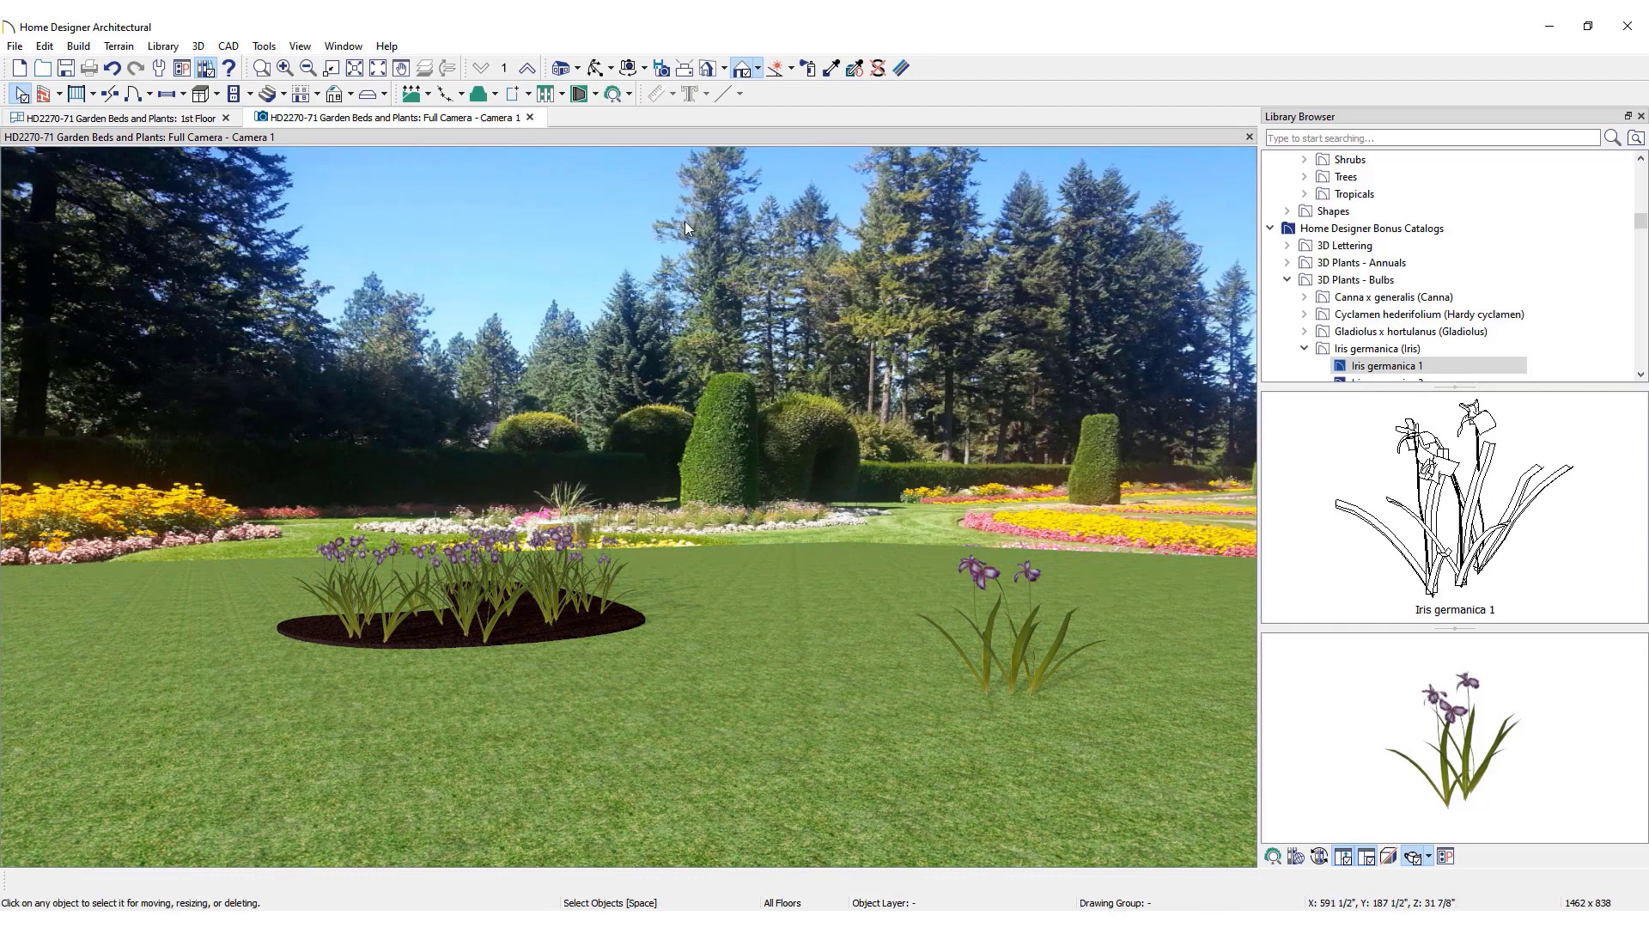
{"action": "left_click", "coordinate": [999, 620]}
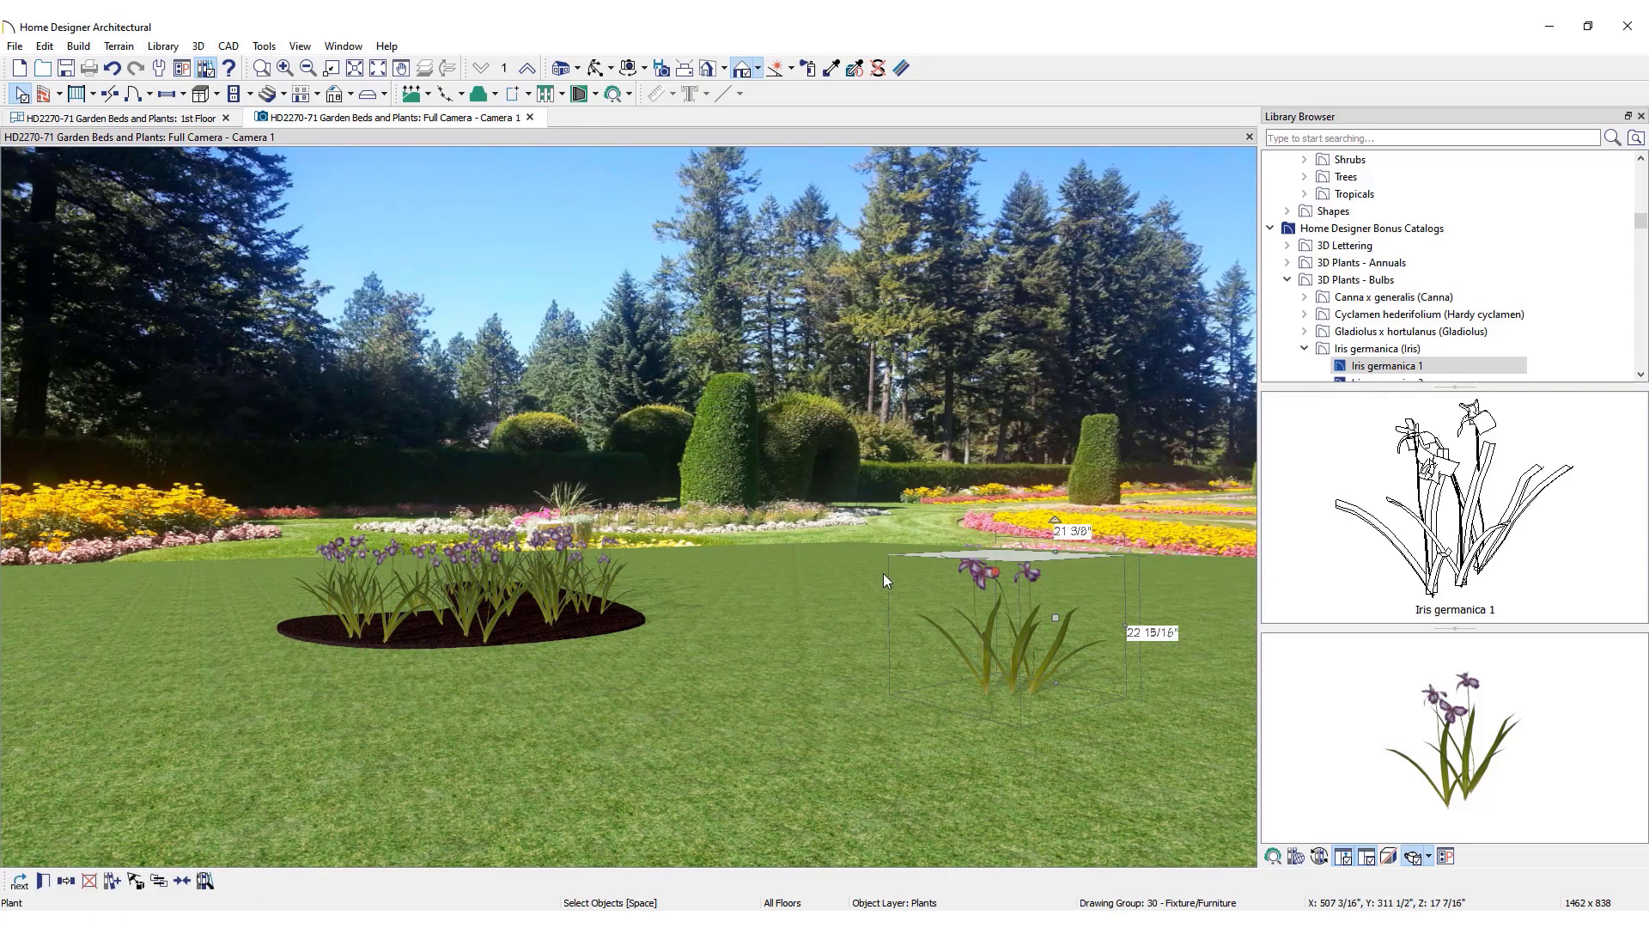
{"action": "mouse_move", "coordinate": [53, 879]}
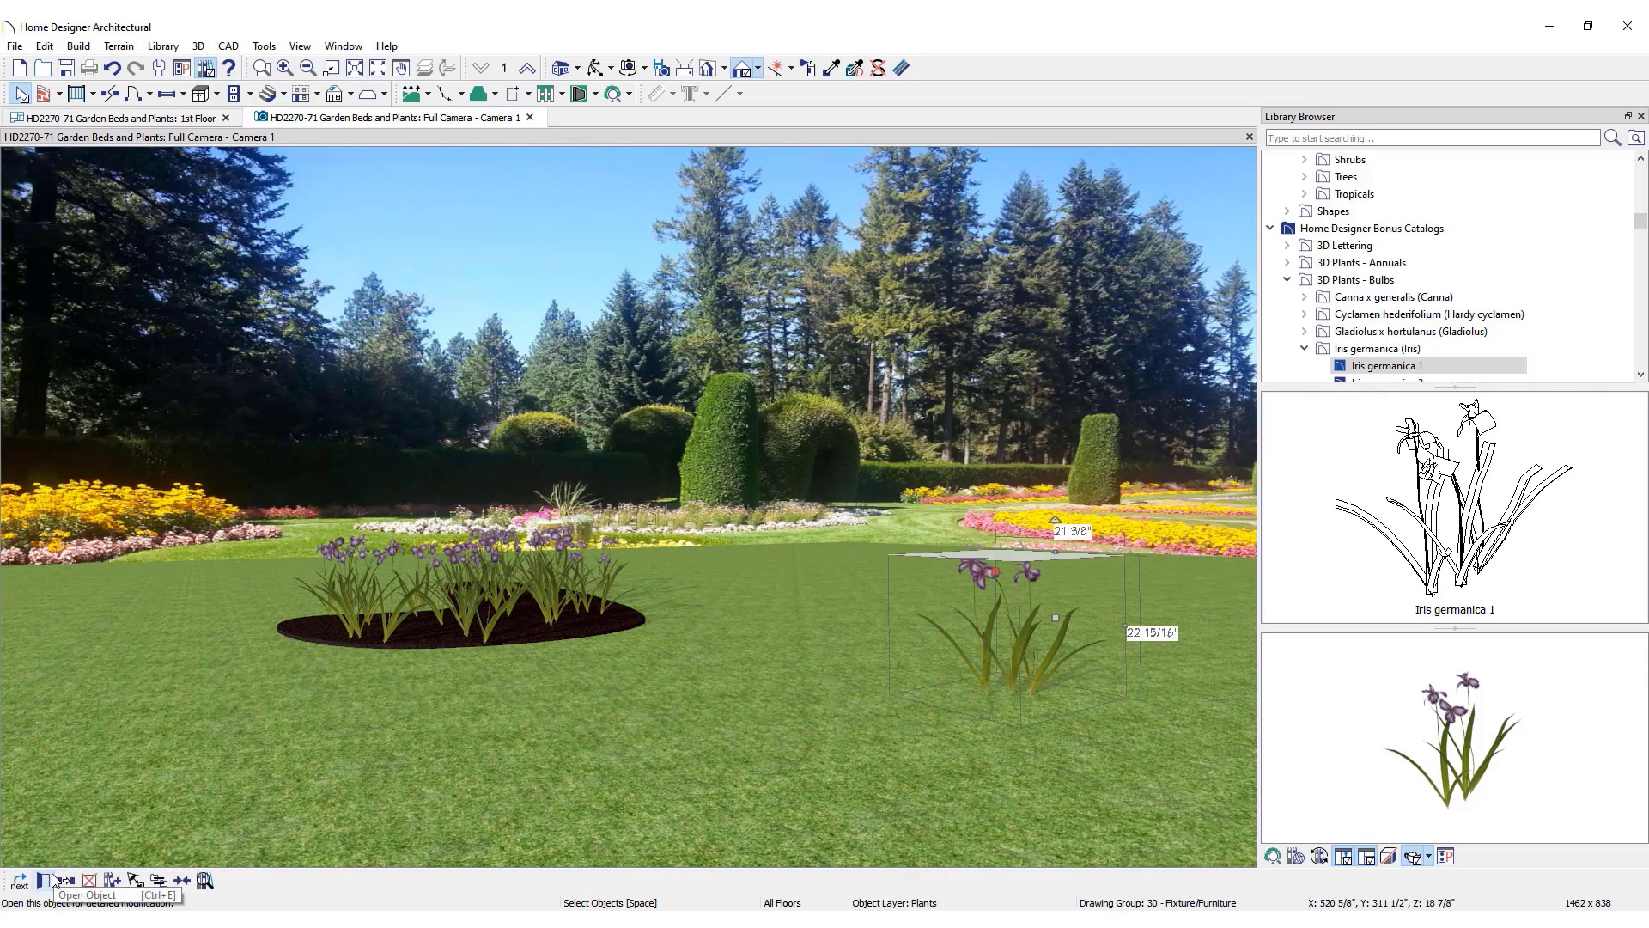
{"action": "left_click", "coordinate": [45, 879]}
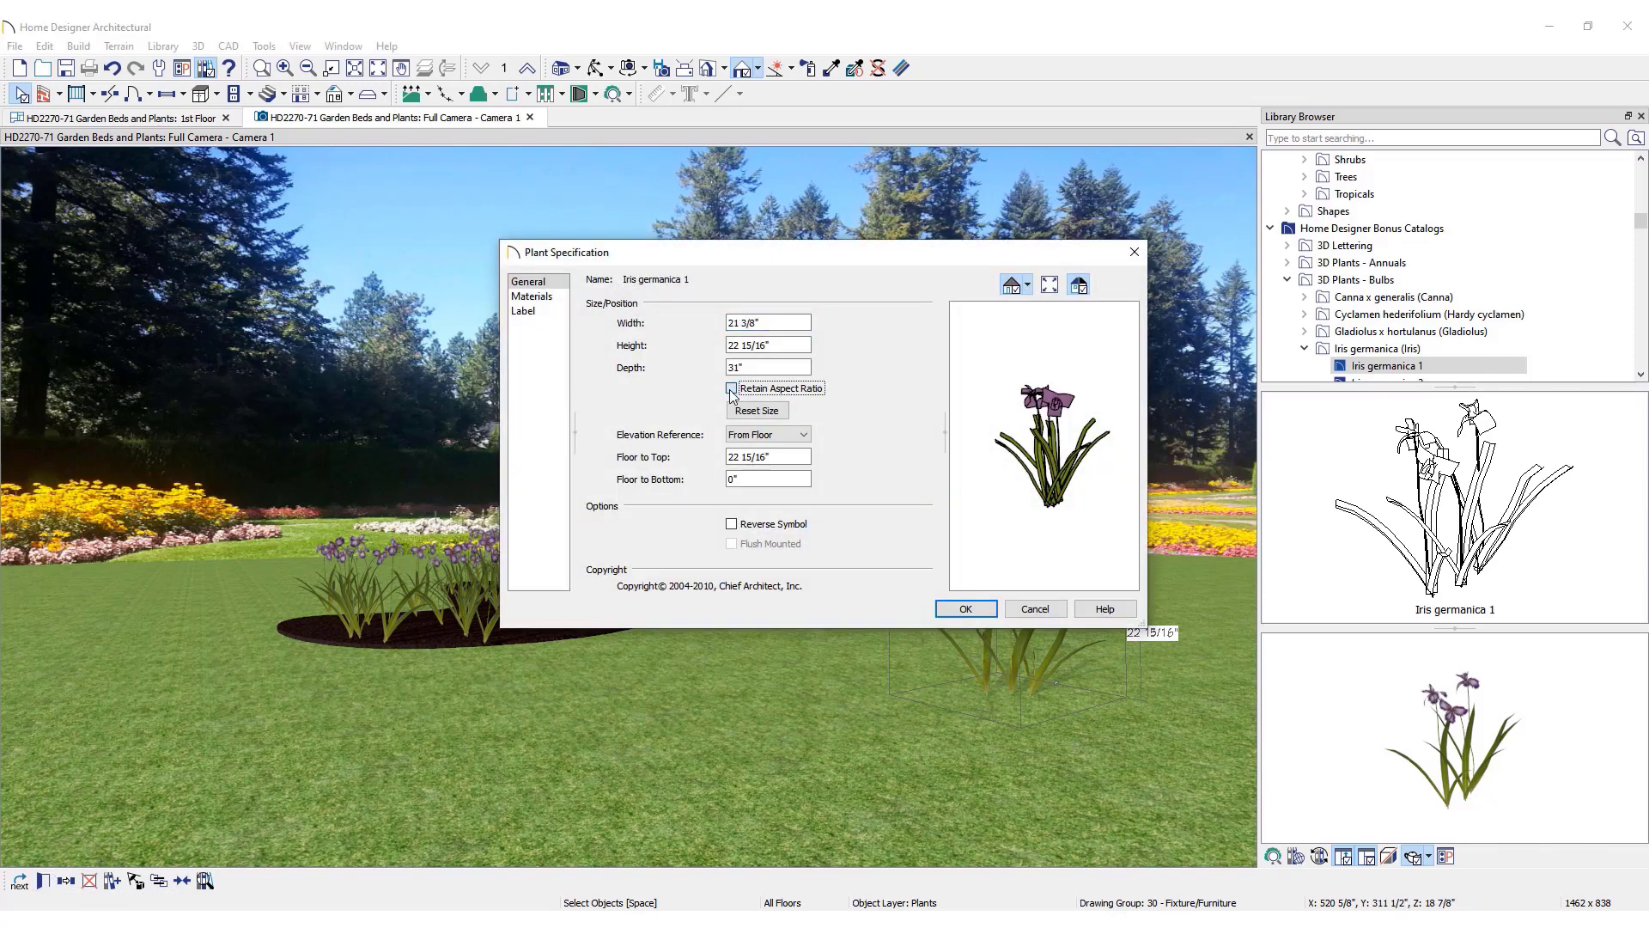
{"action": "left_click", "coordinate": [732, 388]}
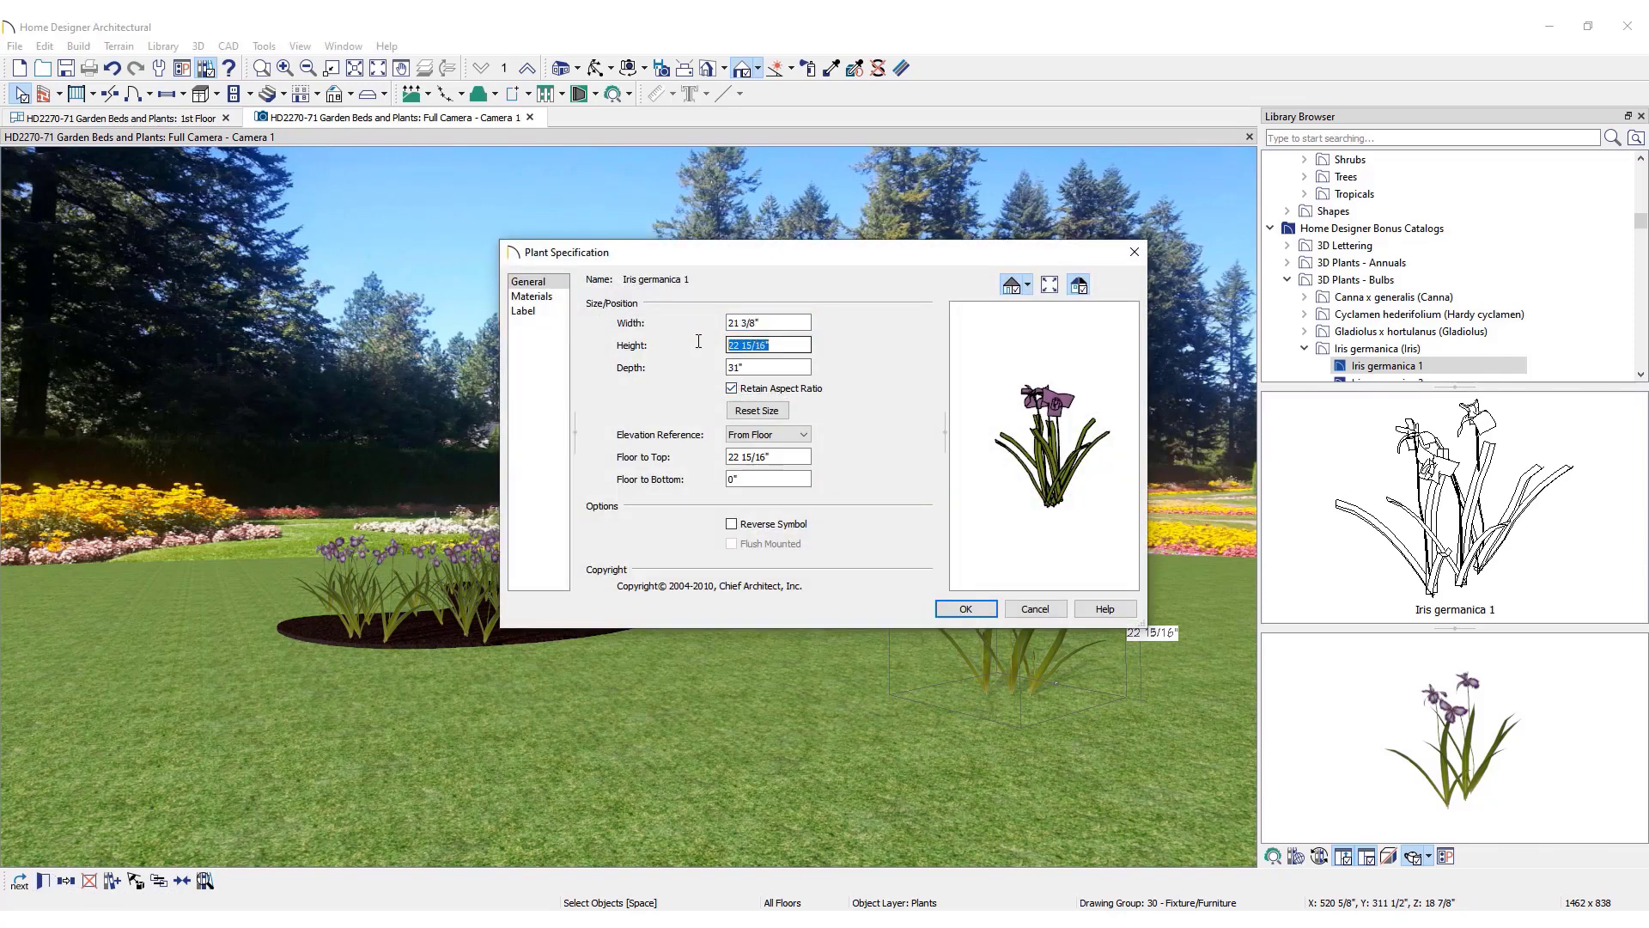
- Set Iris germanica 1's height to 30 inches
{"action": "type", "text": "30"}
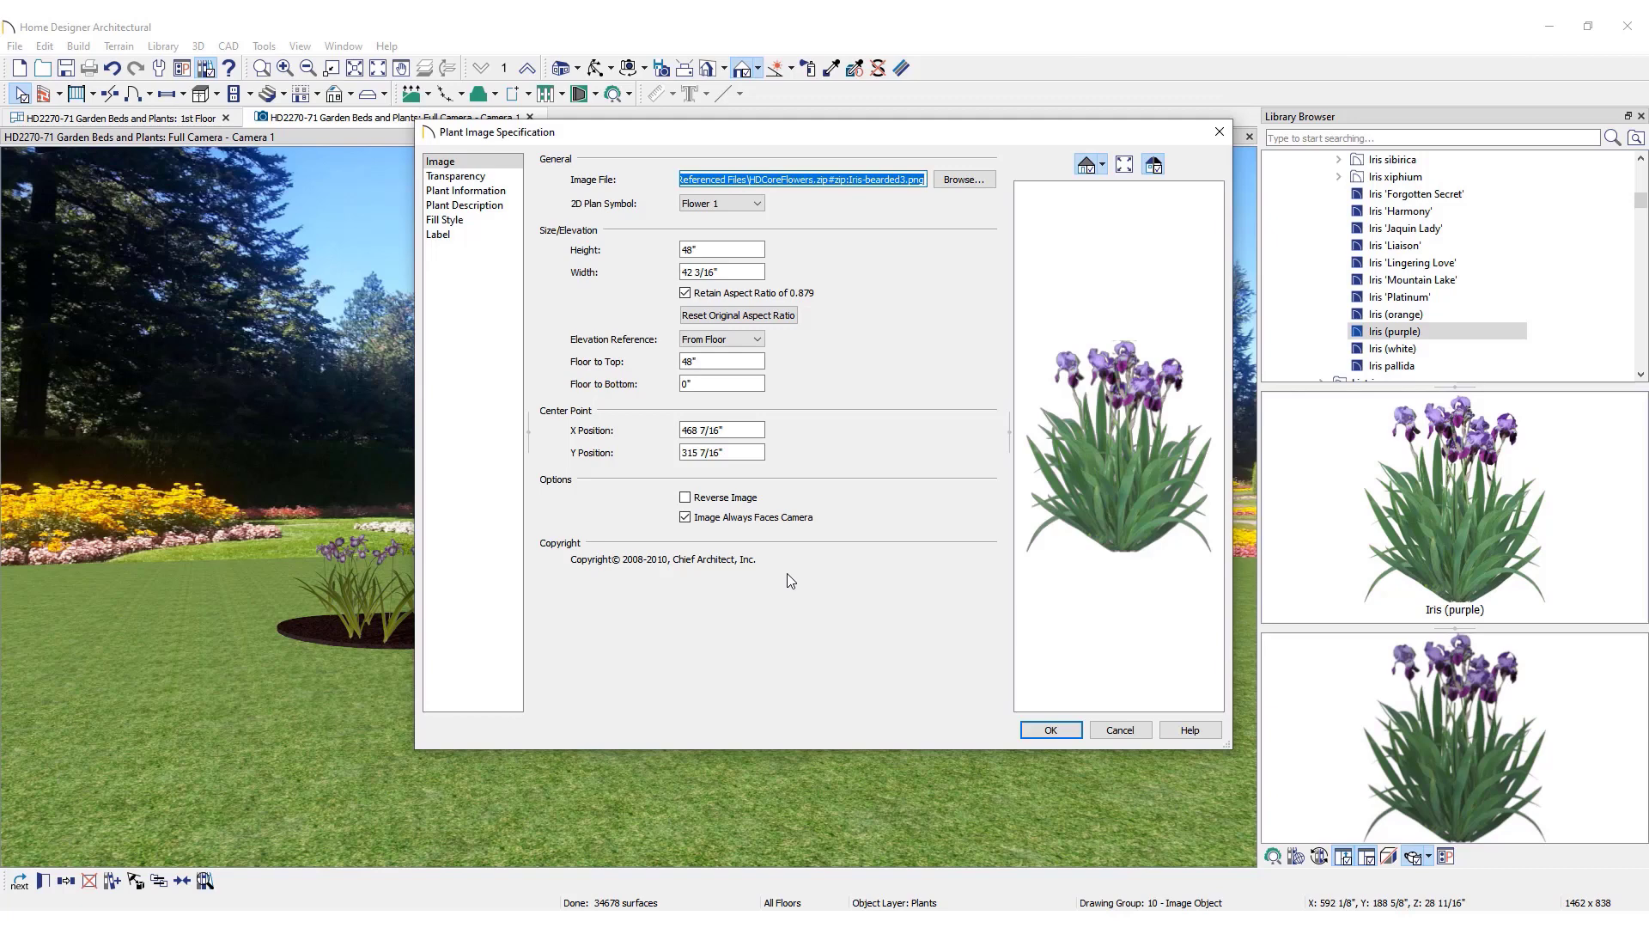
- View the purple iris's plant information and hardiness zone map, then close them
{"action": "left_click", "coordinate": [466, 189]}
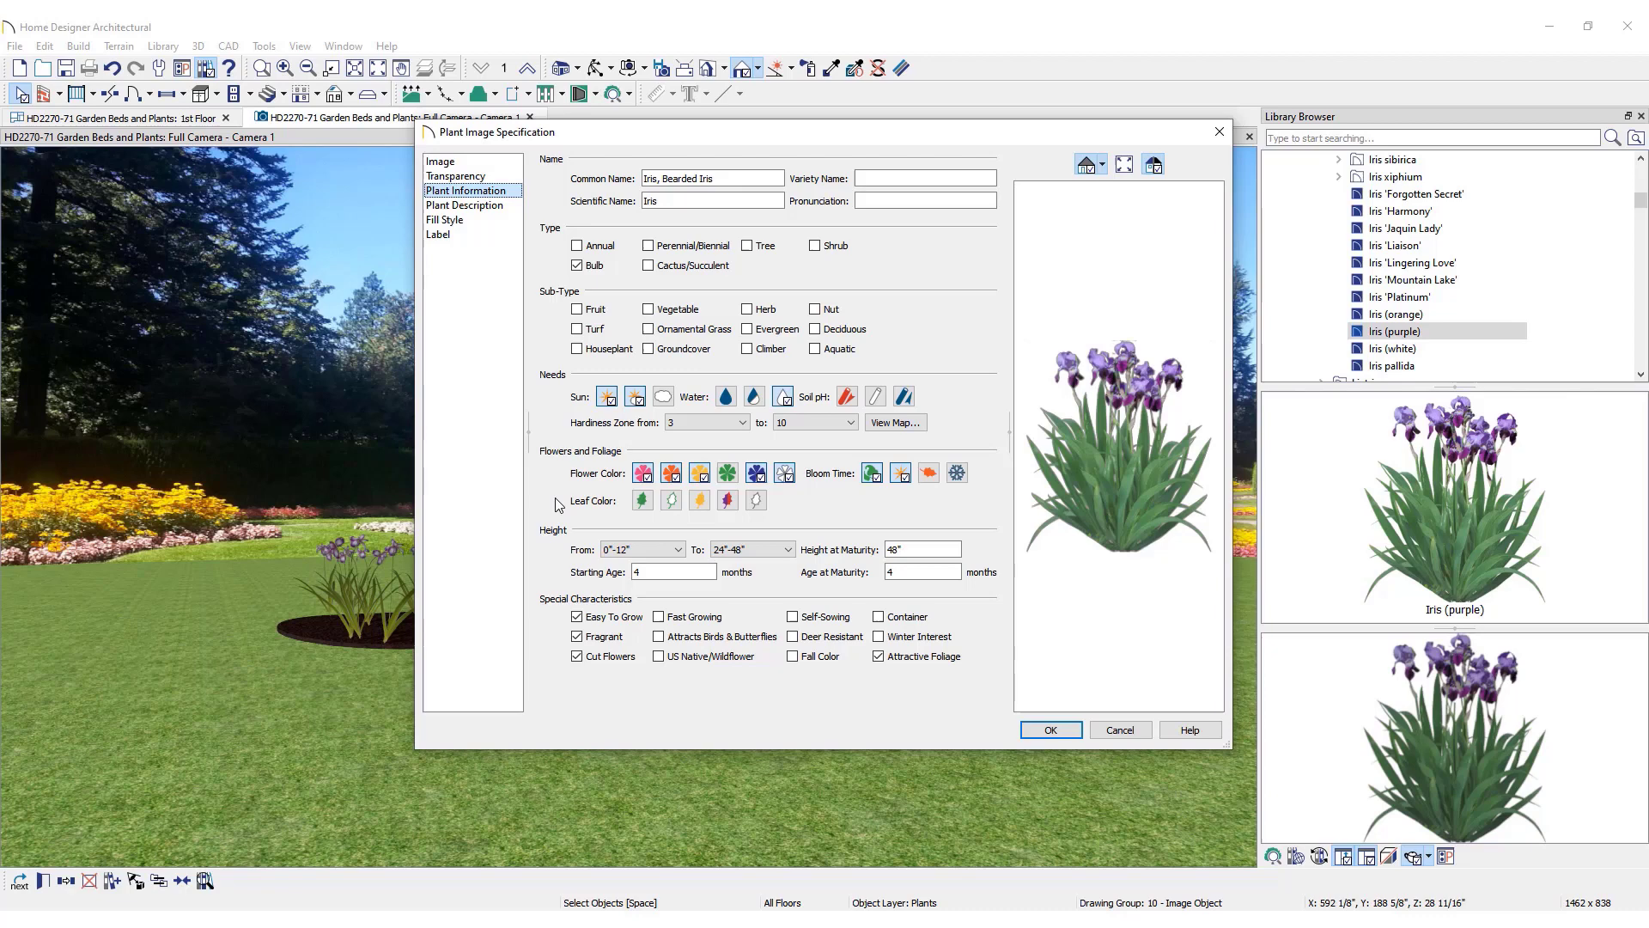
{"action": "mouse_move", "coordinate": [694, 408]}
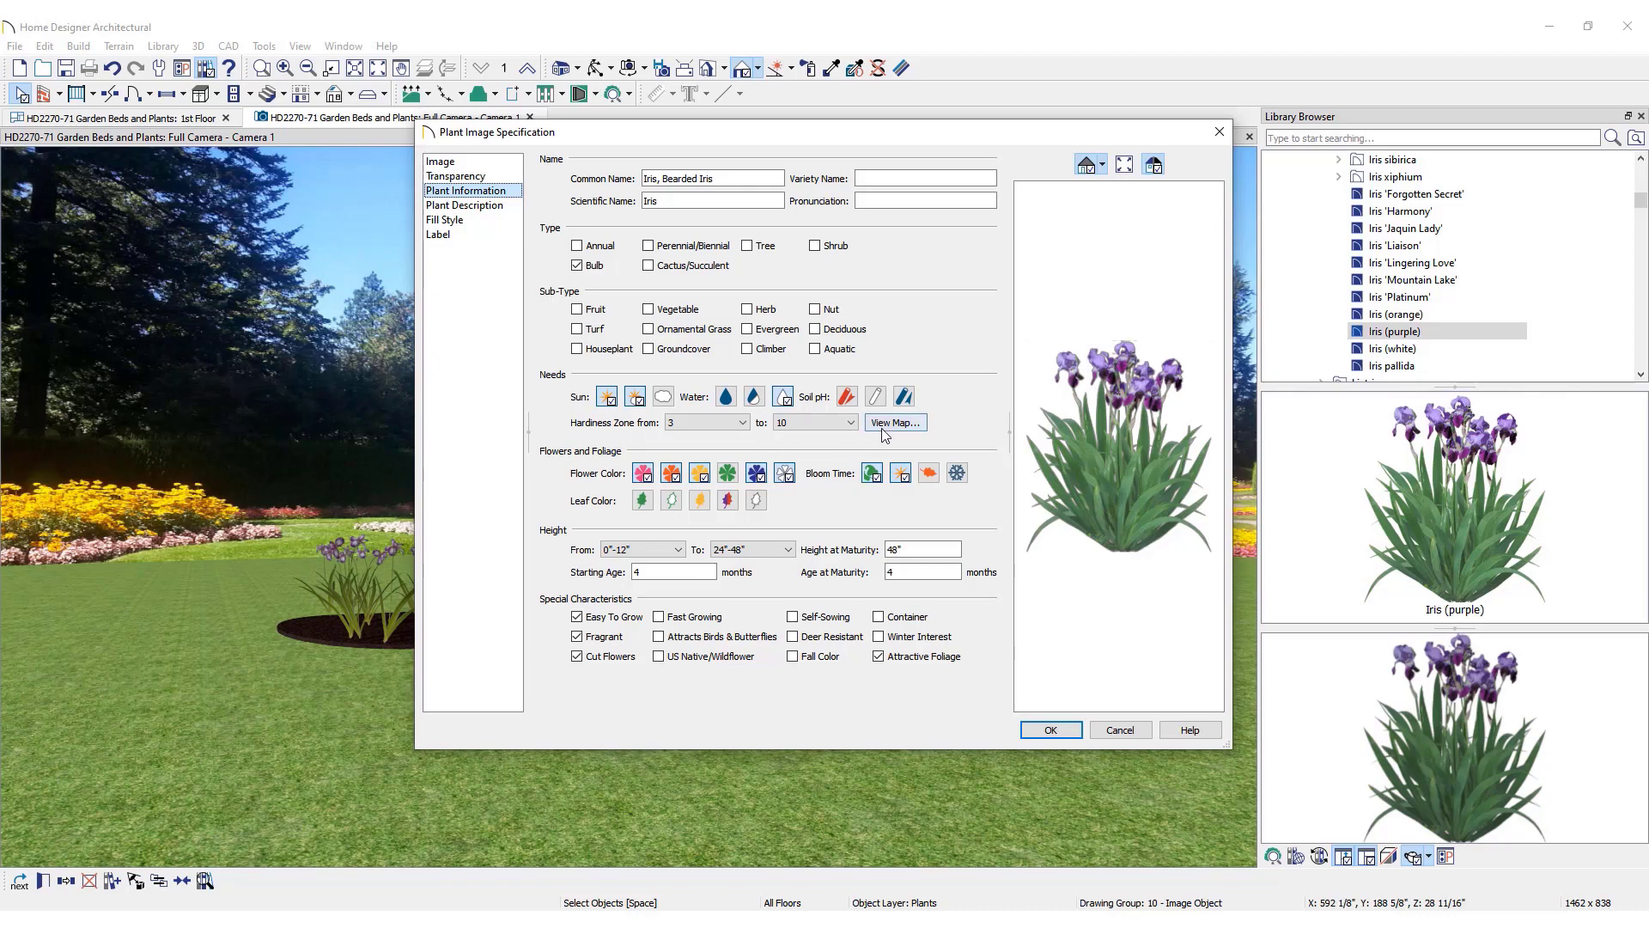
{"action": "left_click", "coordinate": [895, 423]}
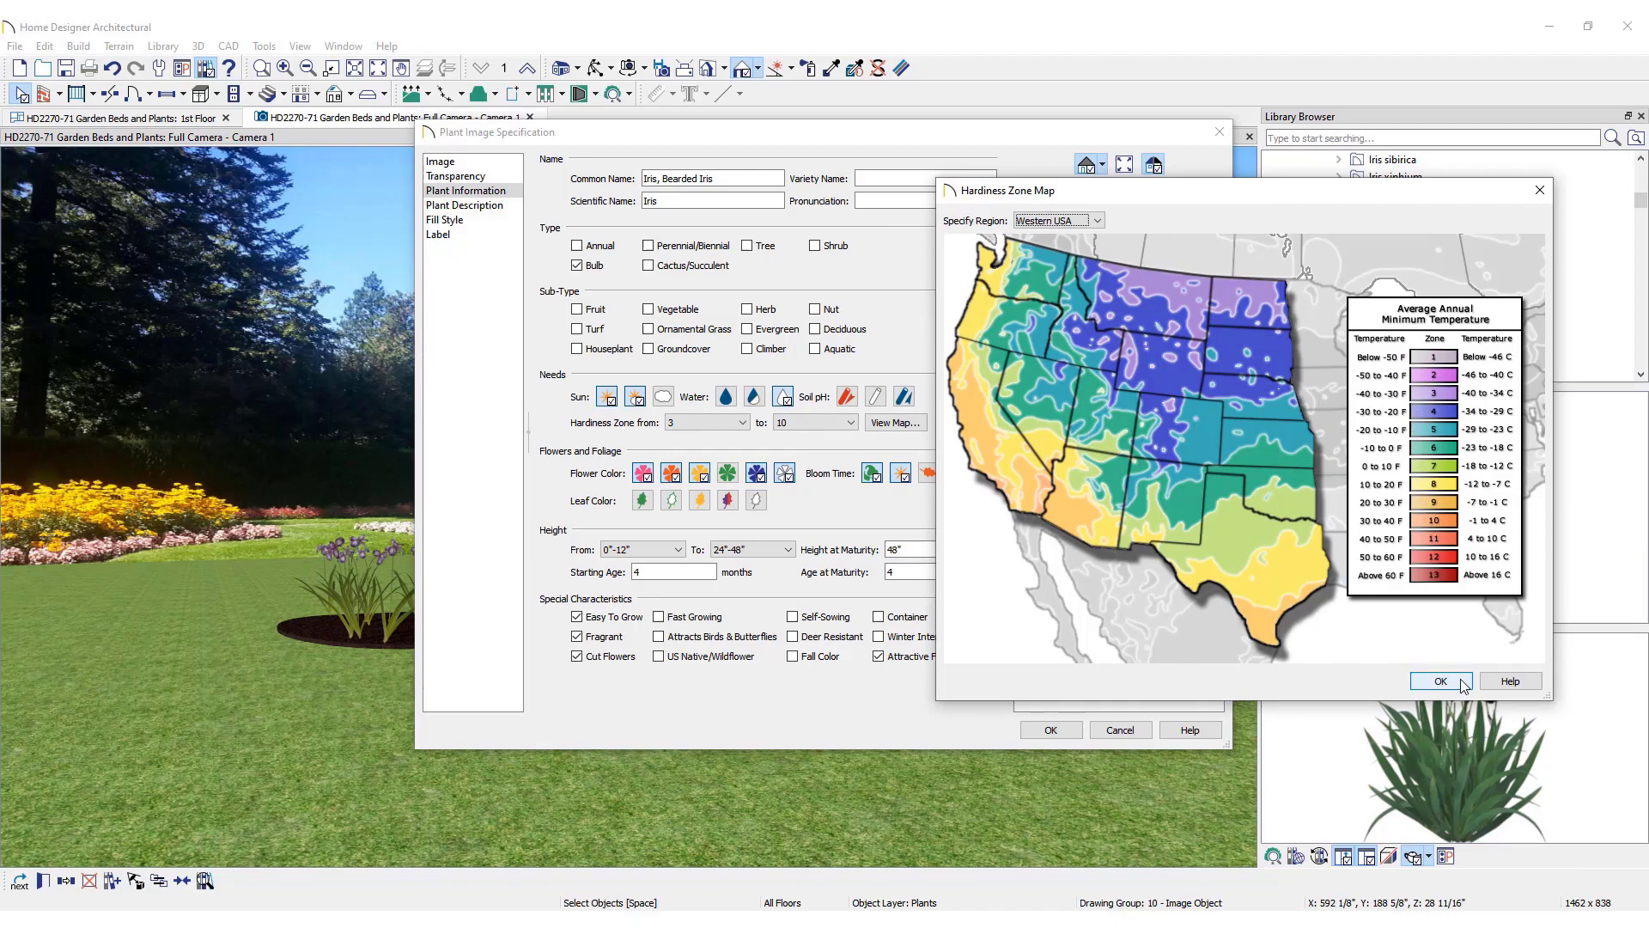
{"action": "left_click", "coordinate": [1440, 680]}
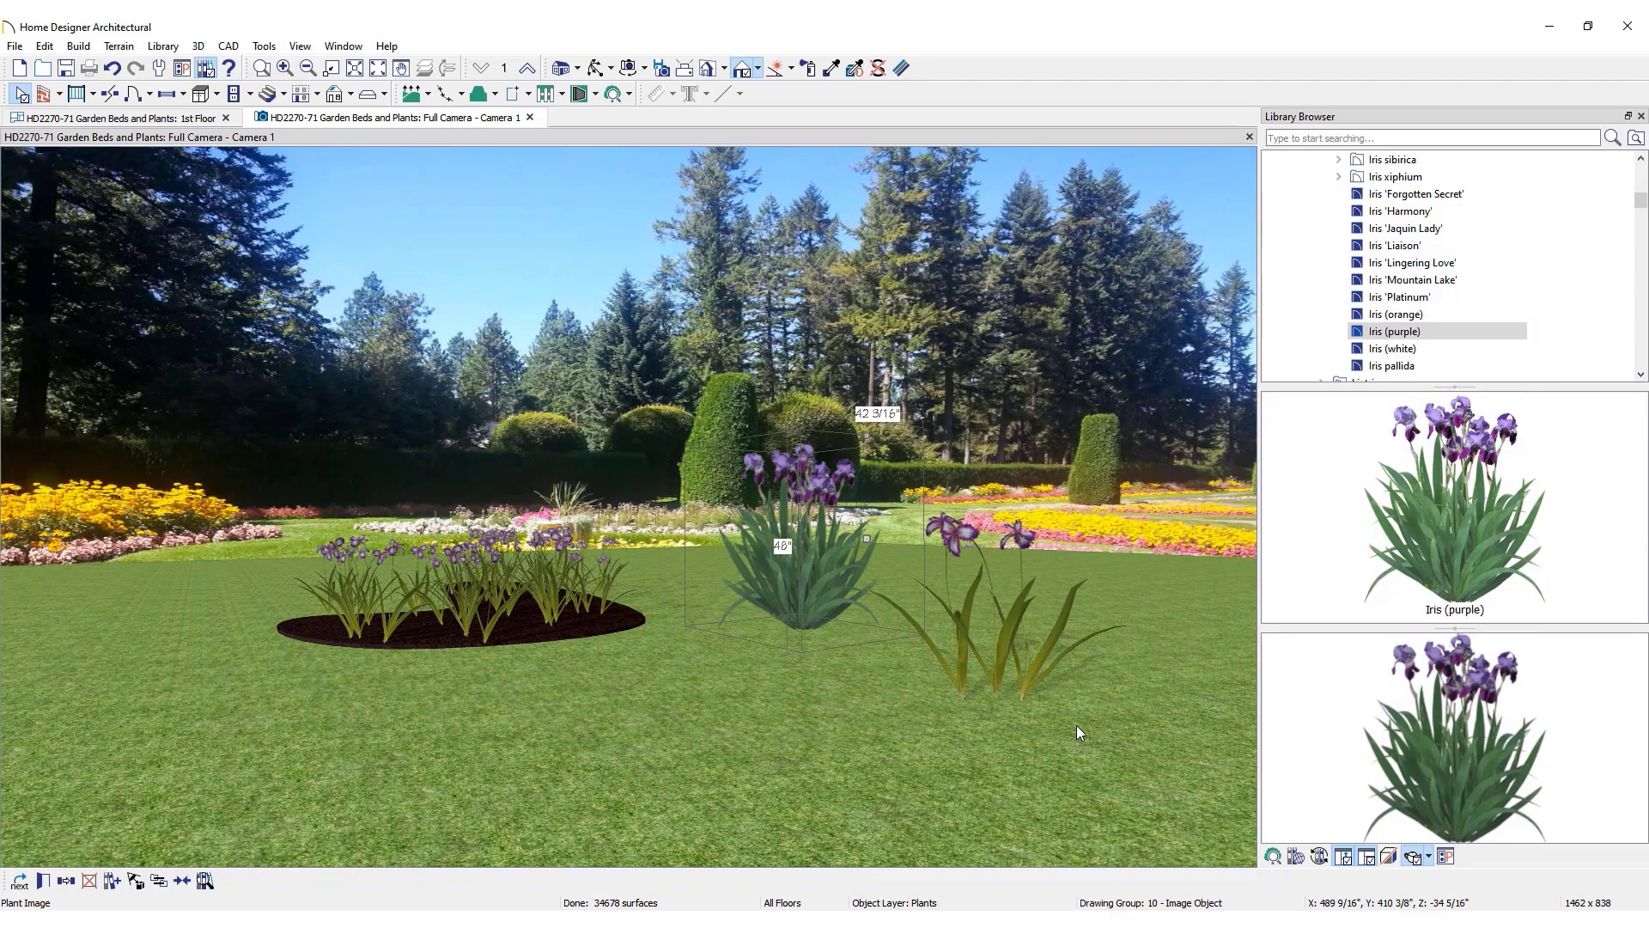
- Return to the 1st Floor plan view
{"action": "left_click", "coordinate": [129, 117]}
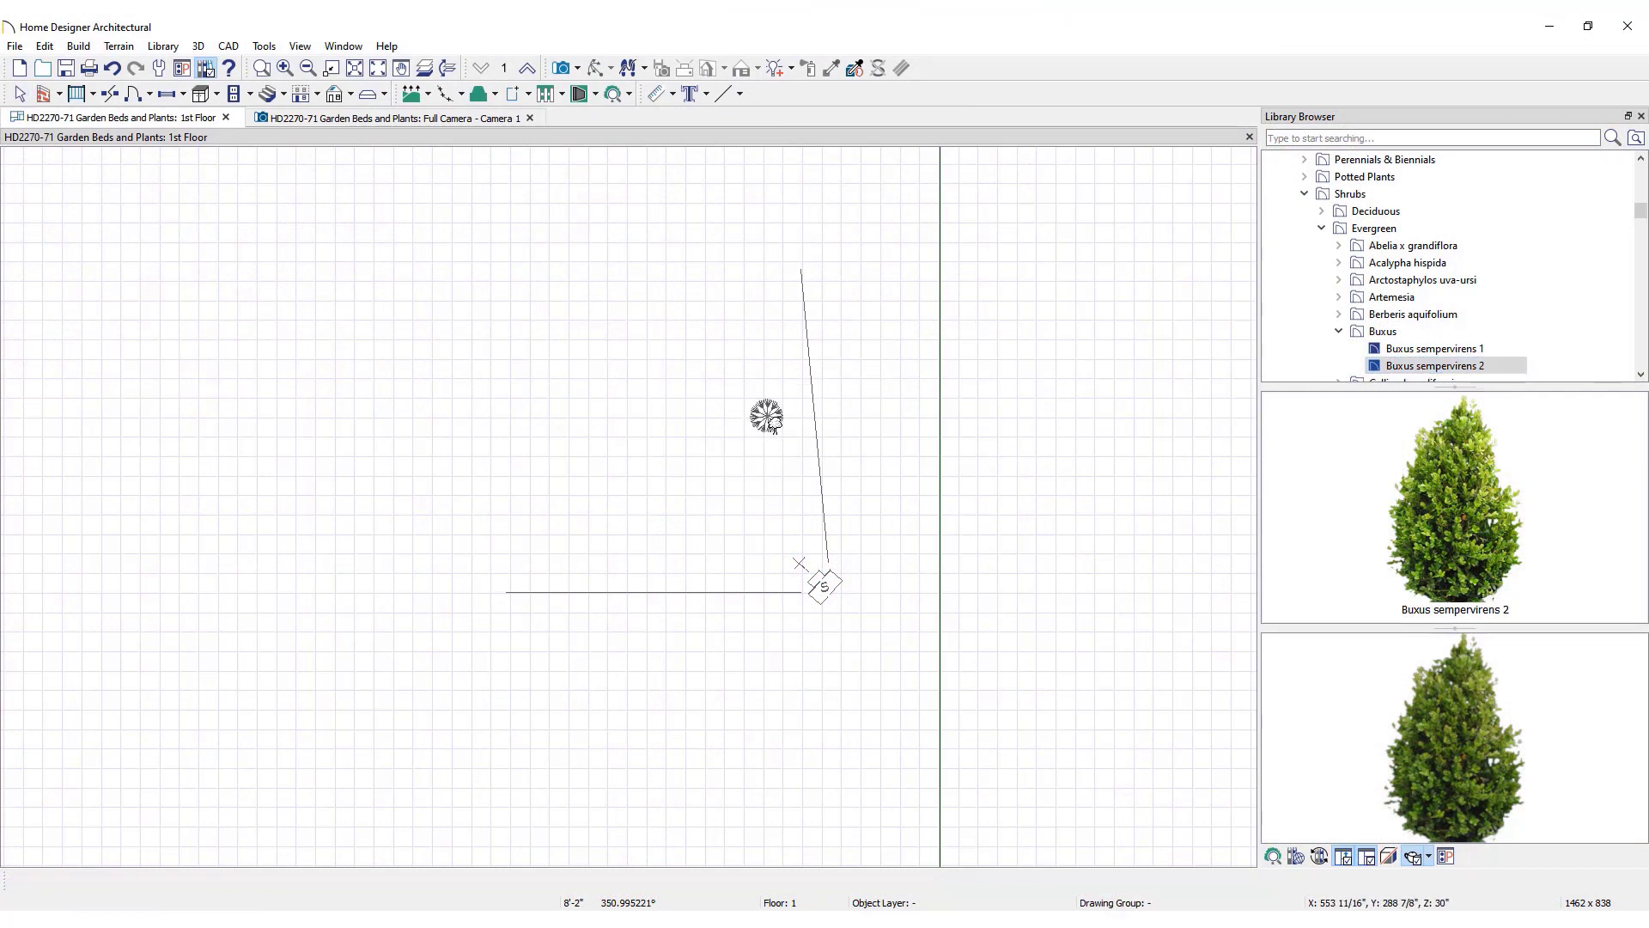
- Set the placed boxwood's height to 12 inches in its Plant Image Specification
{"action": "left_click", "coordinate": [766, 416]}
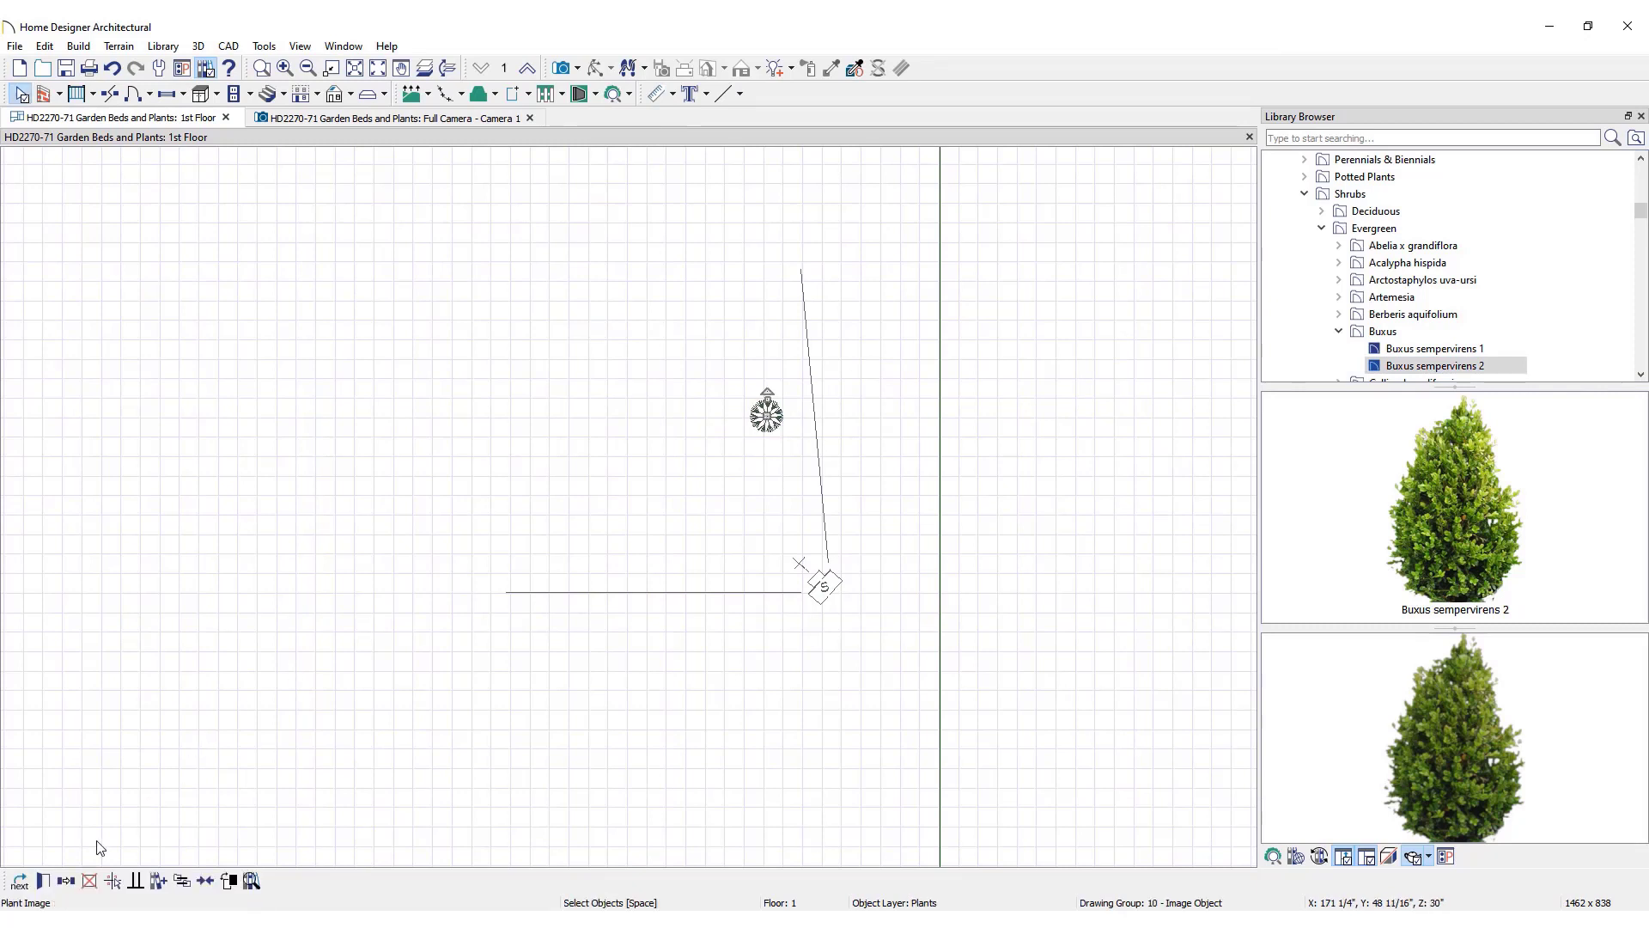
{"action": "double_click", "coordinate": [825, 585]}
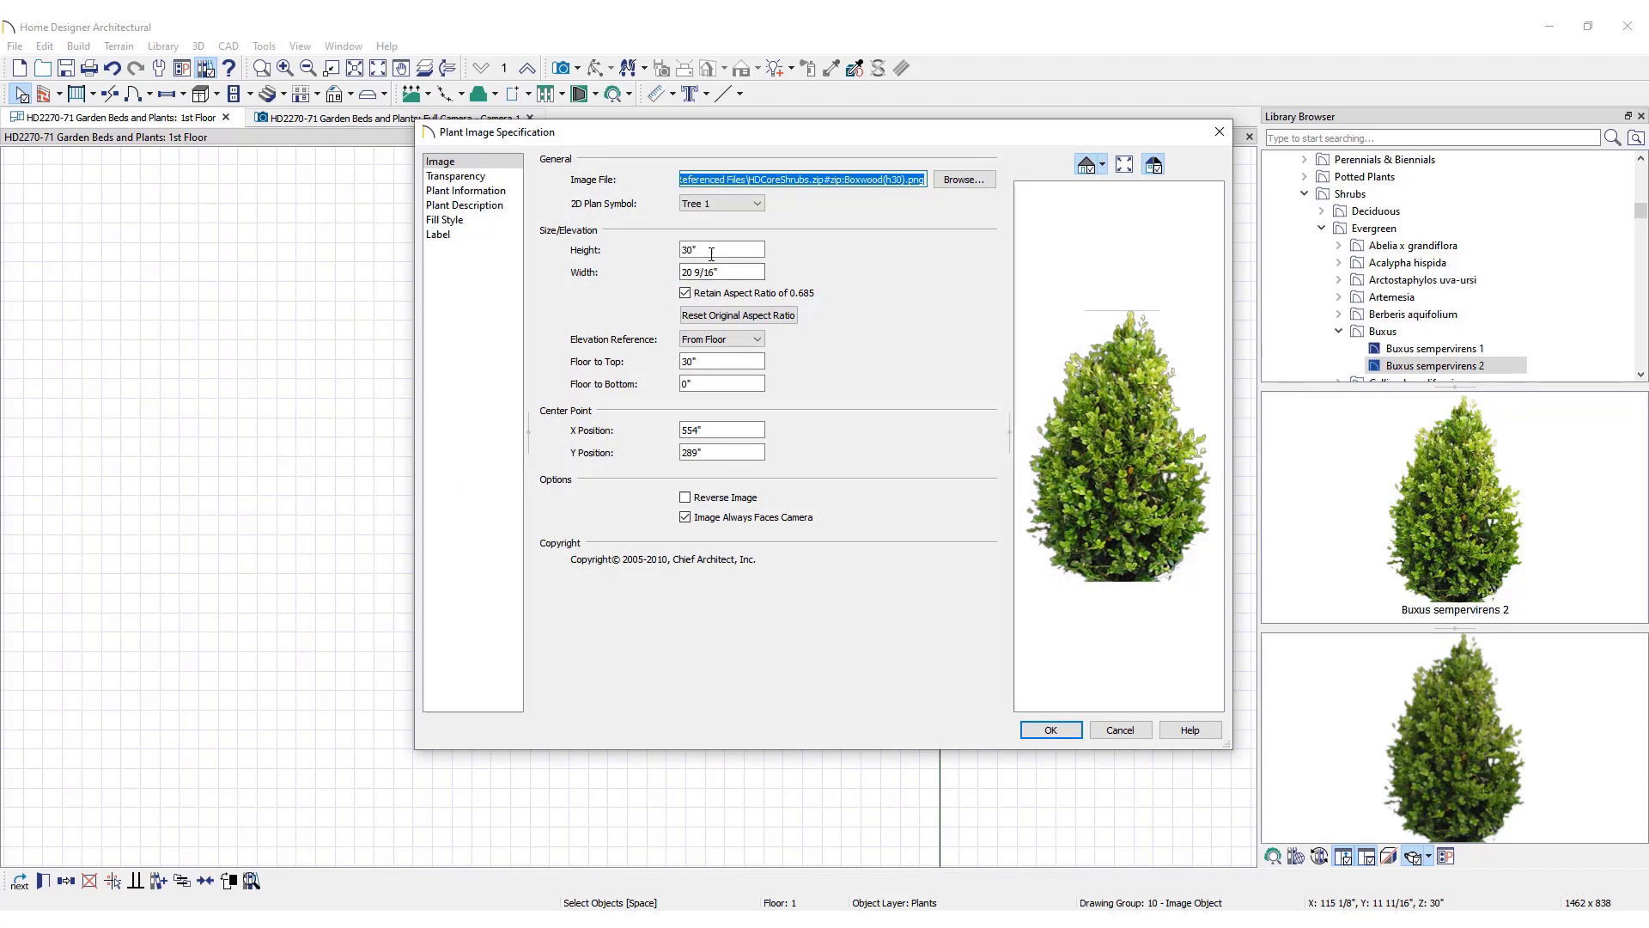
{"action": "type", "text": "12\""}
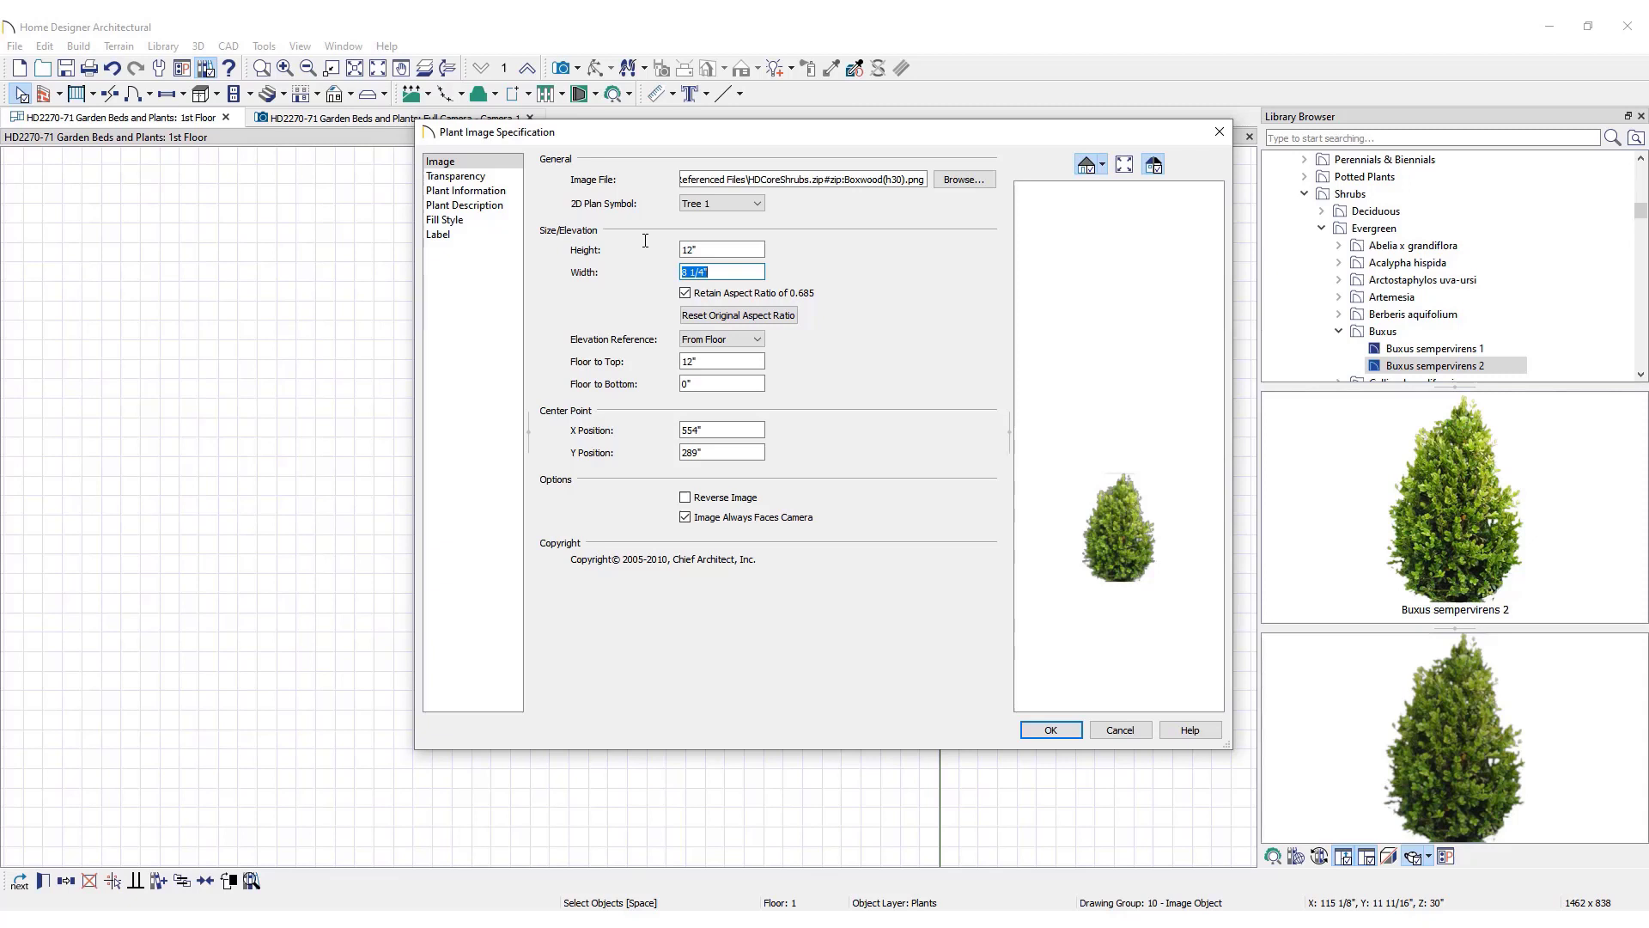
{"action": "left_click", "coordinate": [1051, 728]}
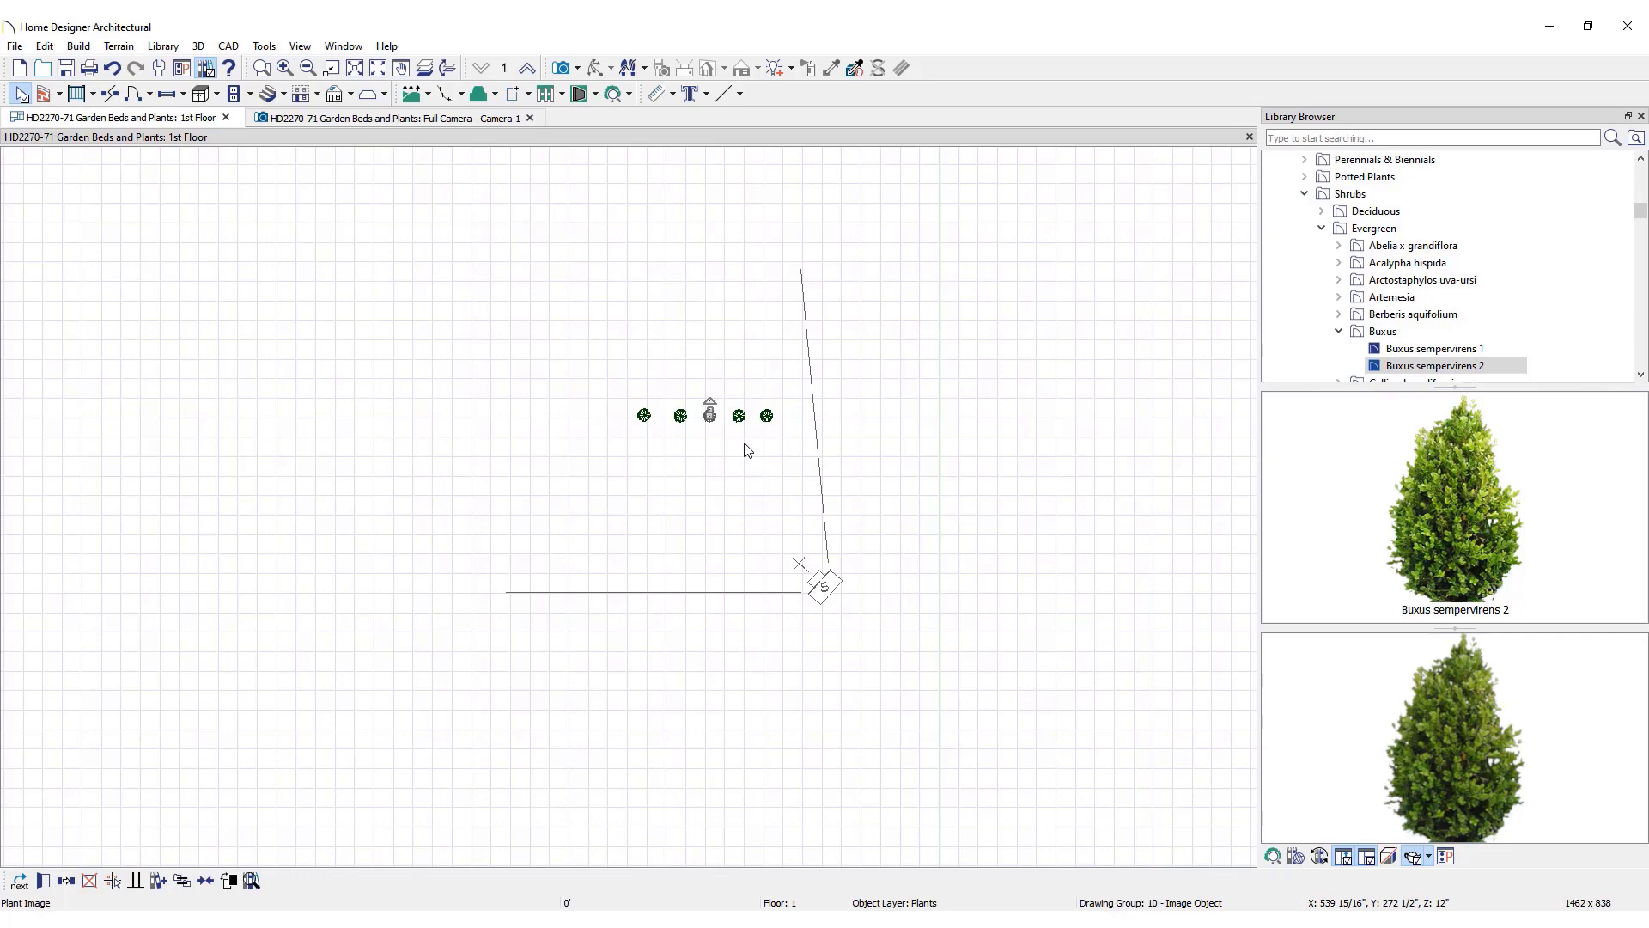
- Tile the views and grow all plants to 36 months via Terrain > Plant > Grow all Plants
{"action": "left_click", "coordinate": [398, 116]}
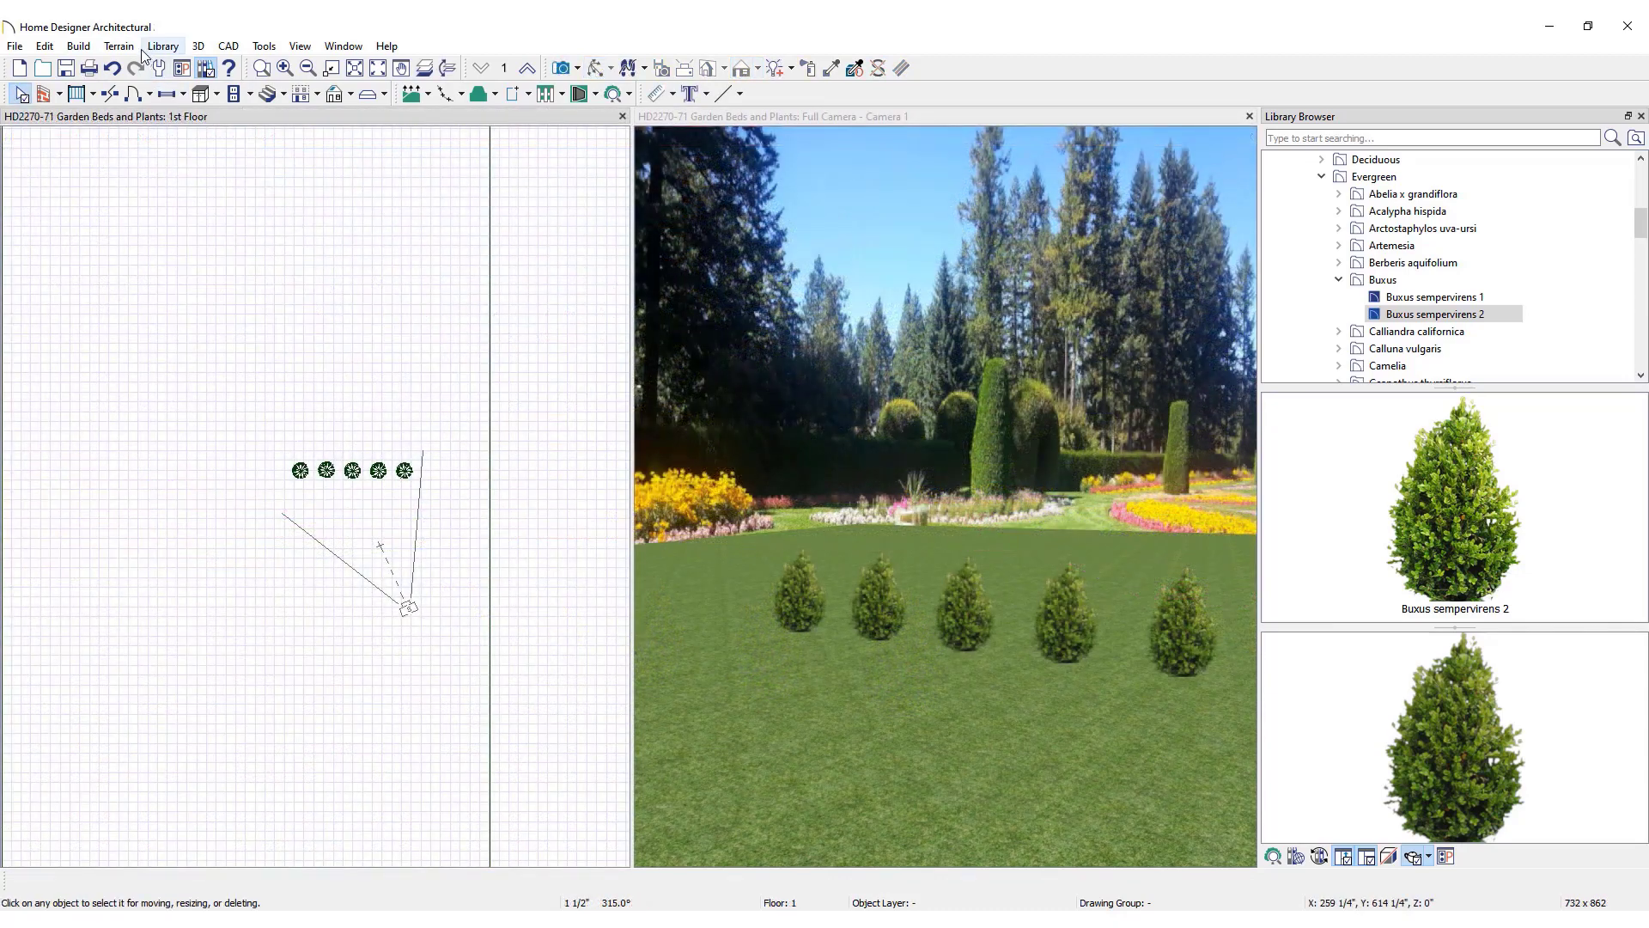
{"action": "left_click", "coordinate": [120, 47]}
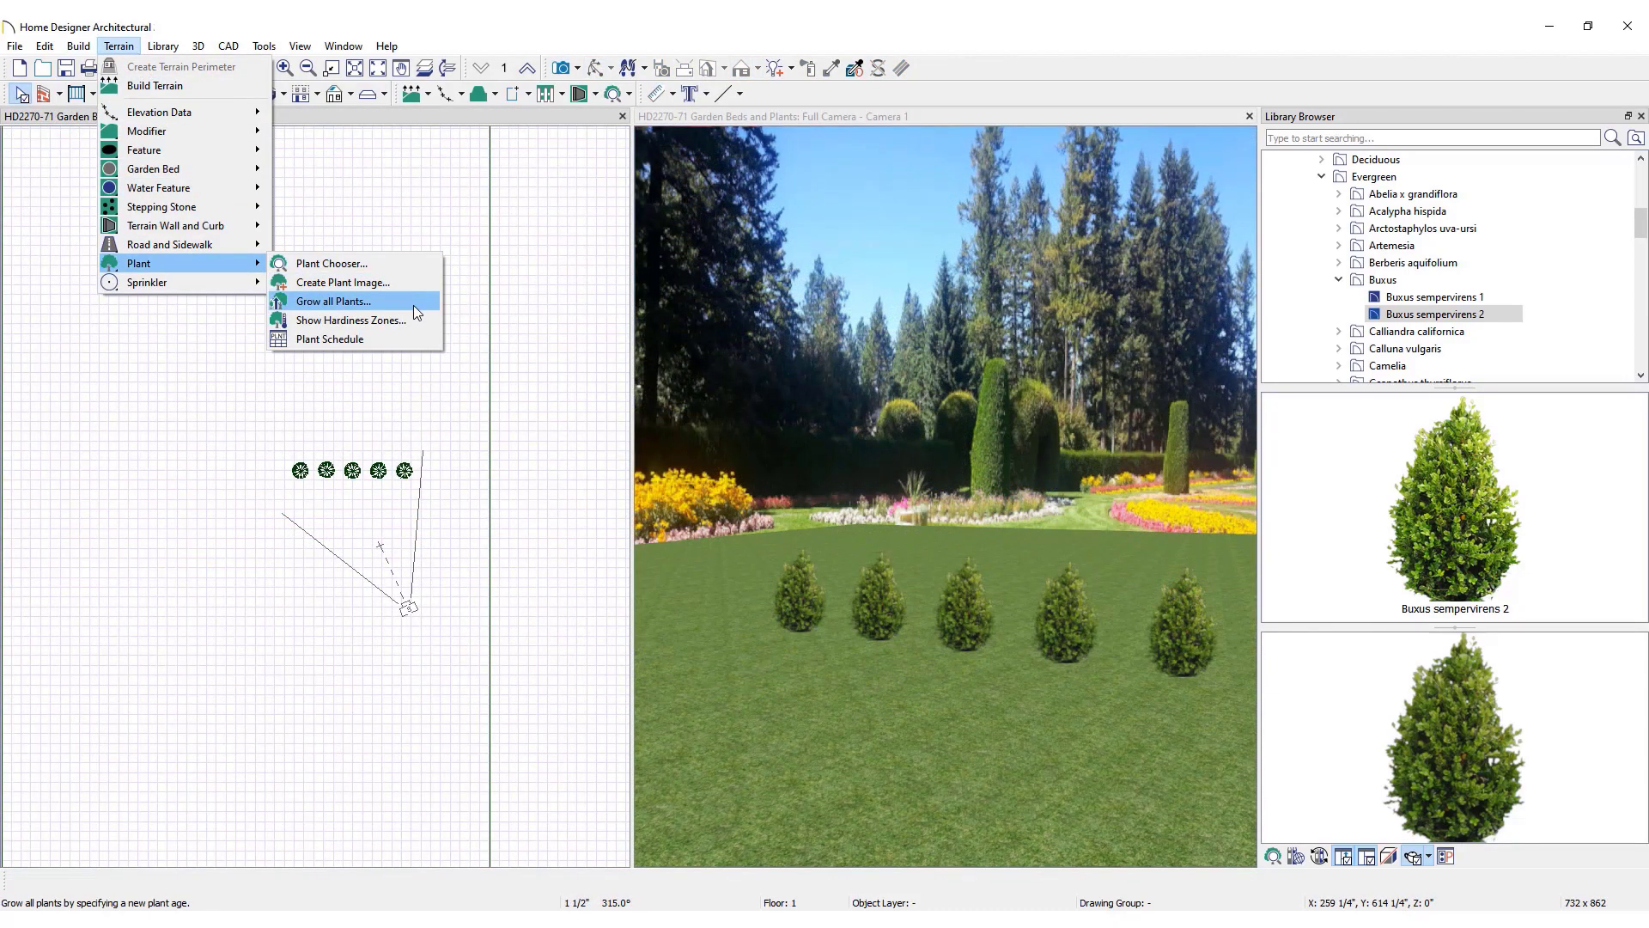
{"action": "left_click", "coordinate": [333, 300]}
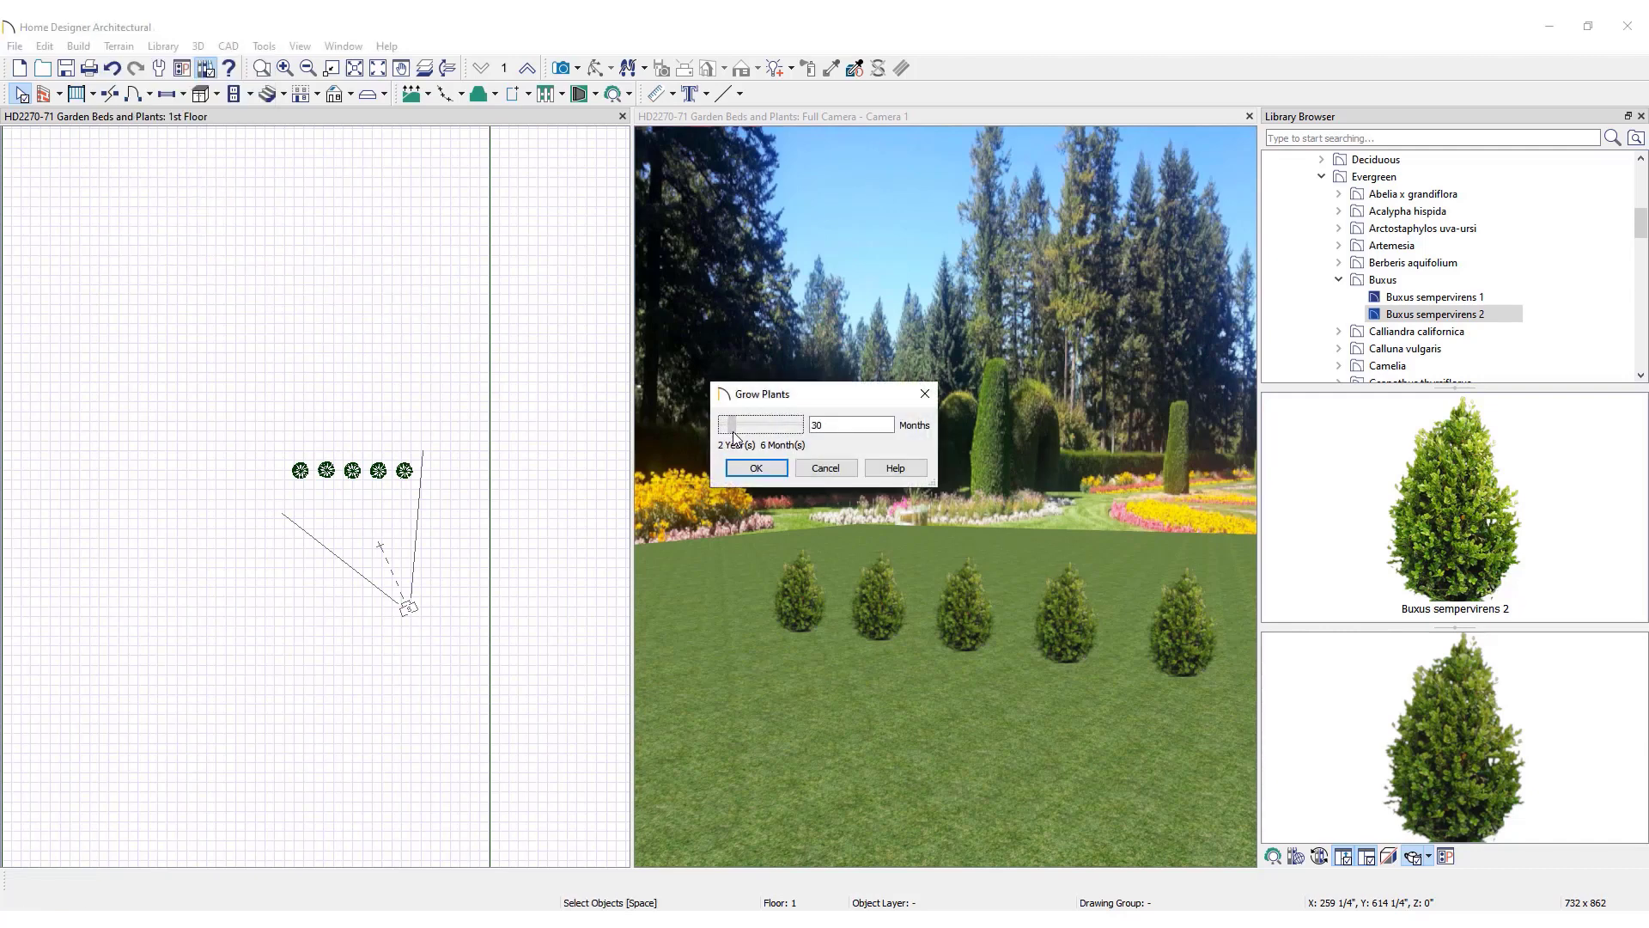
{"action": "left_click_drag", "start_coordinate": [732, 424], "coordinate": [737, 425]}
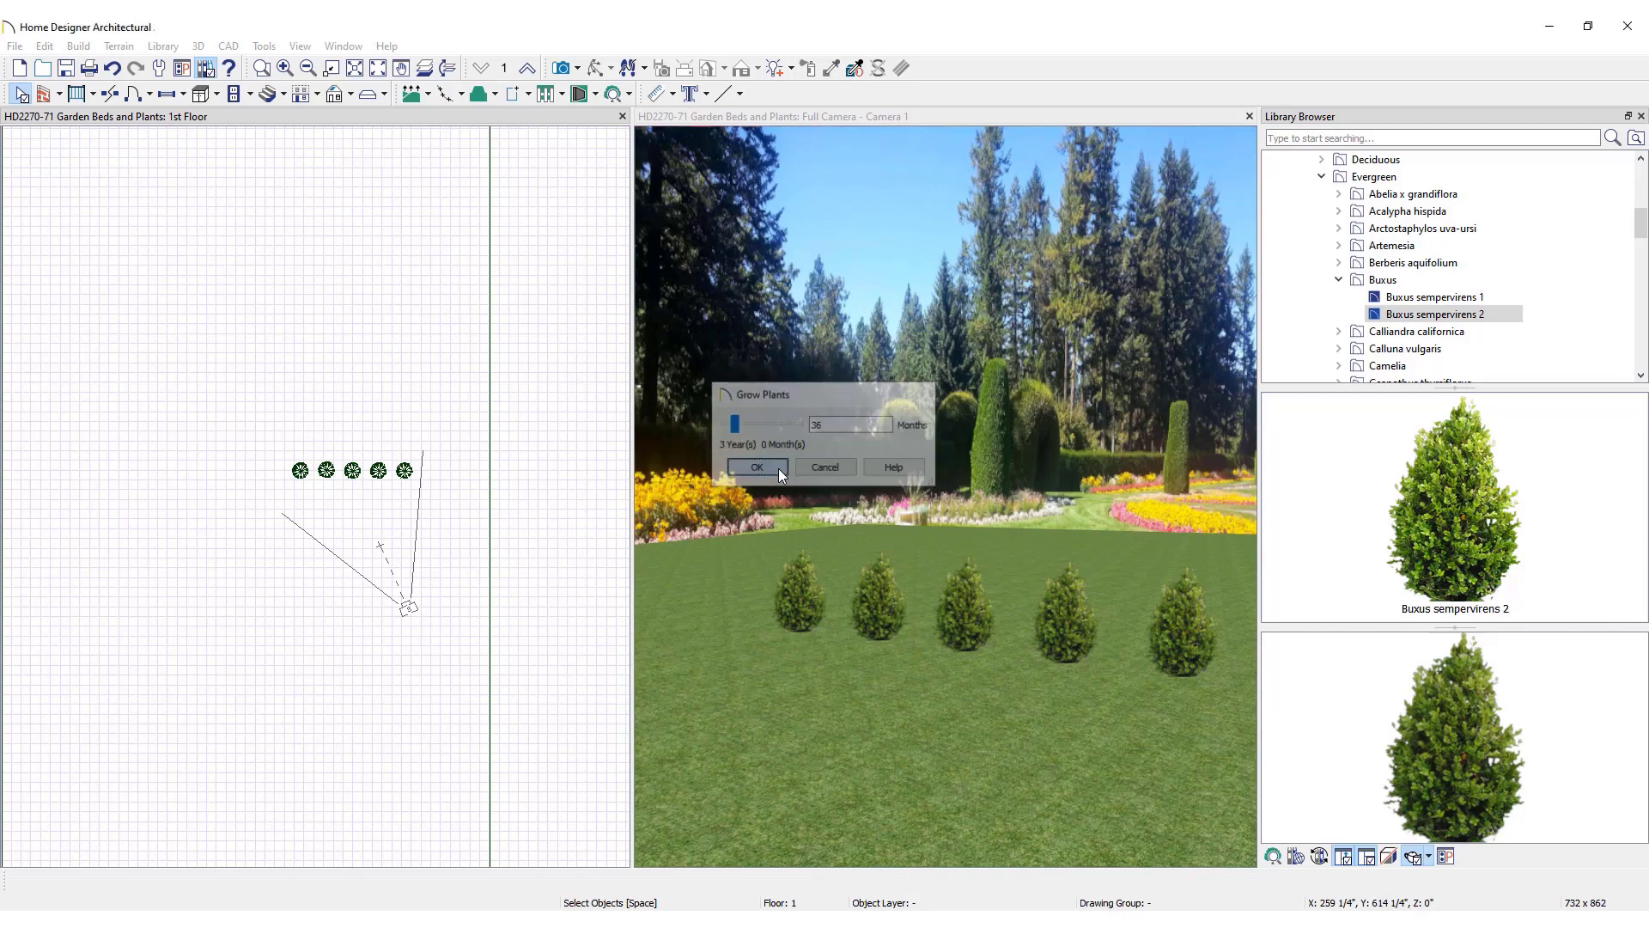
{"action": "left_click", "coordinate": [755, 467]}
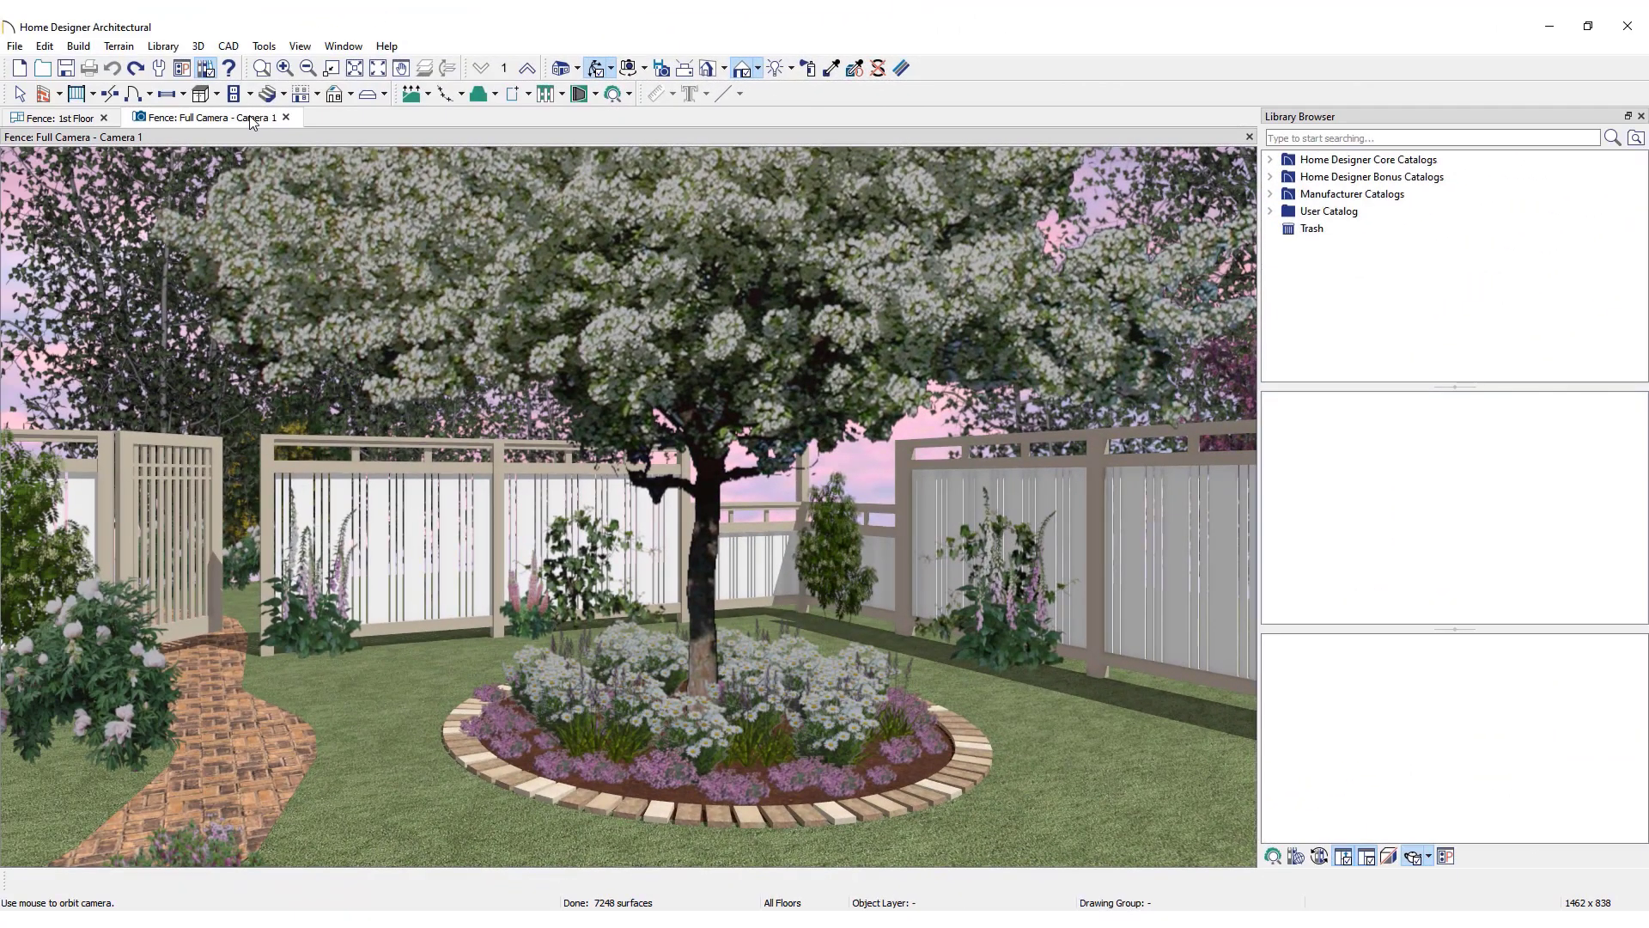
- Place a Plant Schedule from the Plant dropdown into the Fence: 1st Floor plan
{"action": "left_click", "coordinate": [61, 116]}
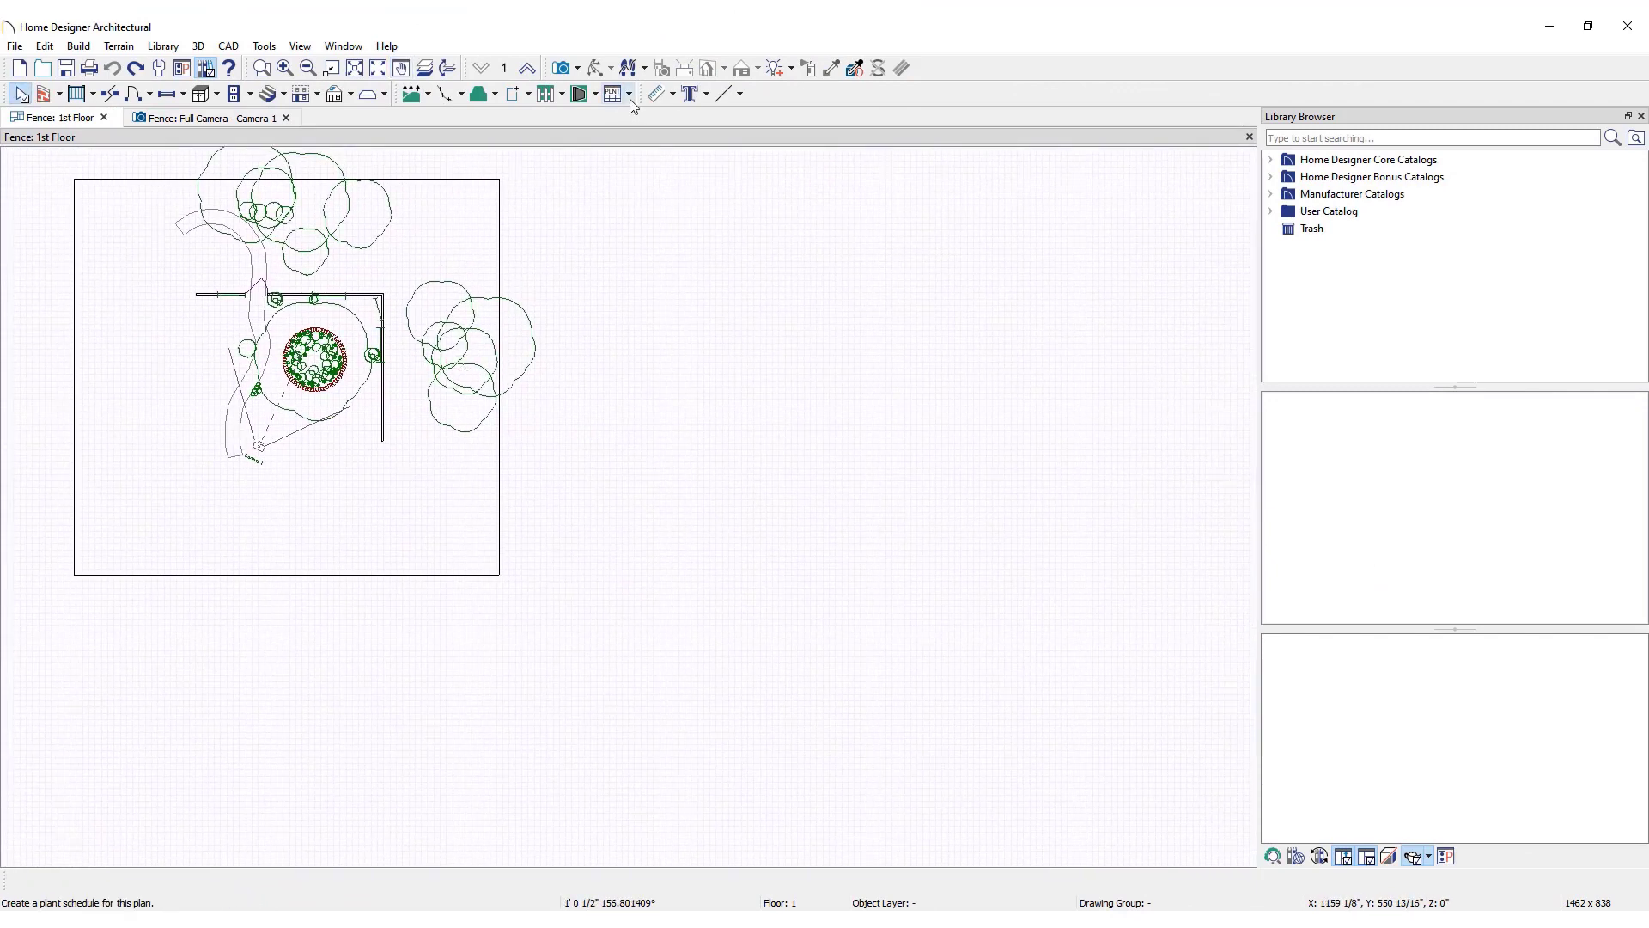
{"action": "left_click", "coordinate": [628, 93]}
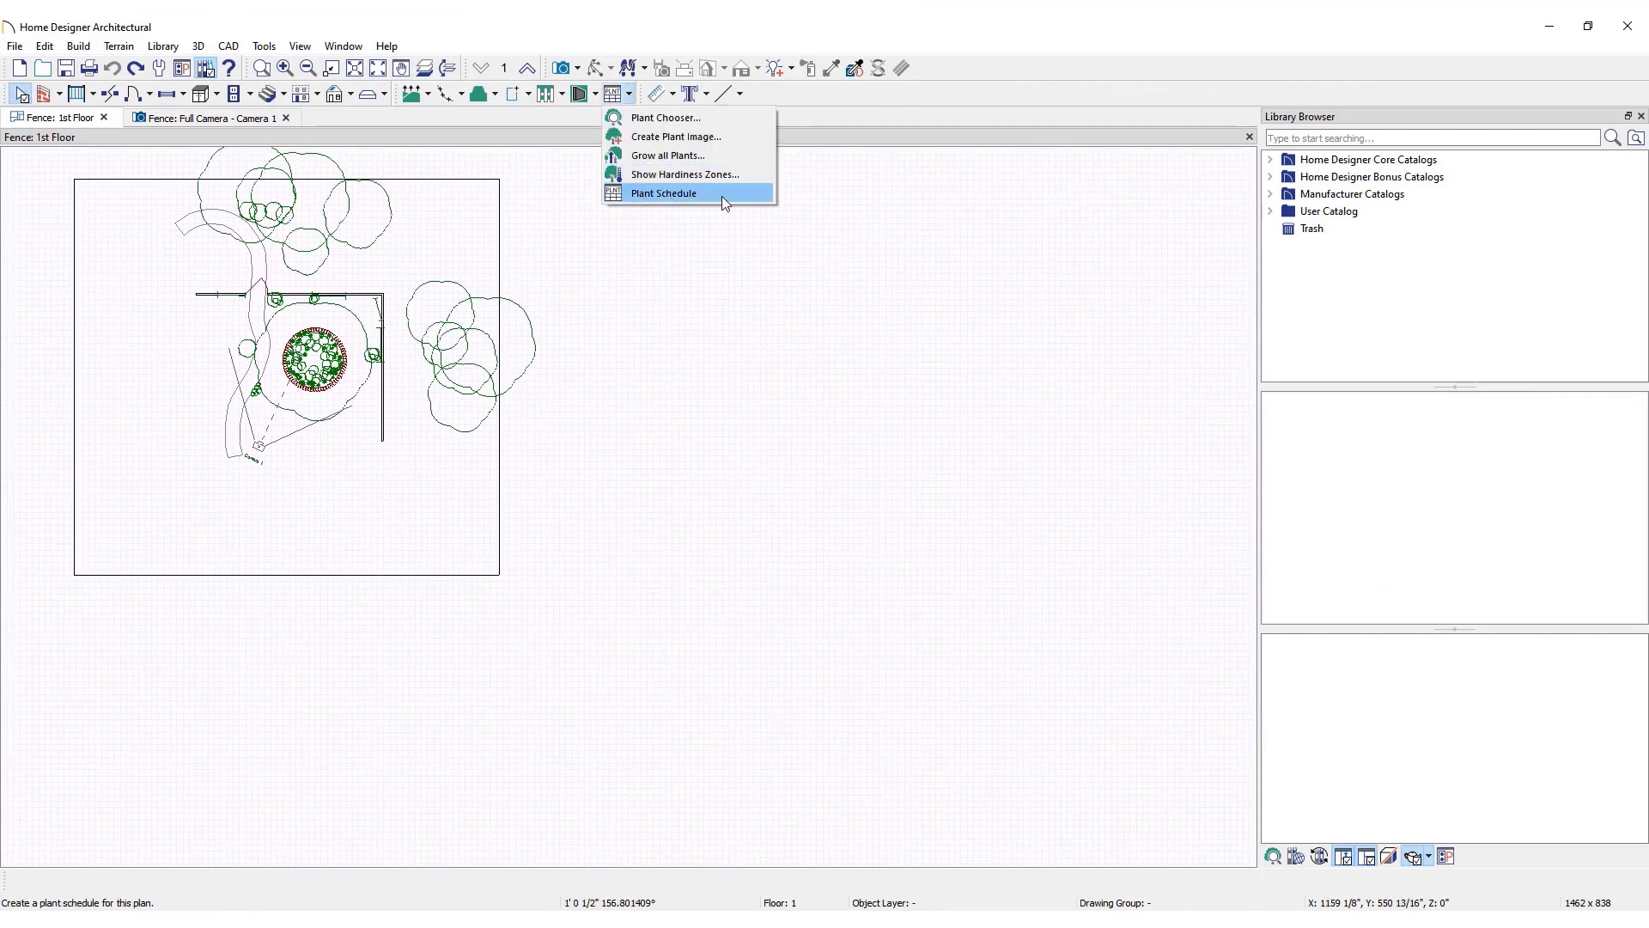
{"action": "left_click", "coordinate": [663, 193]}
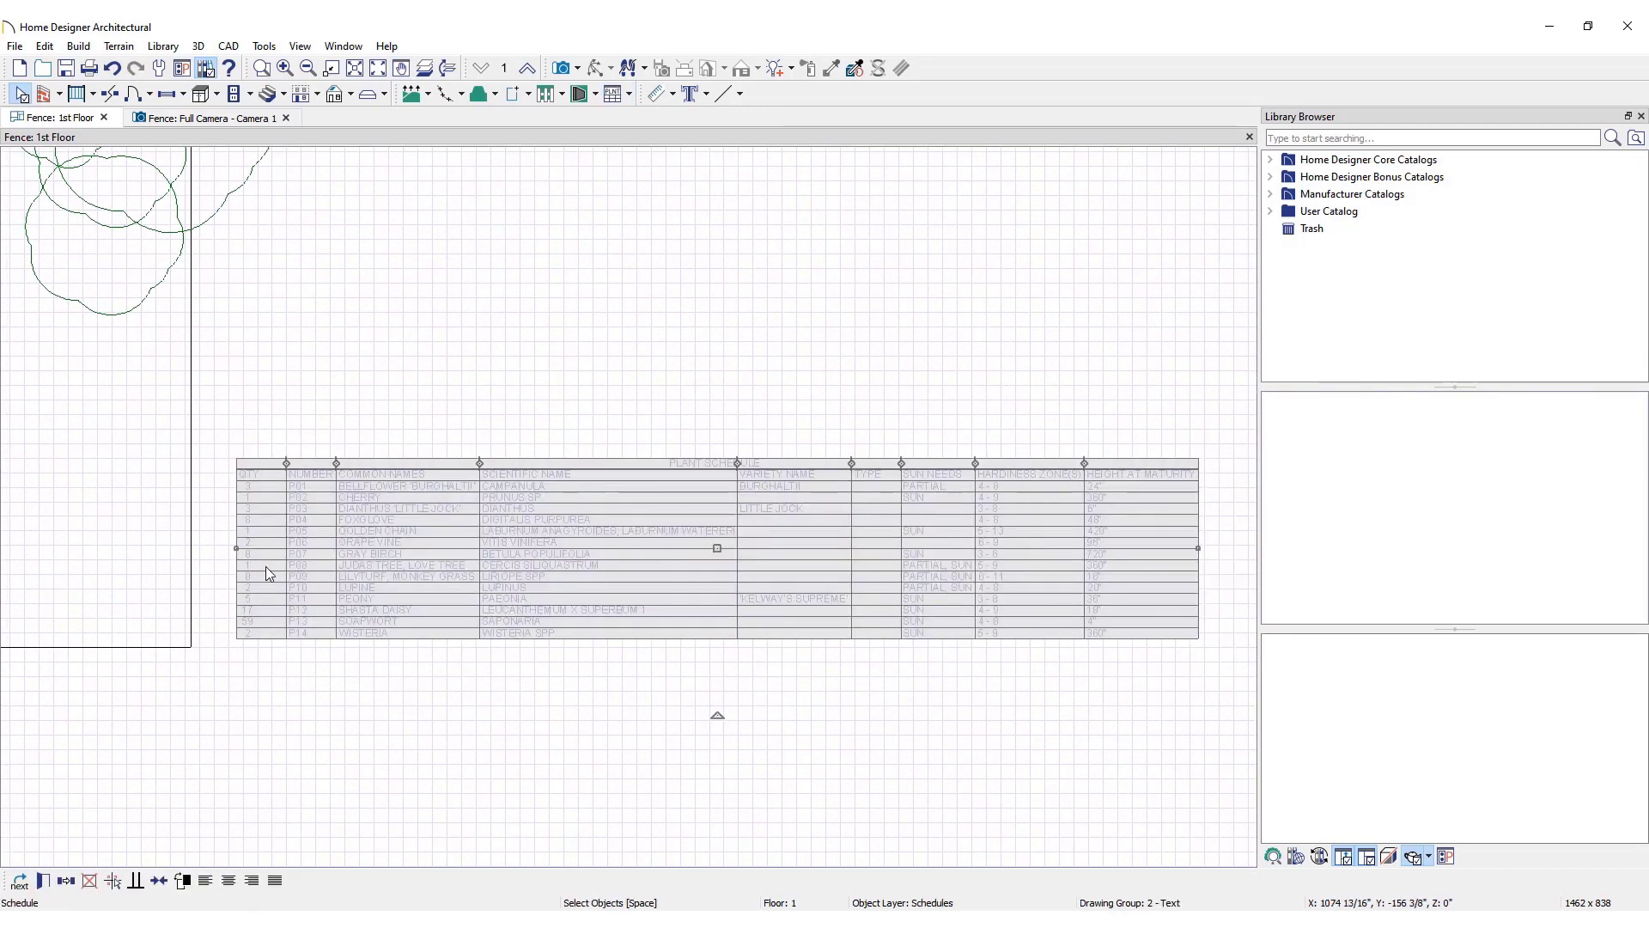
{"action": "mouse_move", "coordinate": [50, 882]}
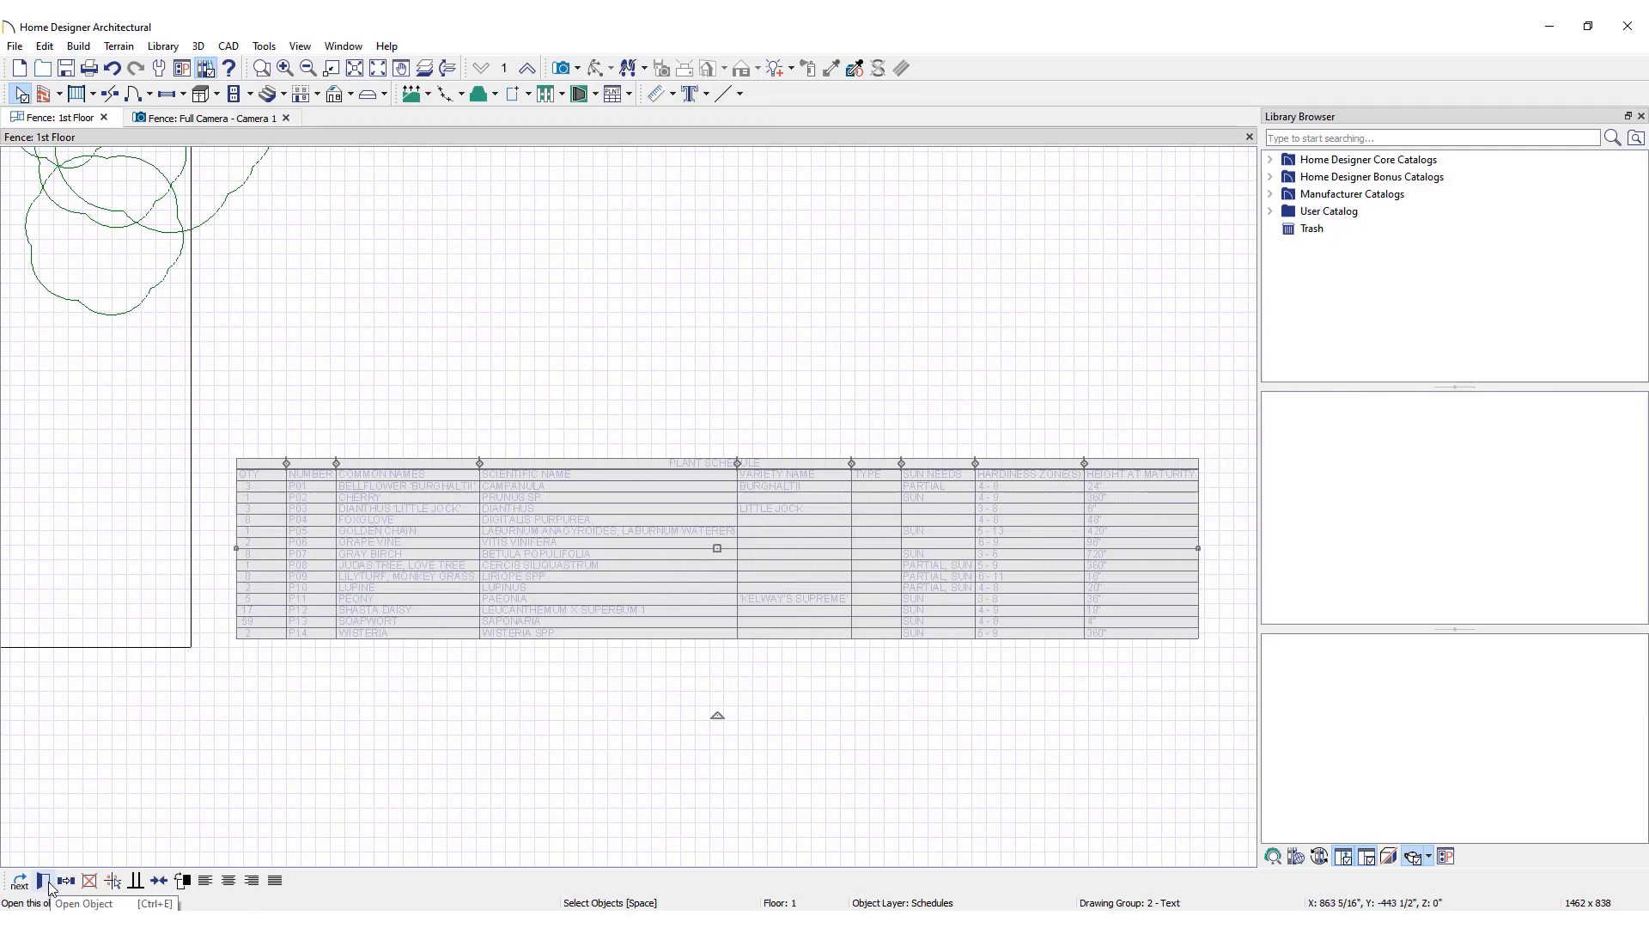
- Add Bloom Time as a new column in the plant schedule's settings
{"action": "left_click", "coordinate": [49, 880]}
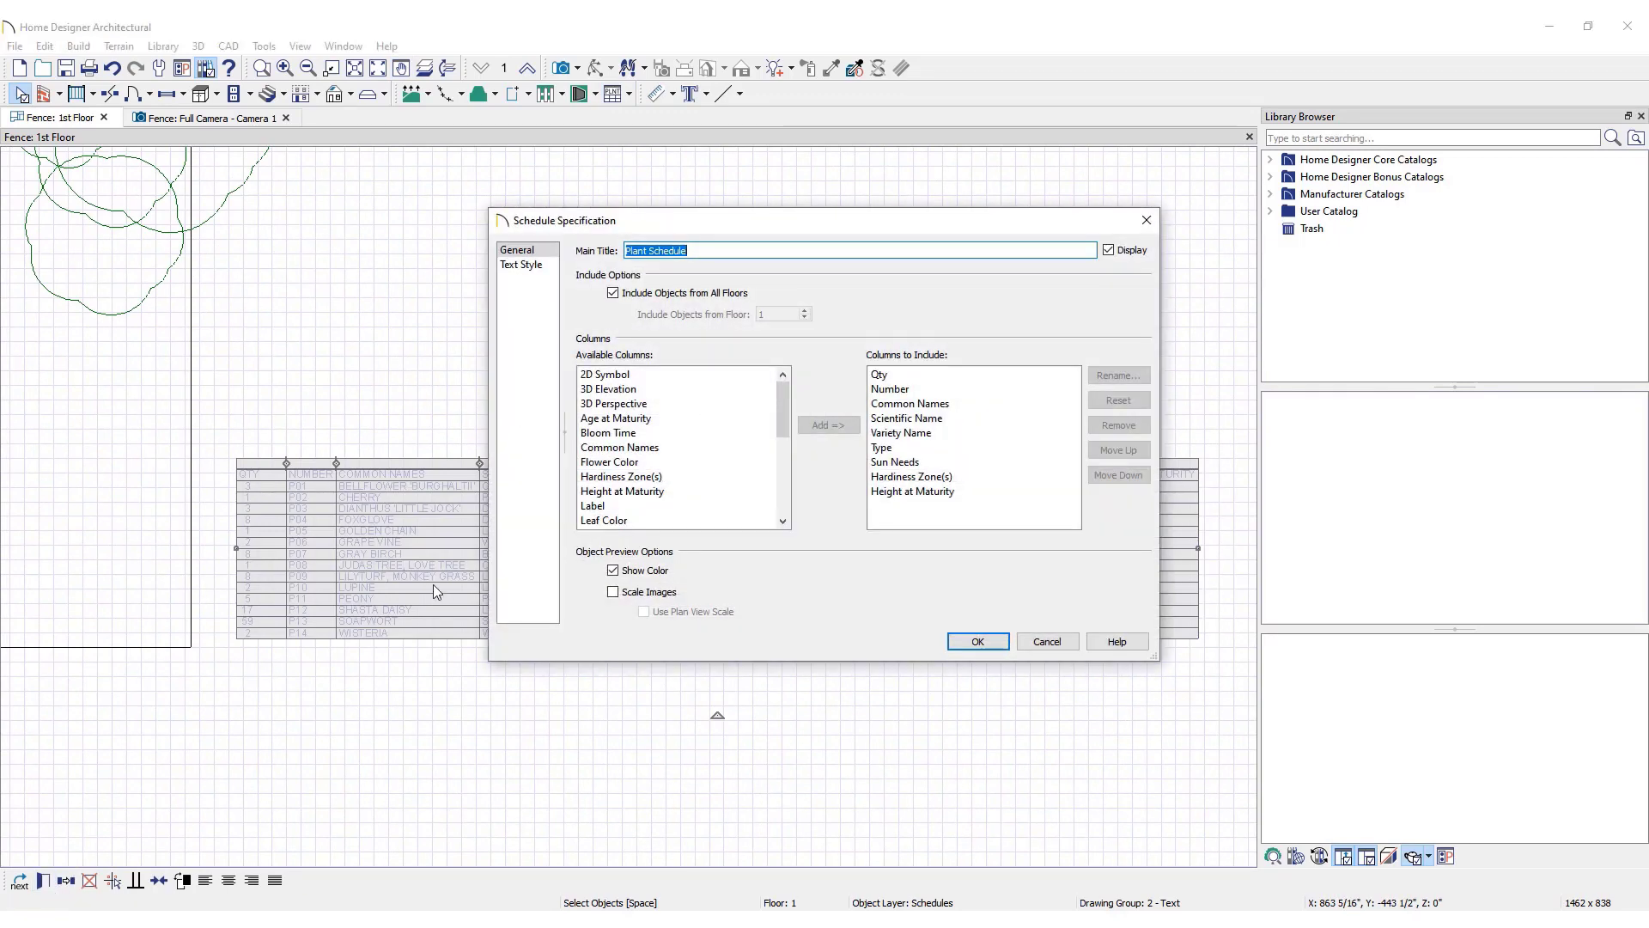
{"action": "left_click", "coordinate": [620, 475]}
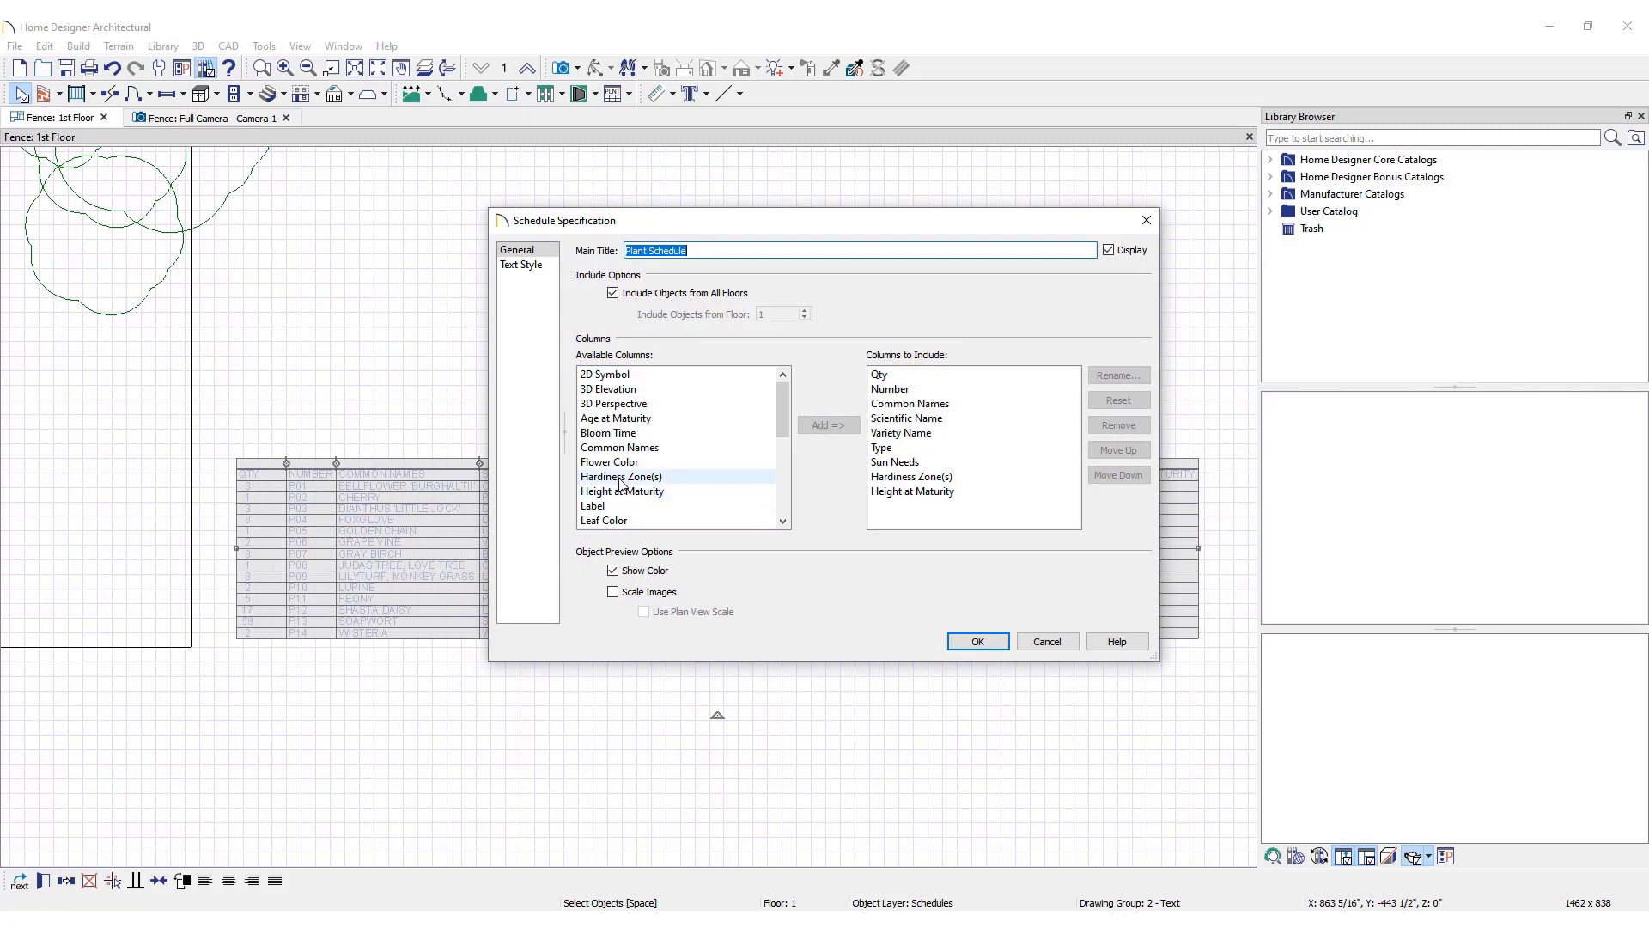
{"action": "left_click", "coordinate": [608, 432]}
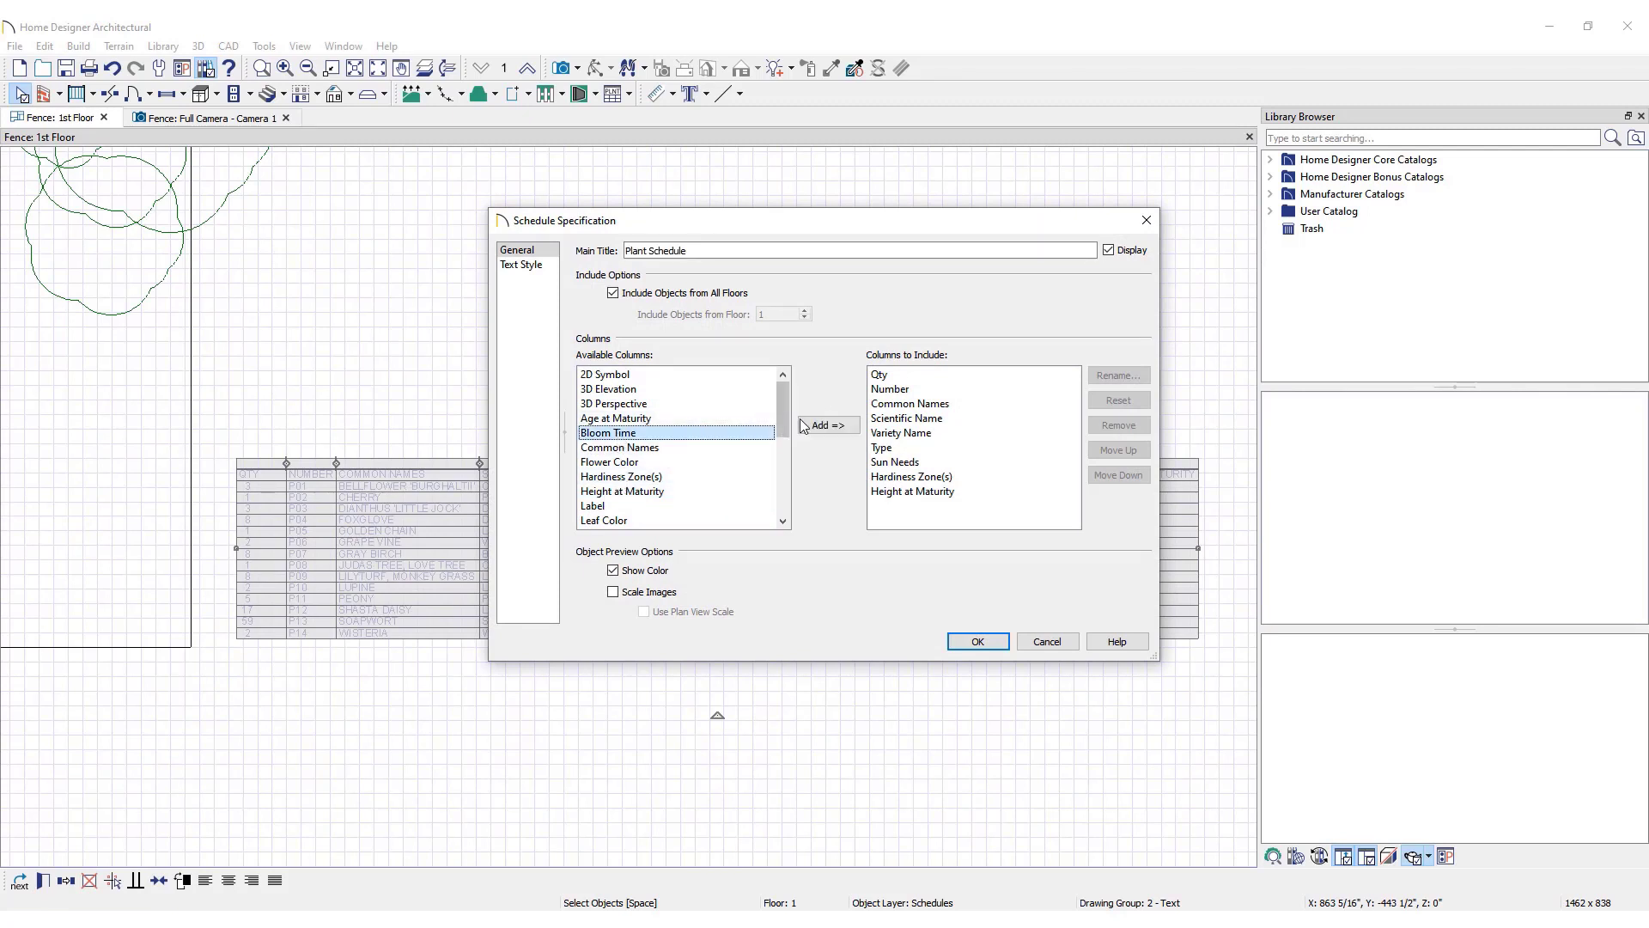
{"action": "left_click", "coordinate": [827, 425]}
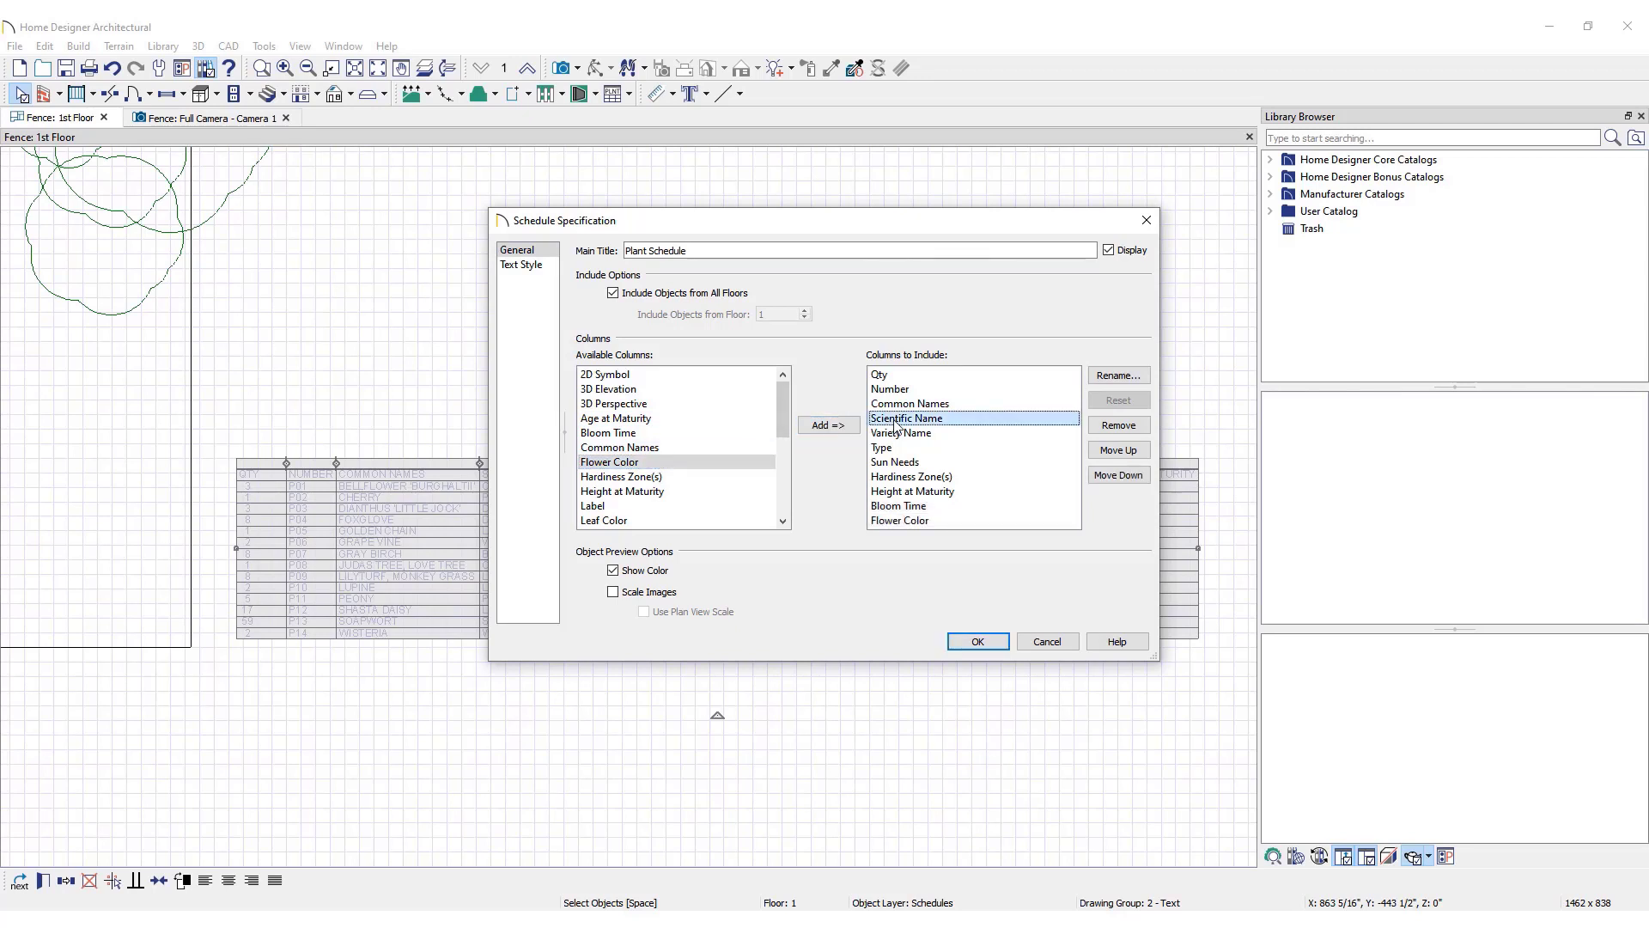
- Remove Scientific Name, Variety Name and another column, move Bloom Time up, and apply
{"action": "left_click", "coordinate": [1116, 426]}
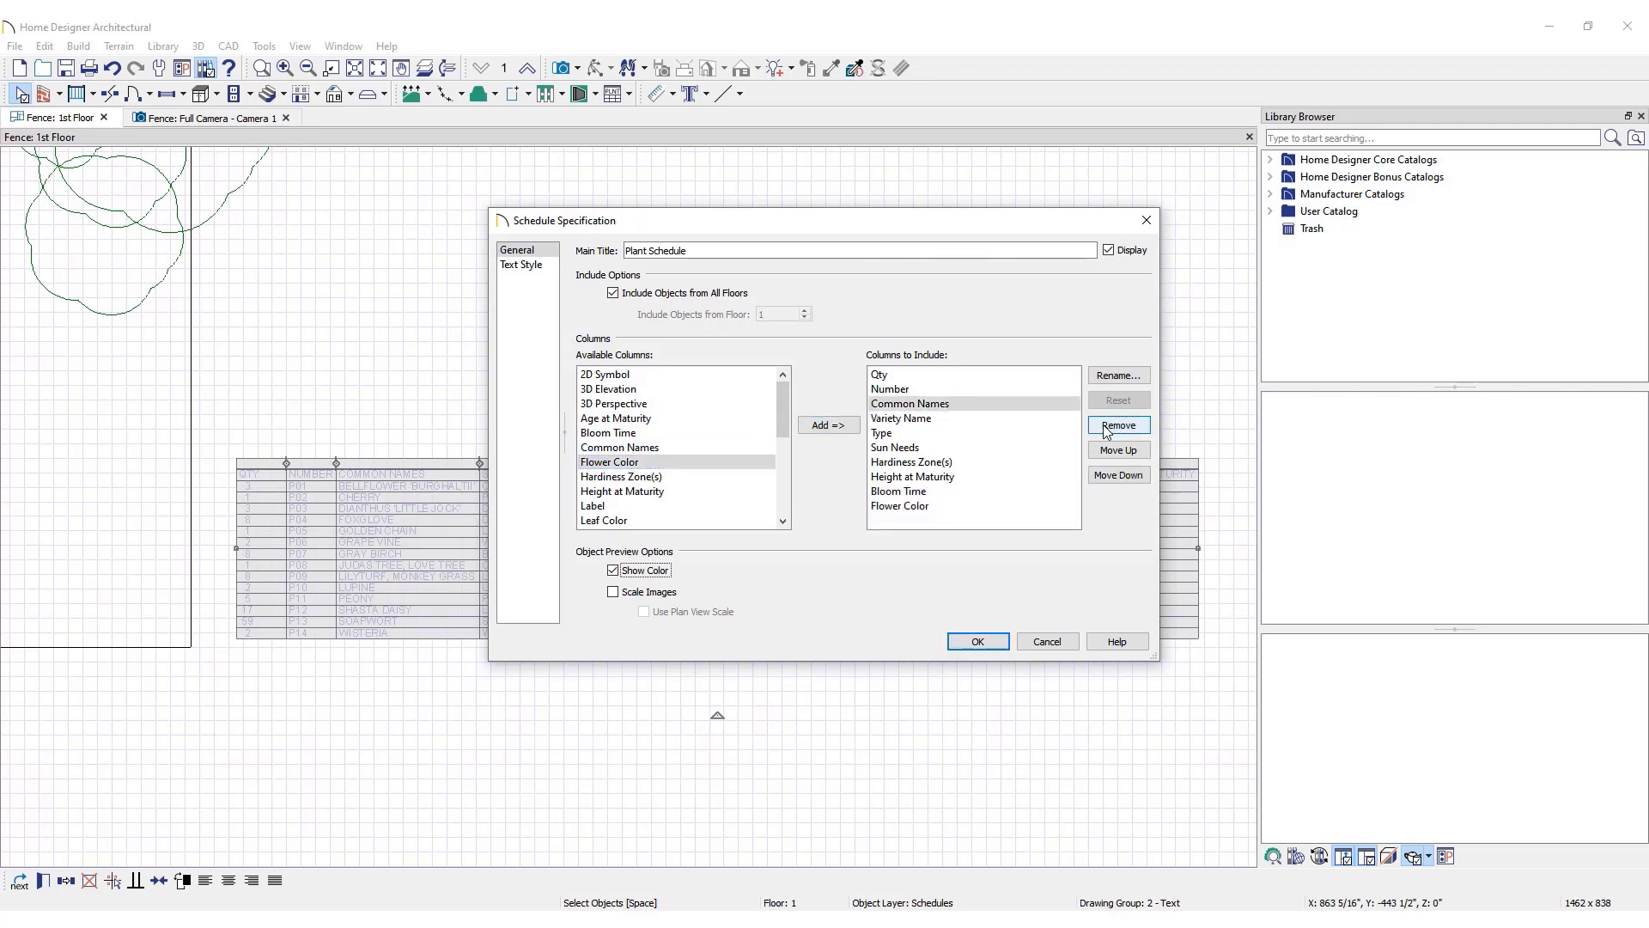
{"action": "left_click", "coordinate": [902, 417]}
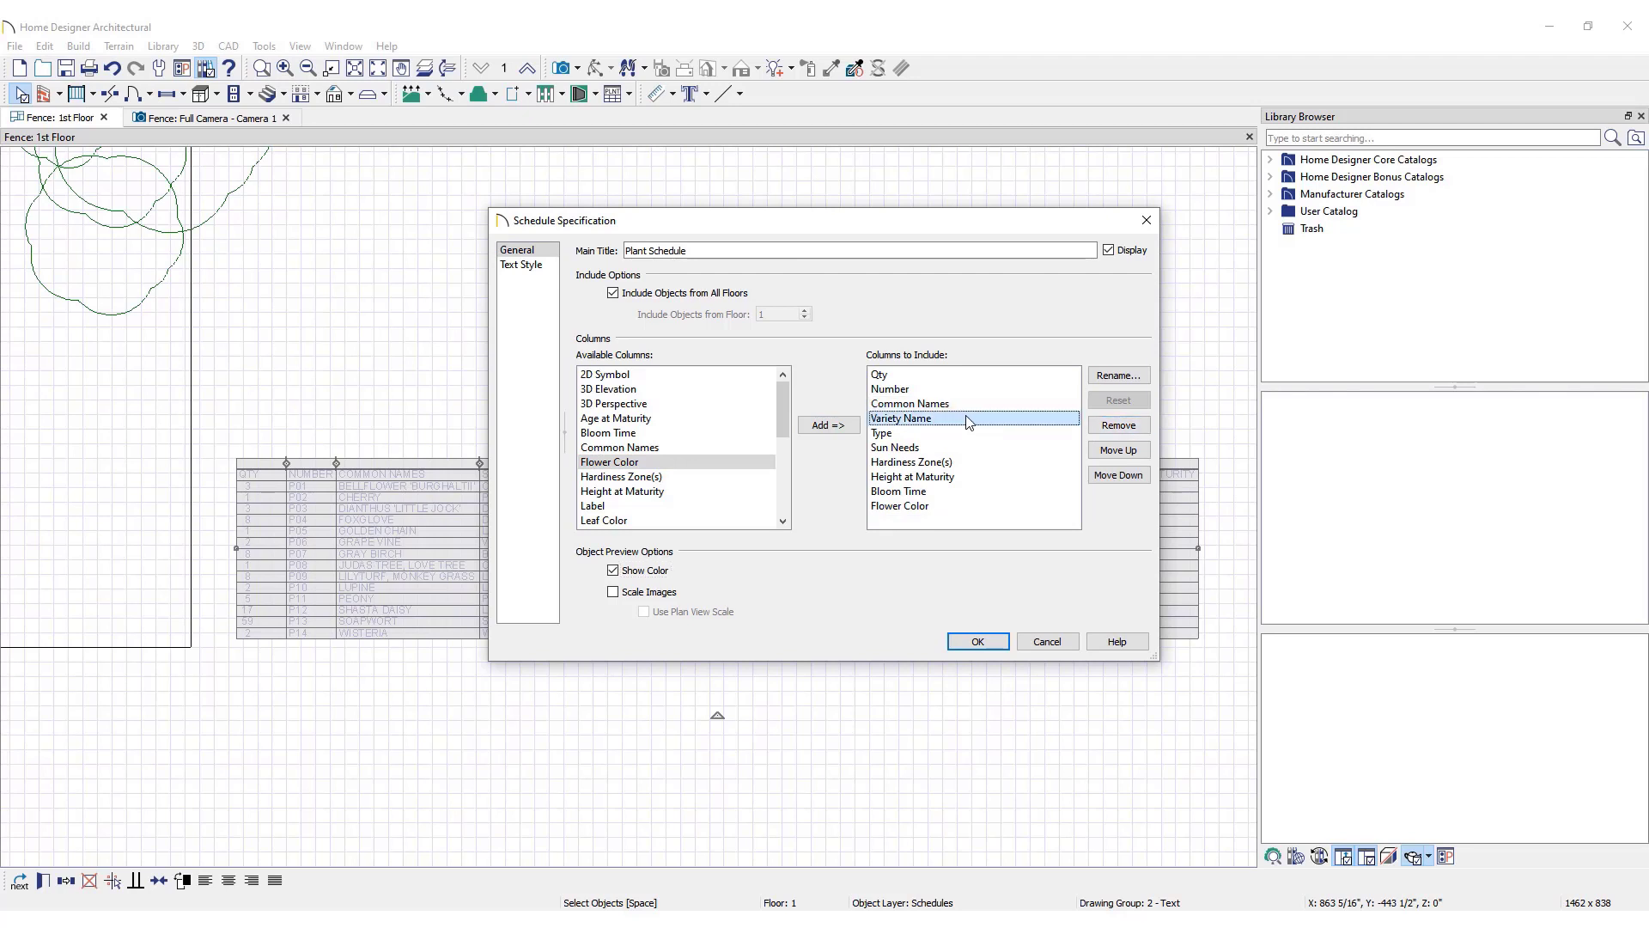
{"action": "left_click", "coordinate": [1119, 426]}
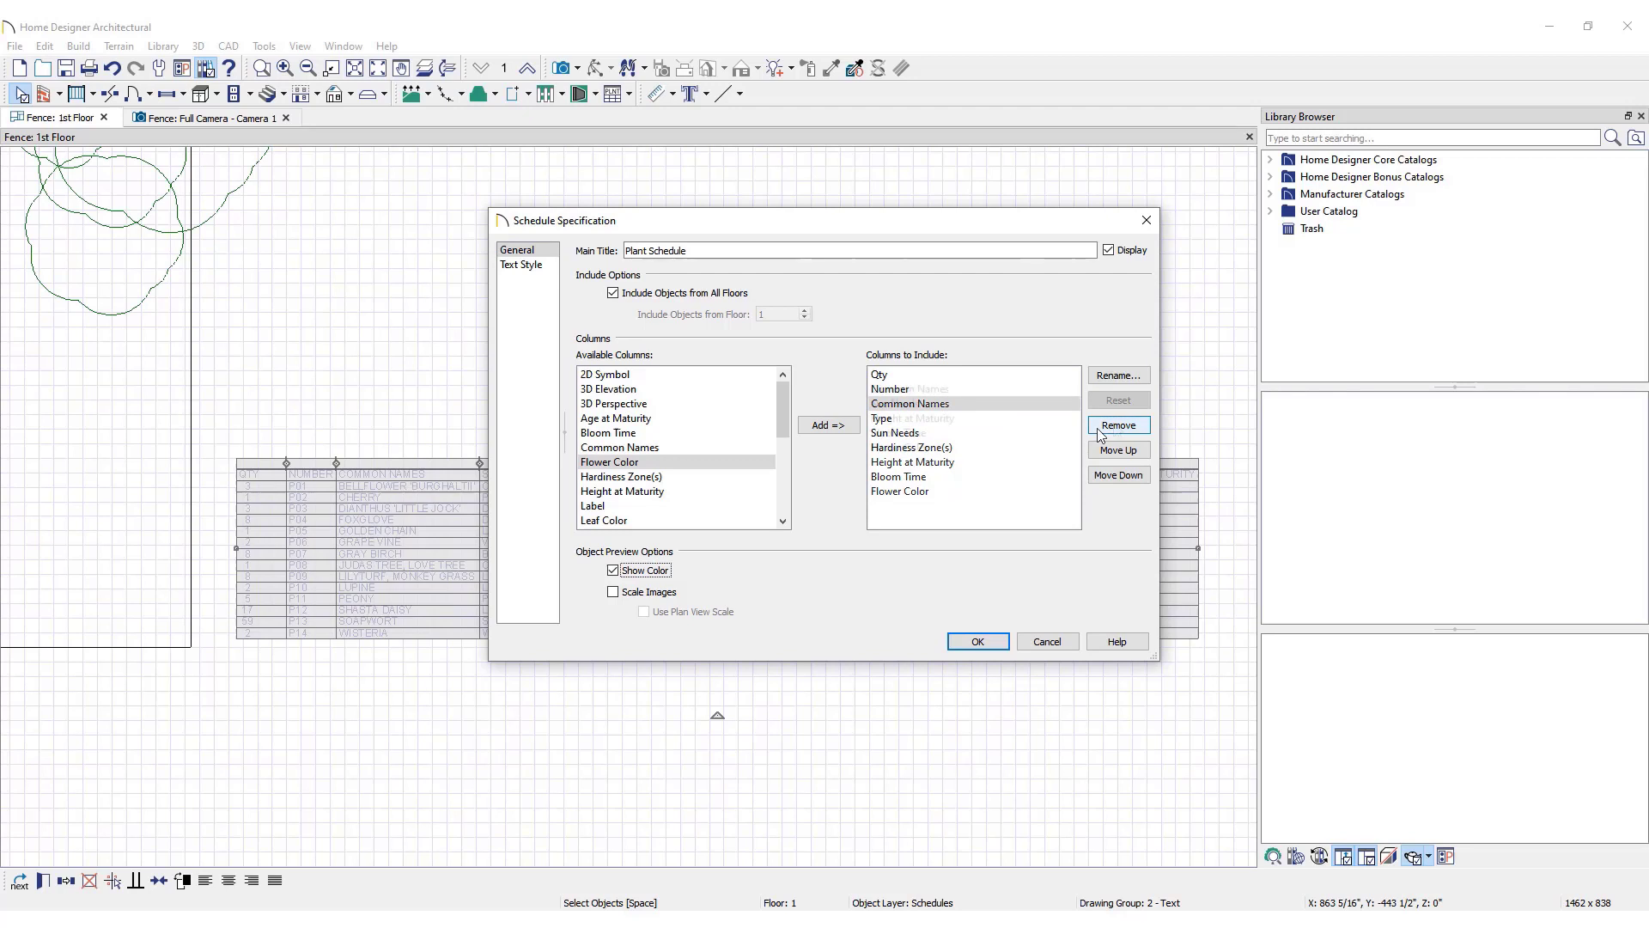
{"action": "left_click", "coordinate": [1119, 426]}
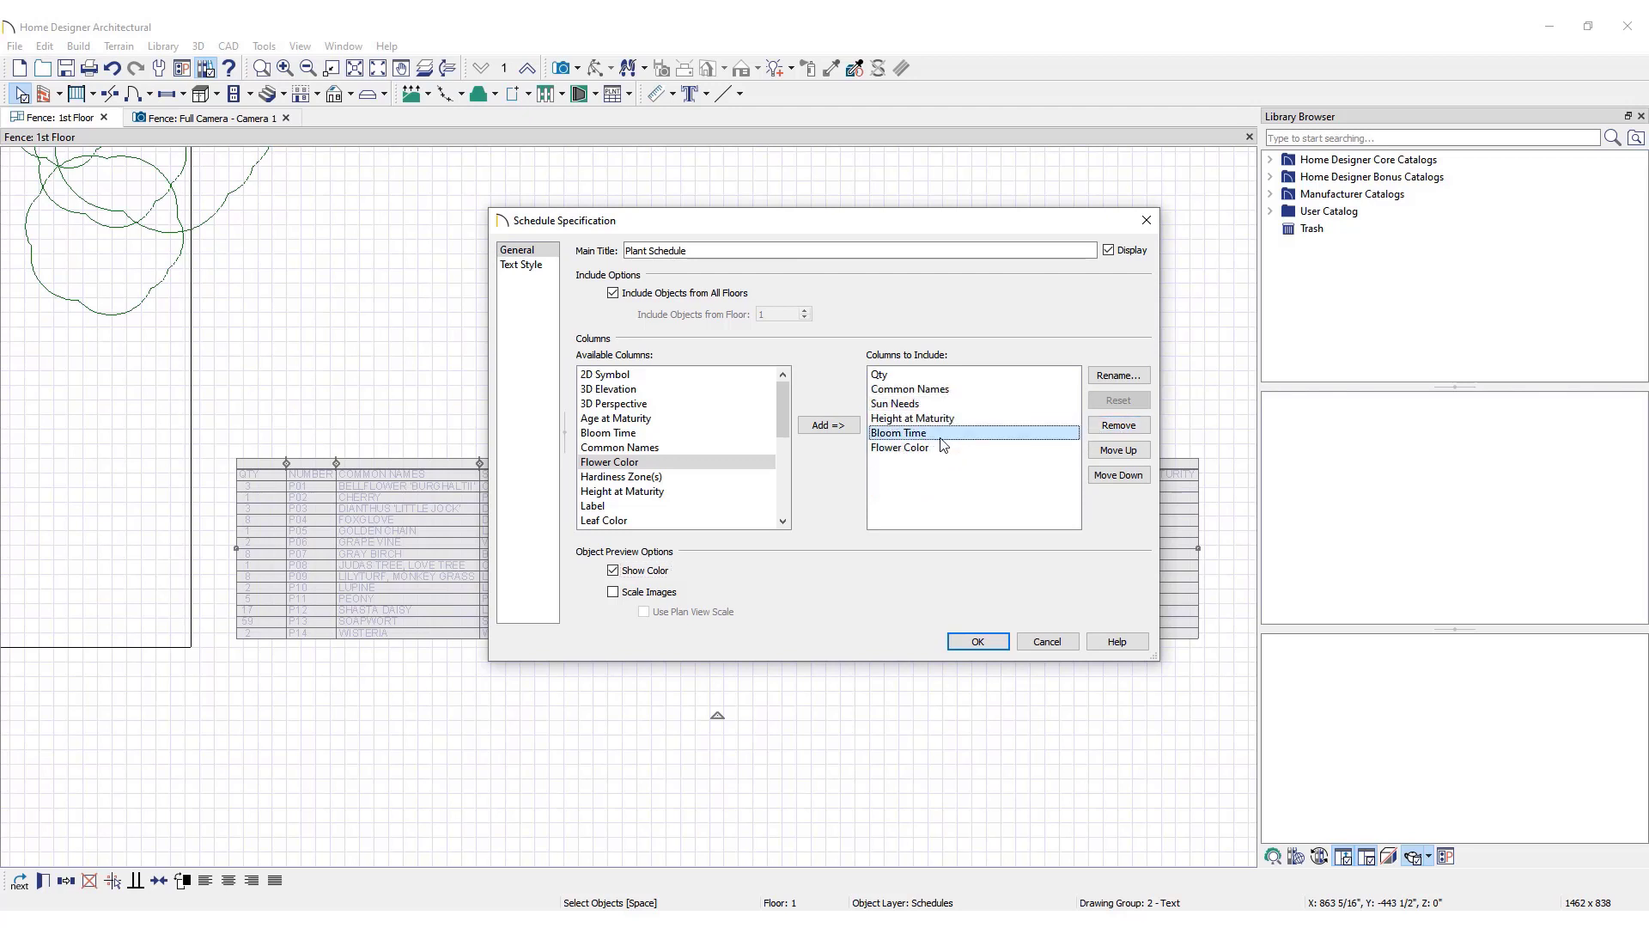
{"action": "left_click", "coordinate": [1118, 450]}
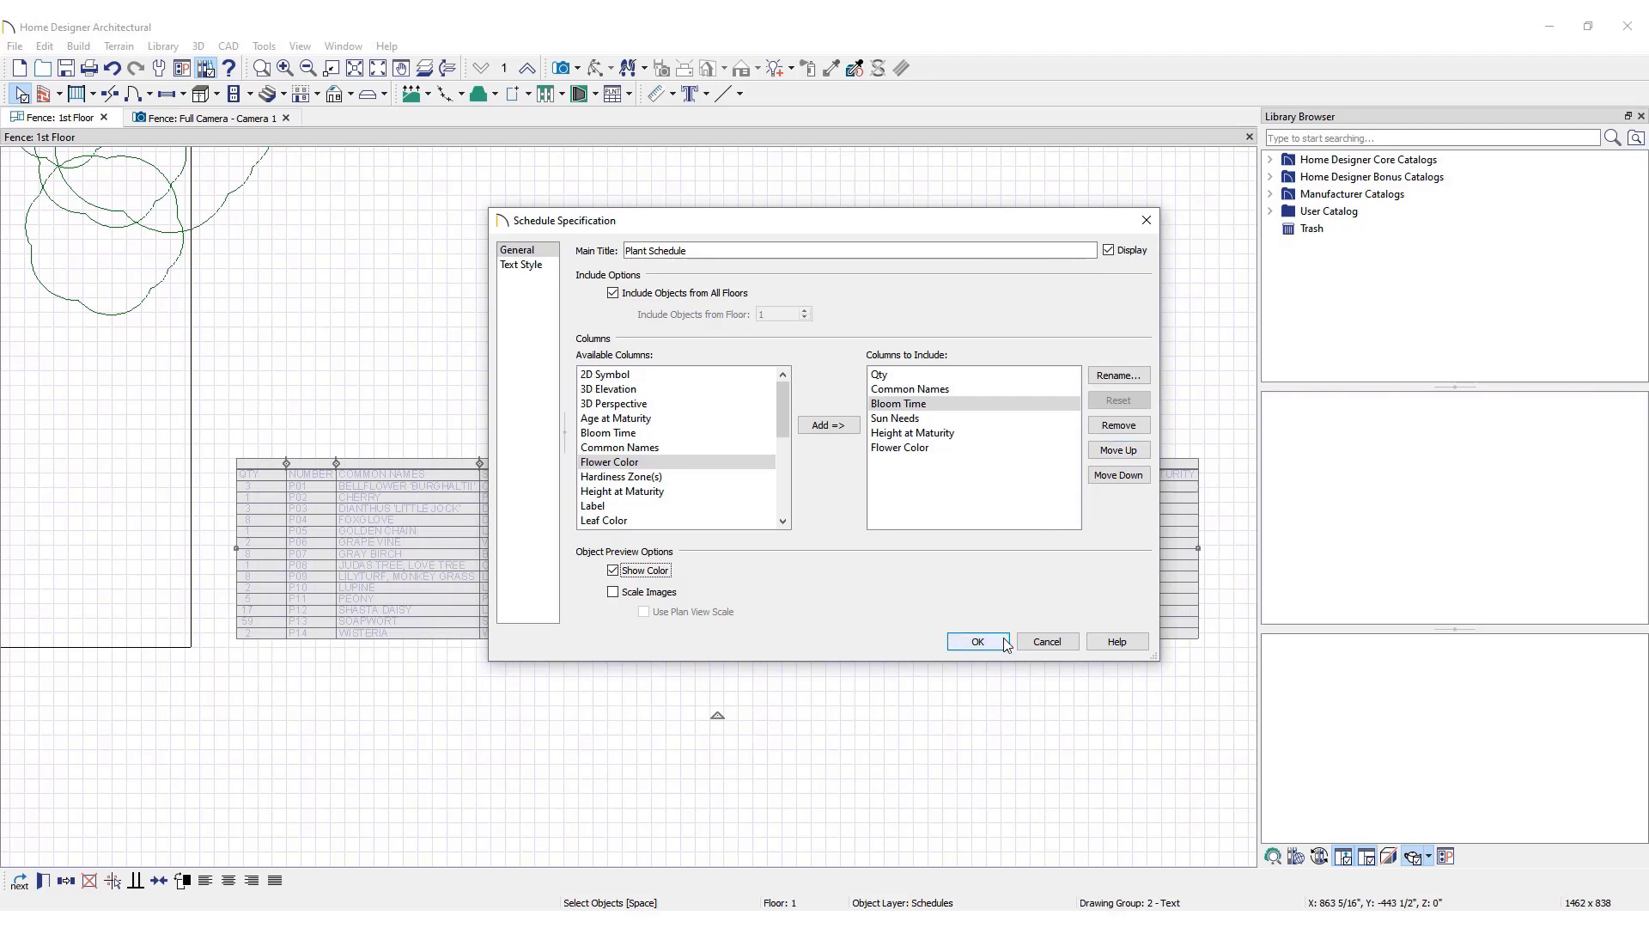
{"action": "left_click", "coordinate": [978, 641]}
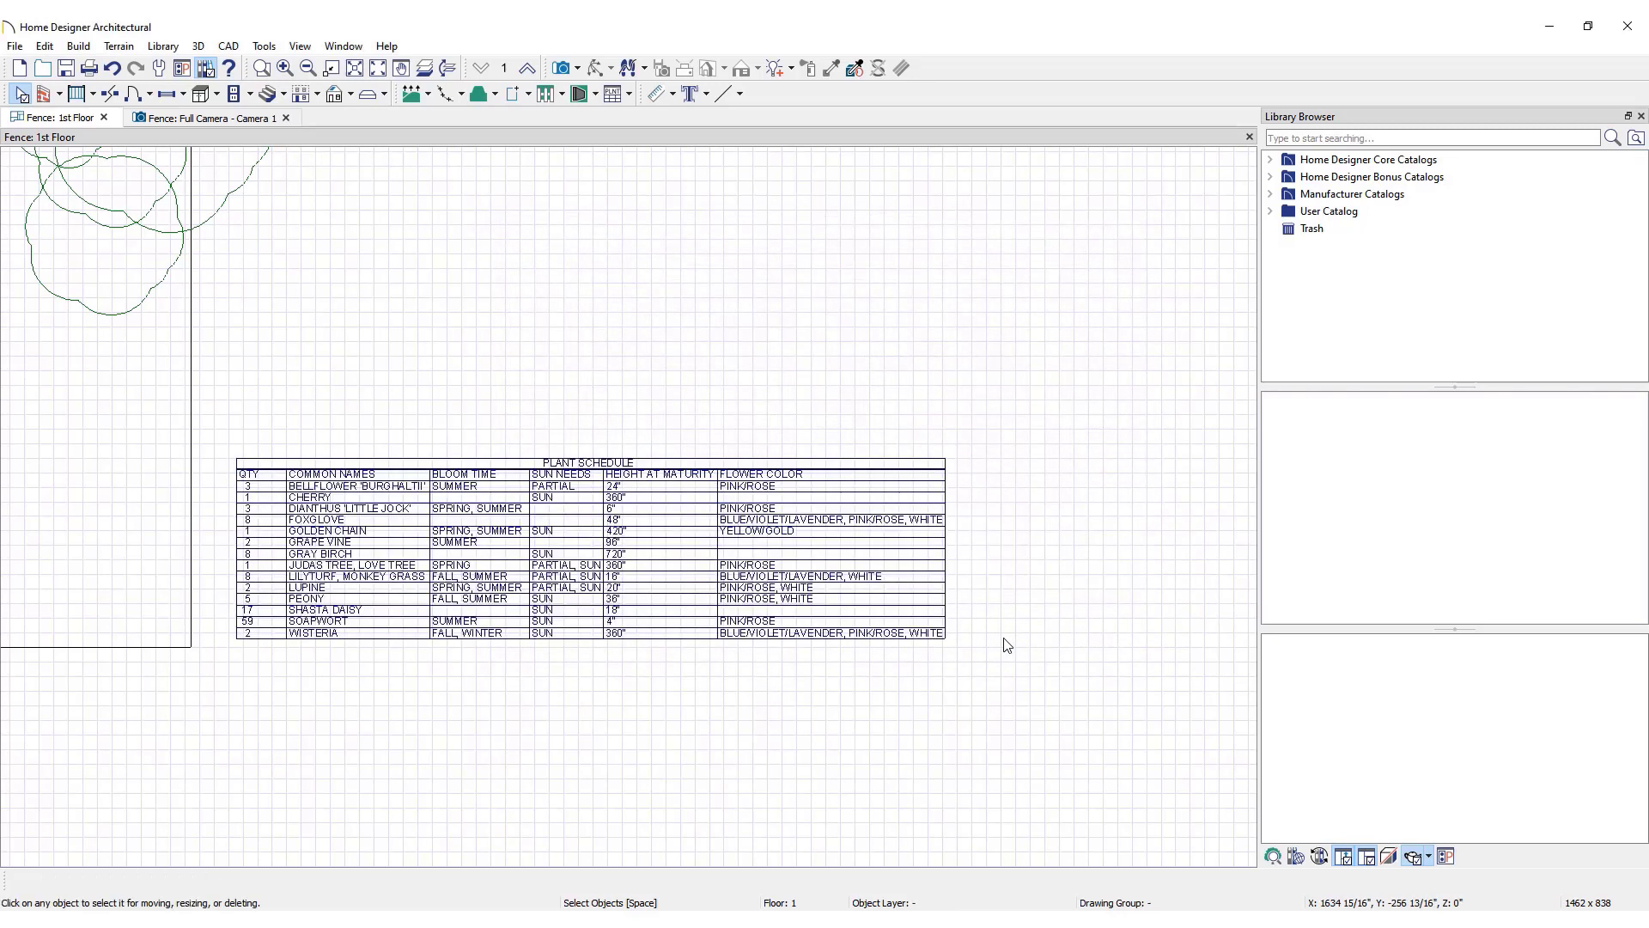